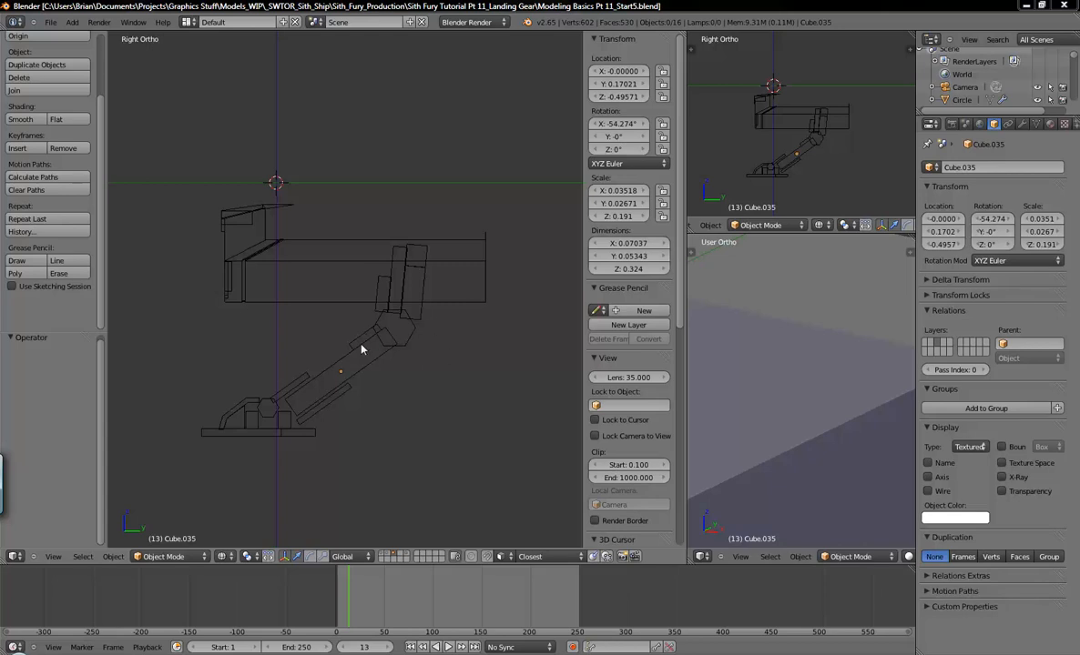
pyautogui.moveTo(355, 316)
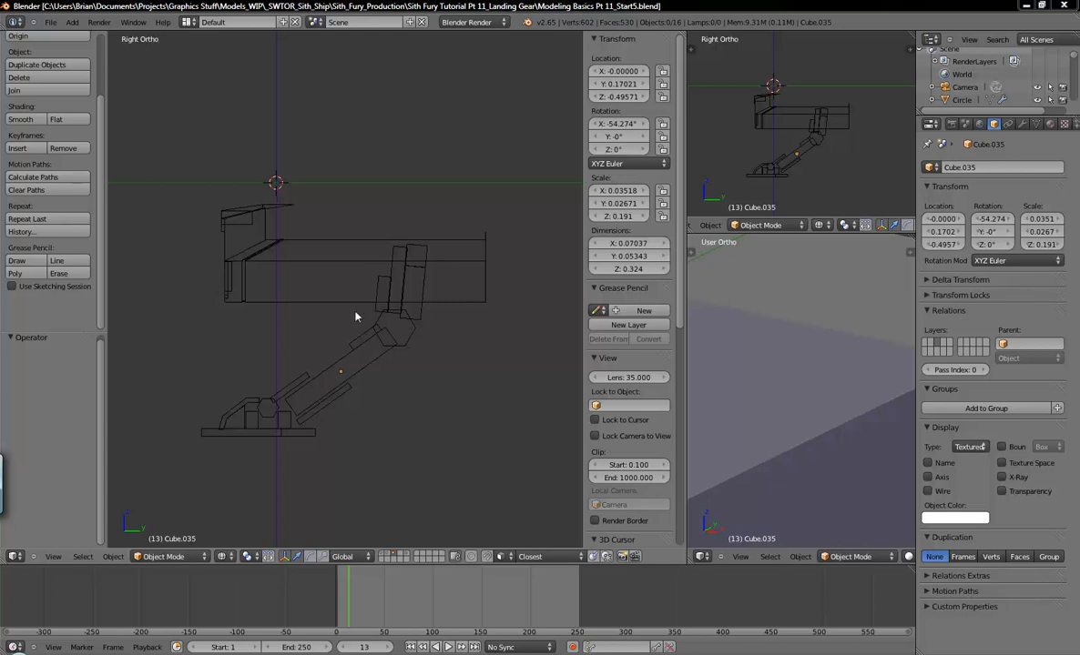
# Select the landing gear's foot plate and orbit the angled view around it.
pyautogui.click(354, 333)
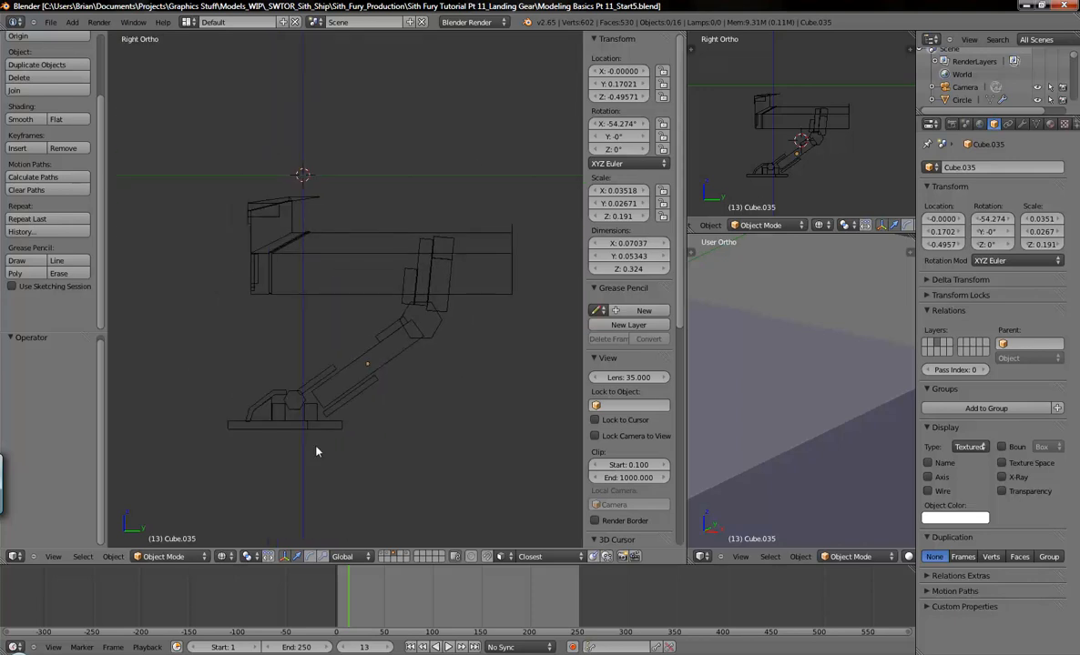
pyautogui.click(420, 321)
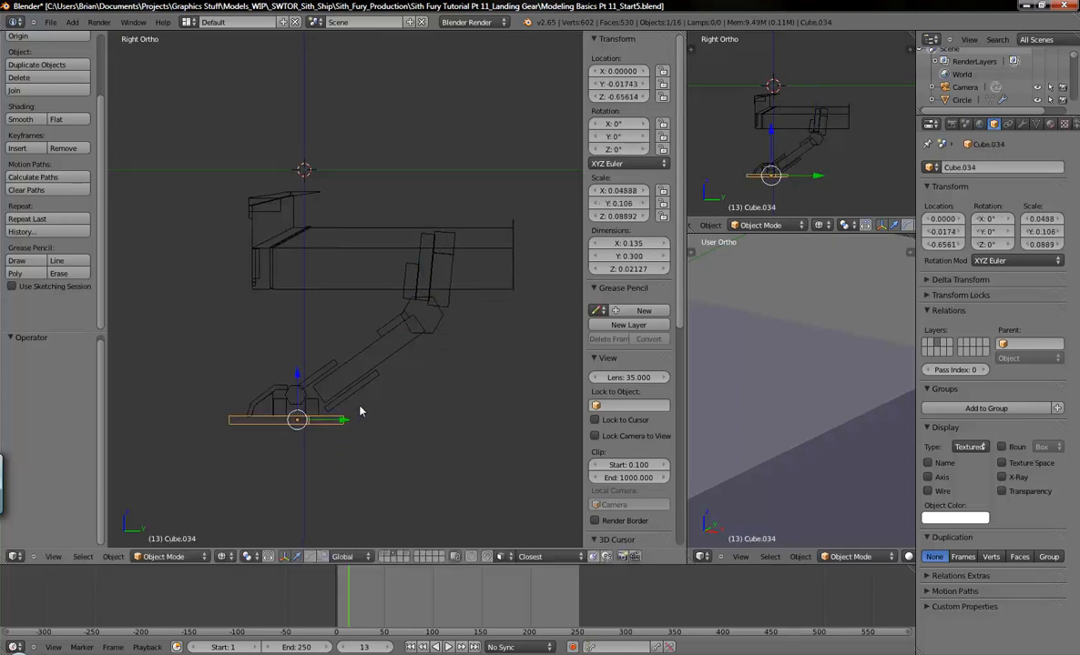
pyautogui.moveTo(296, 420); pyautogui.dragTo(335, 422)
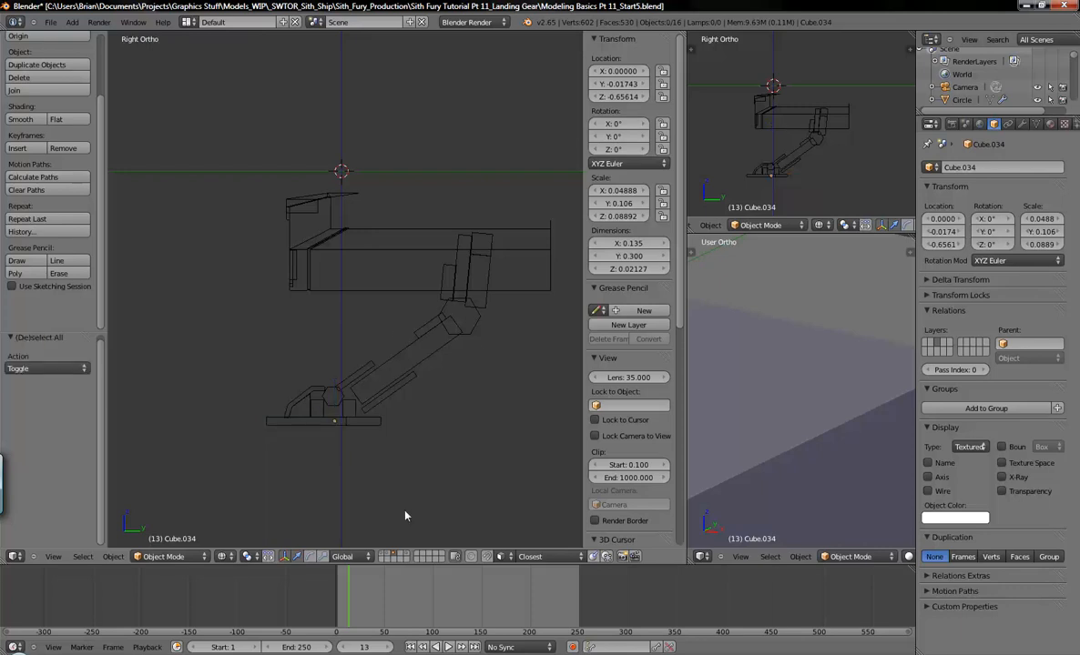
pyautogui.moveTo(471, 314)
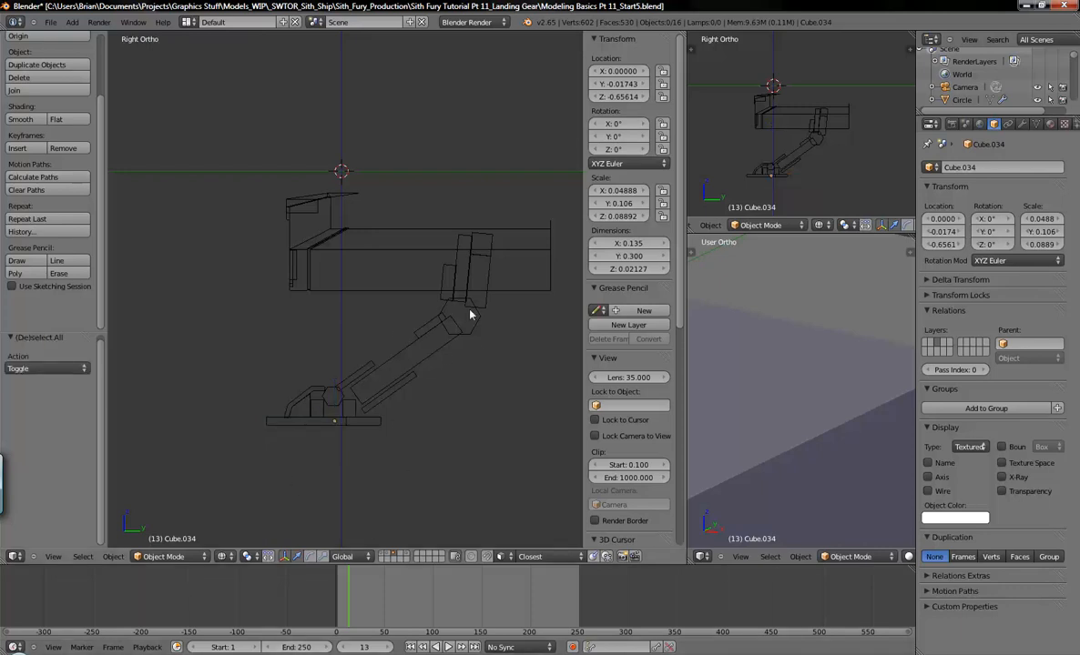
pyautogui.moveTo(410, 273); pyautogui.dragTo(383, 305)
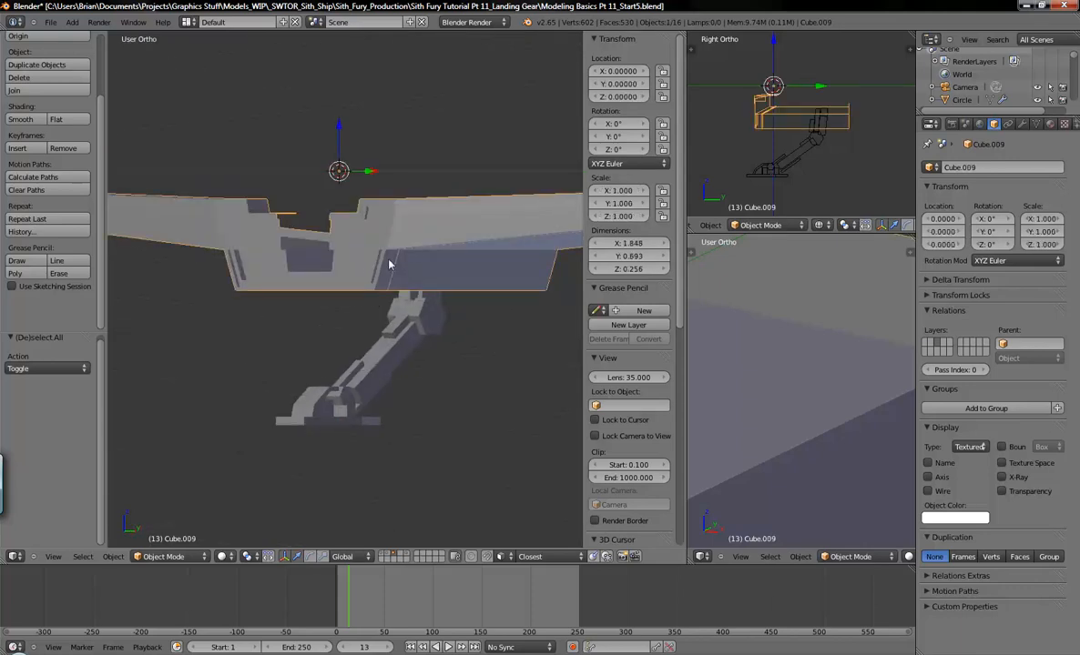
pyautogui.moveTo(373, 275)
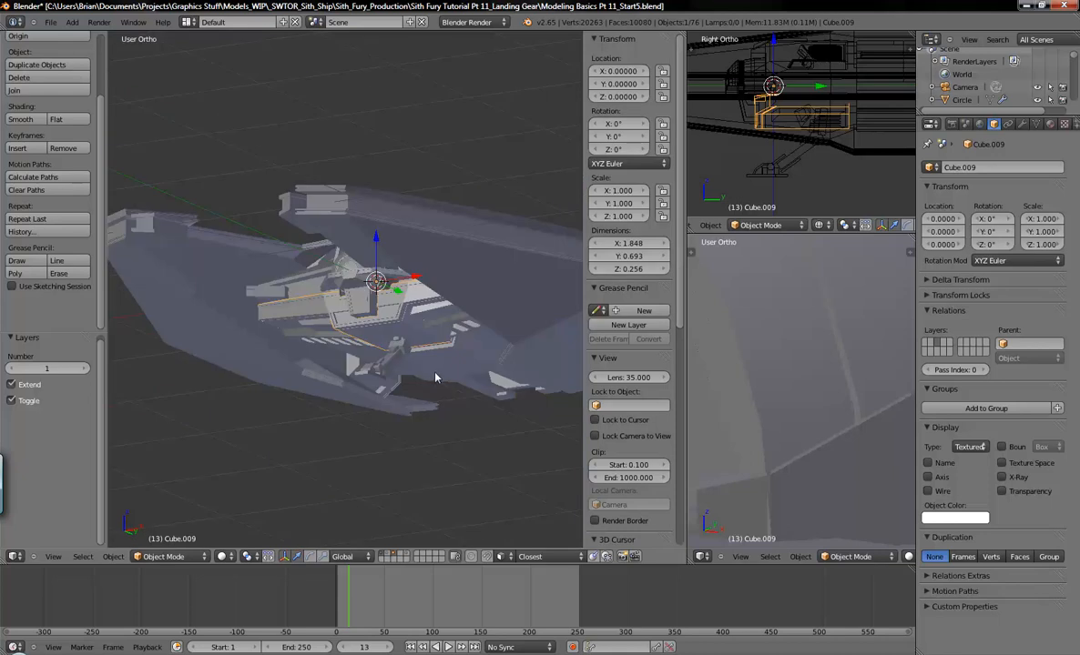
pyautogui.moveTo(440, 382)
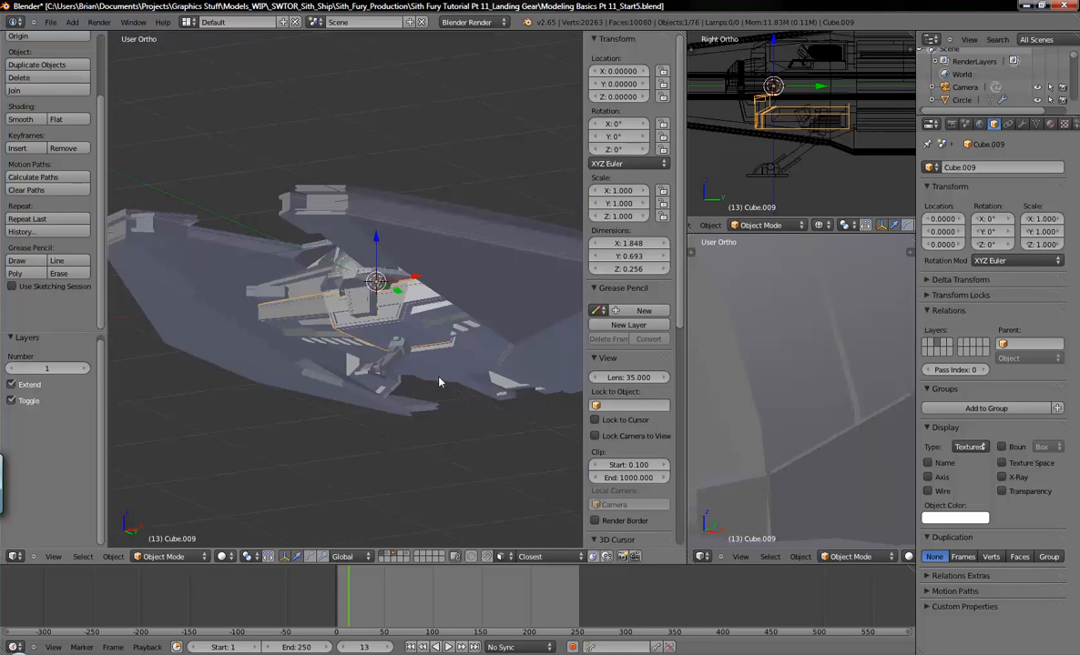
pyautogui.moveTo(438, 346)
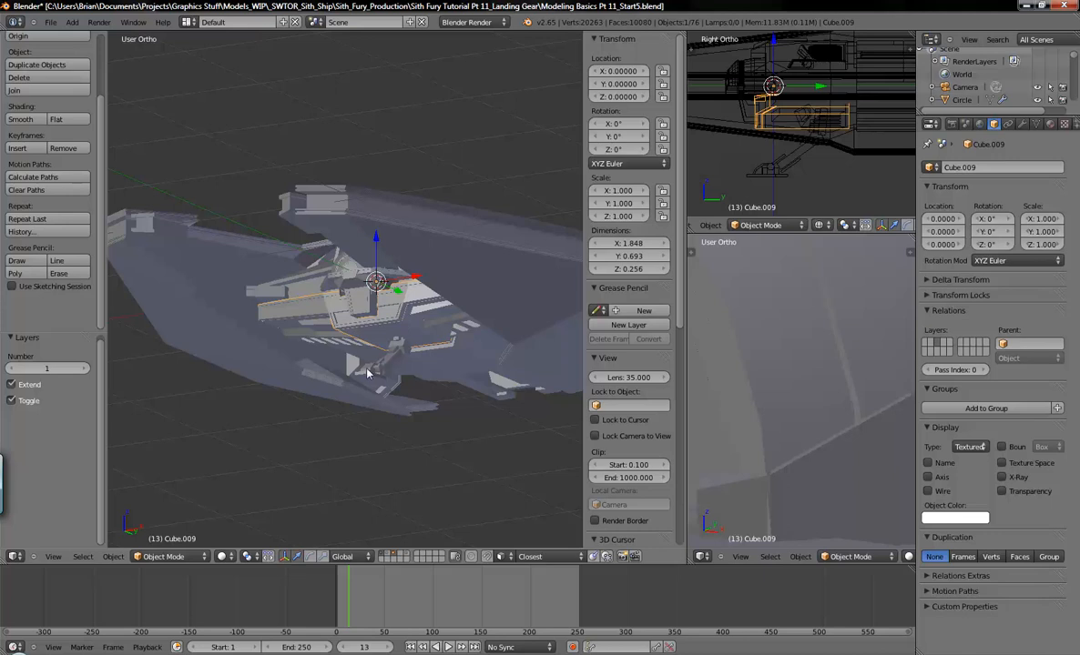
pyautogui.moveTo(399, 390)
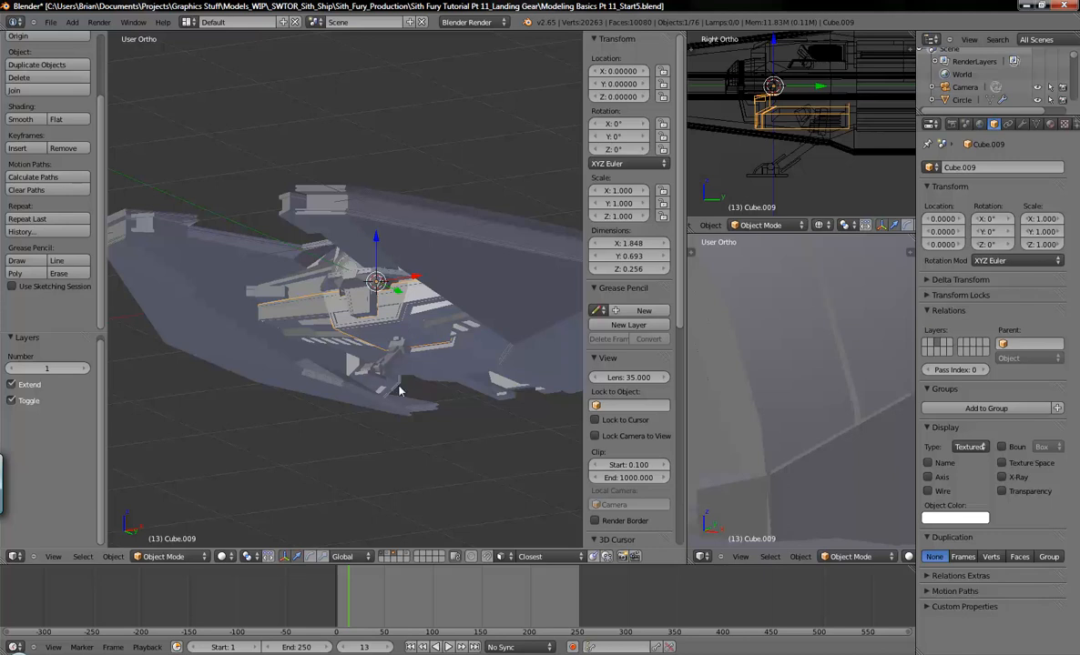
pyautogui.moveTo(401, 388)
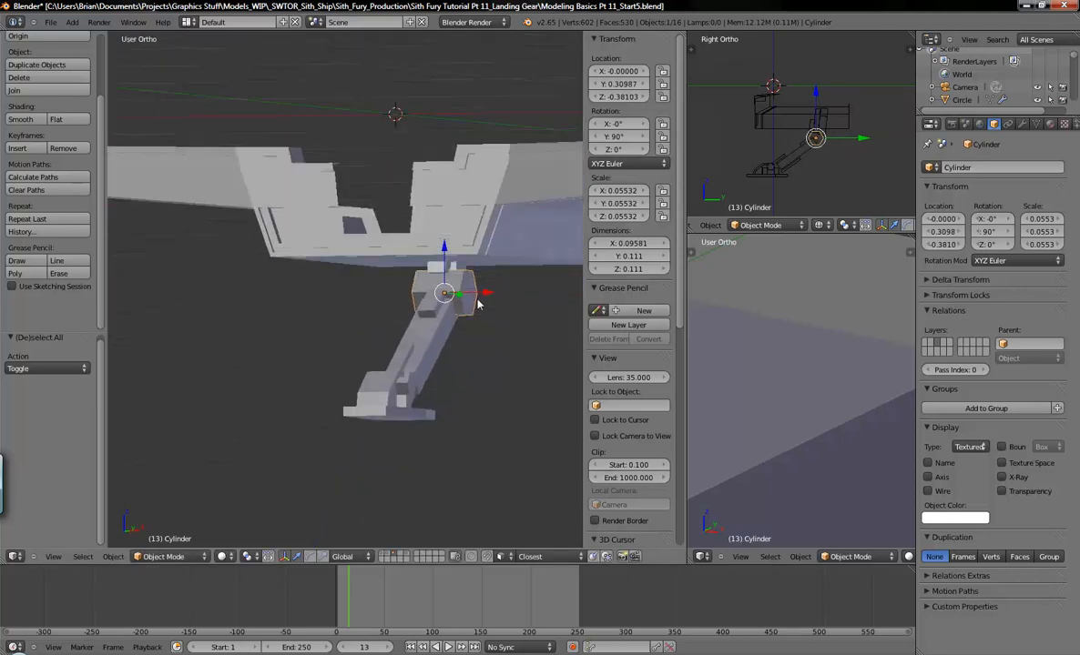
pyautogui.press('Tab')
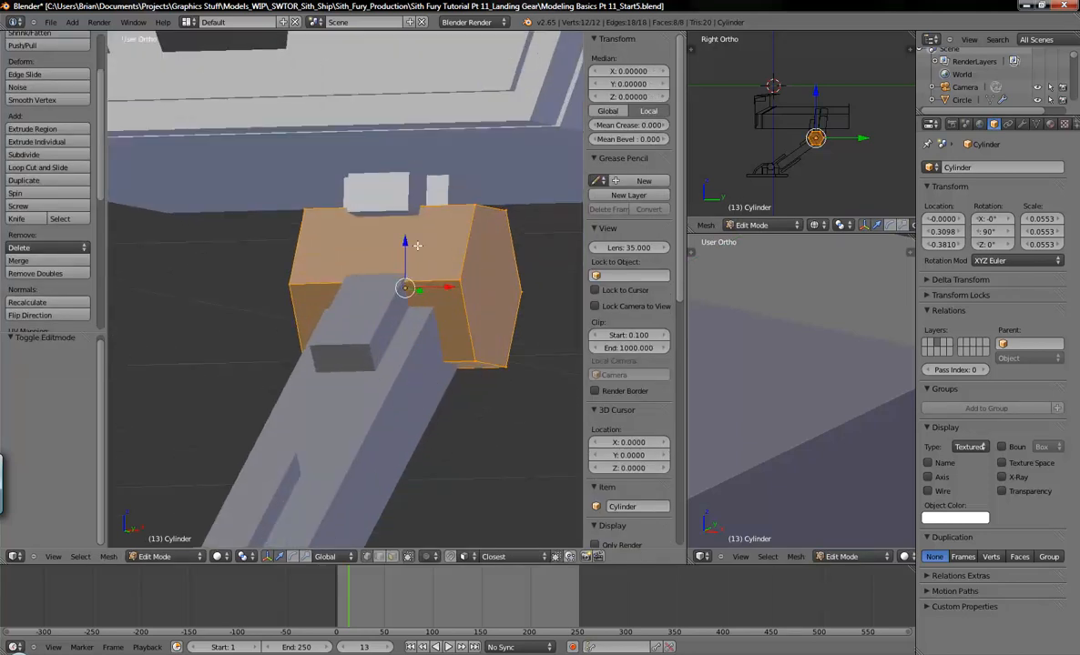
pyautogui.click(24, 154)
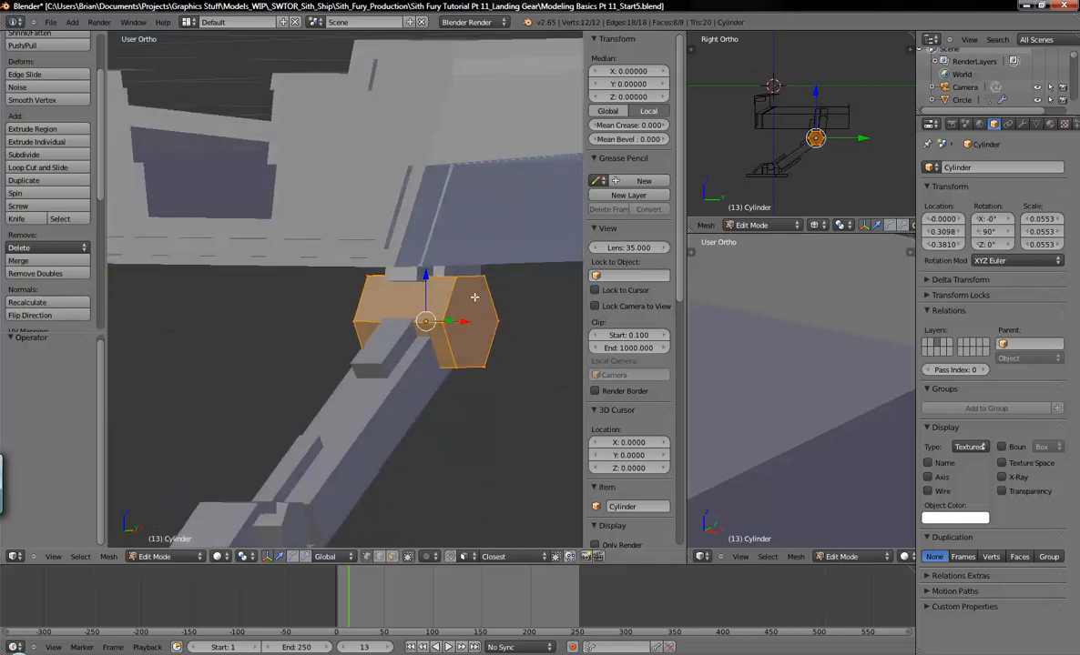
pyautogui.moveTo(481, 328)
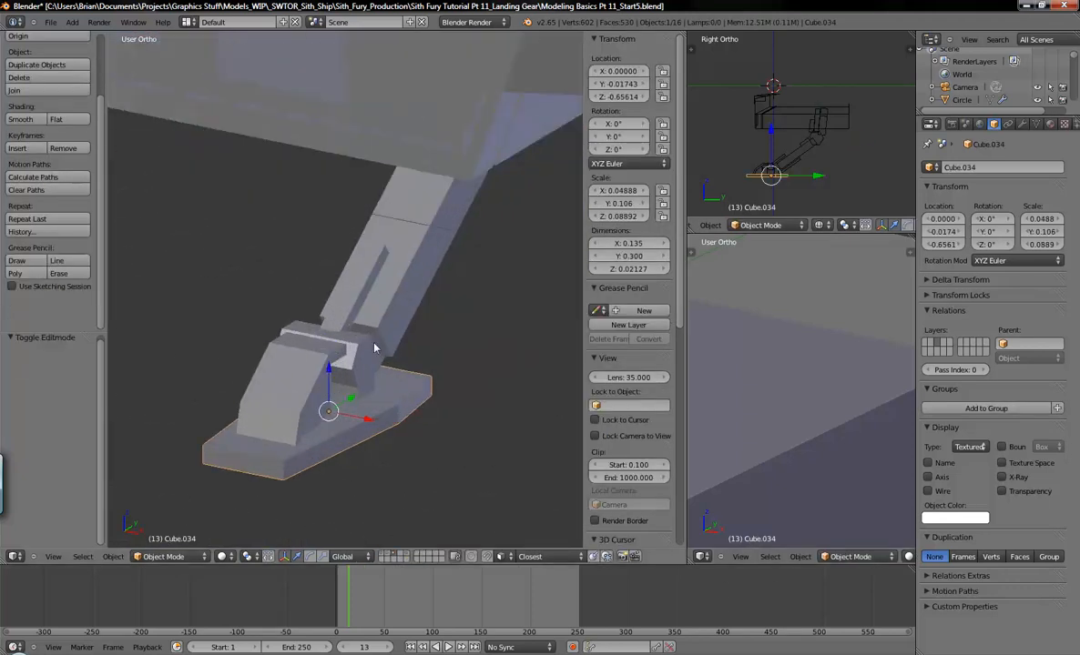
# Isolate the foot plate in local view and give it a Subdivision Surface modifier.
pyautogui.press('m')
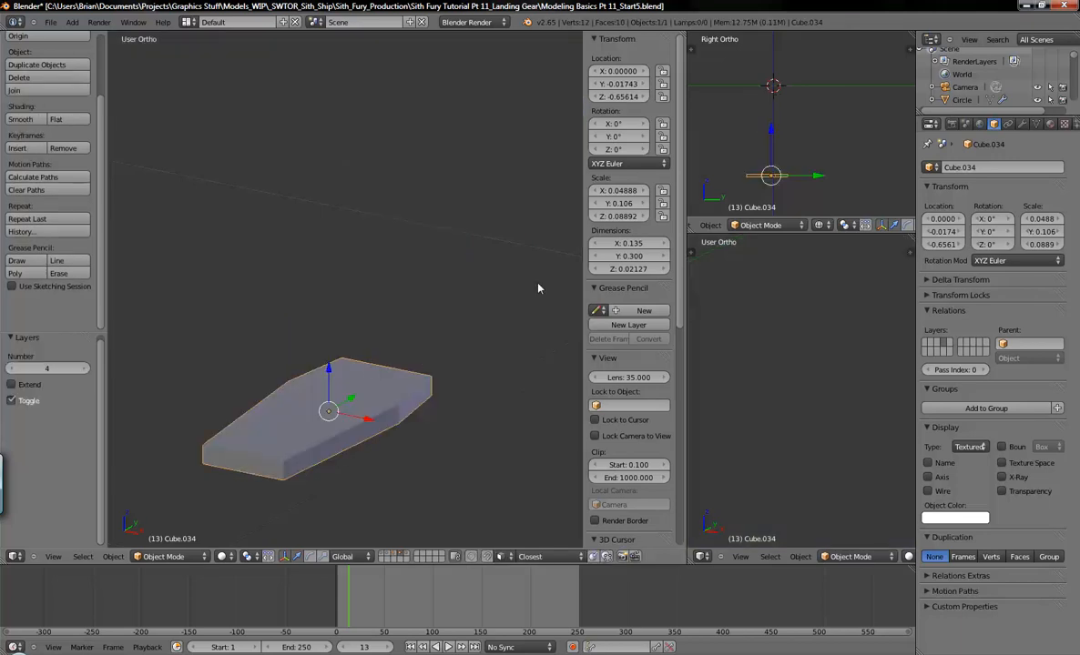
pyautogui.click(1023, 124)
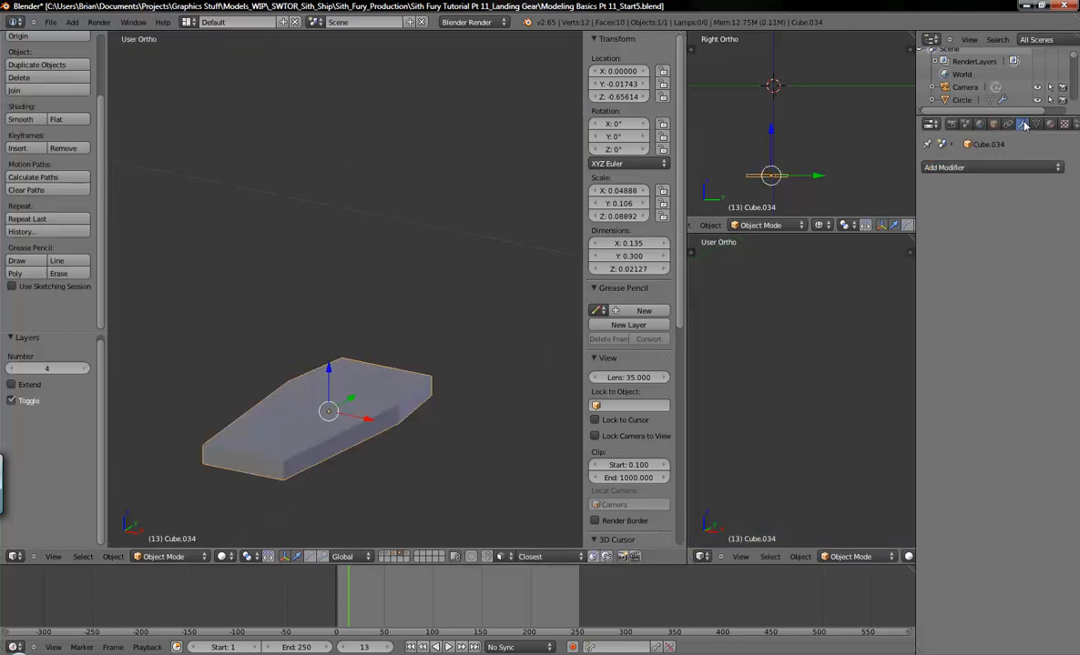
pyautogui.click(944, 167)
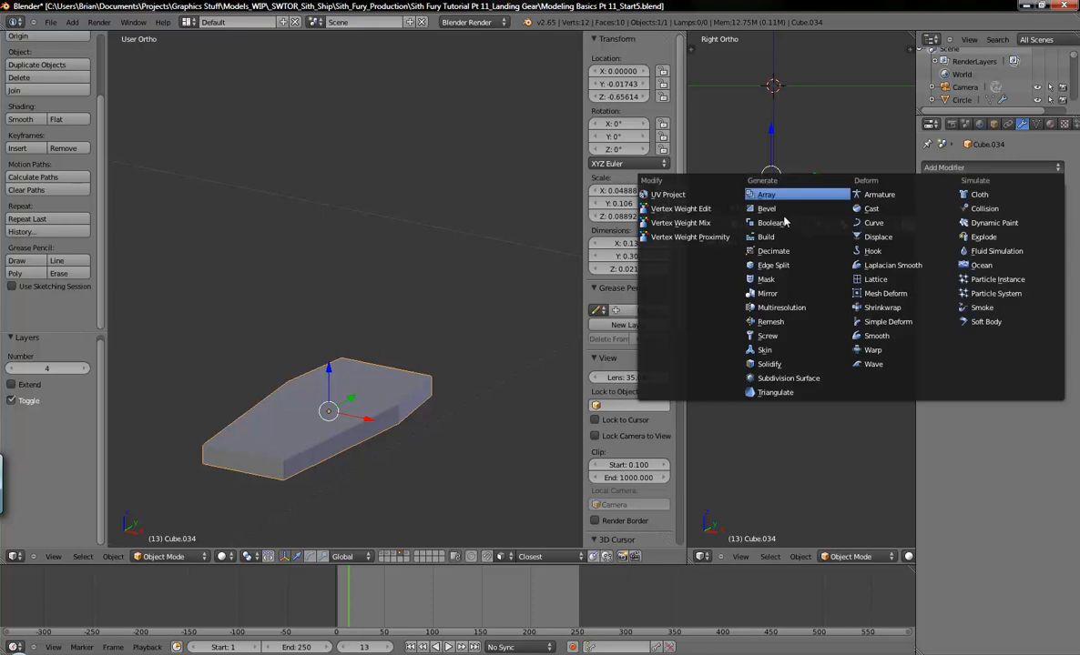
pyautogui.moveTo(781, 378)
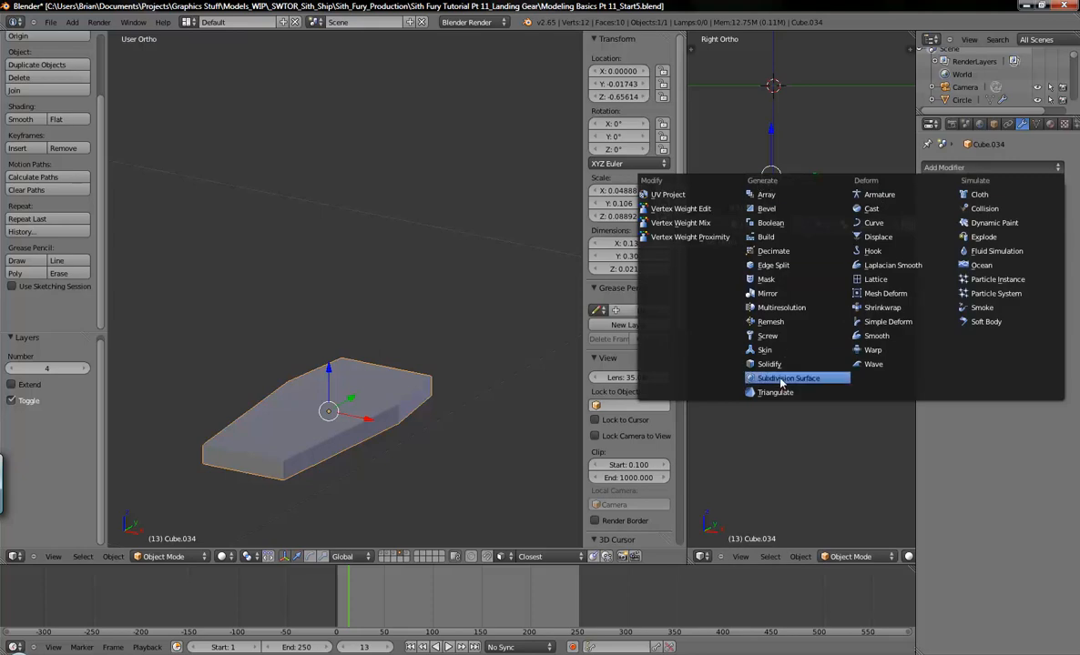
pyautogui.click(789, 377)
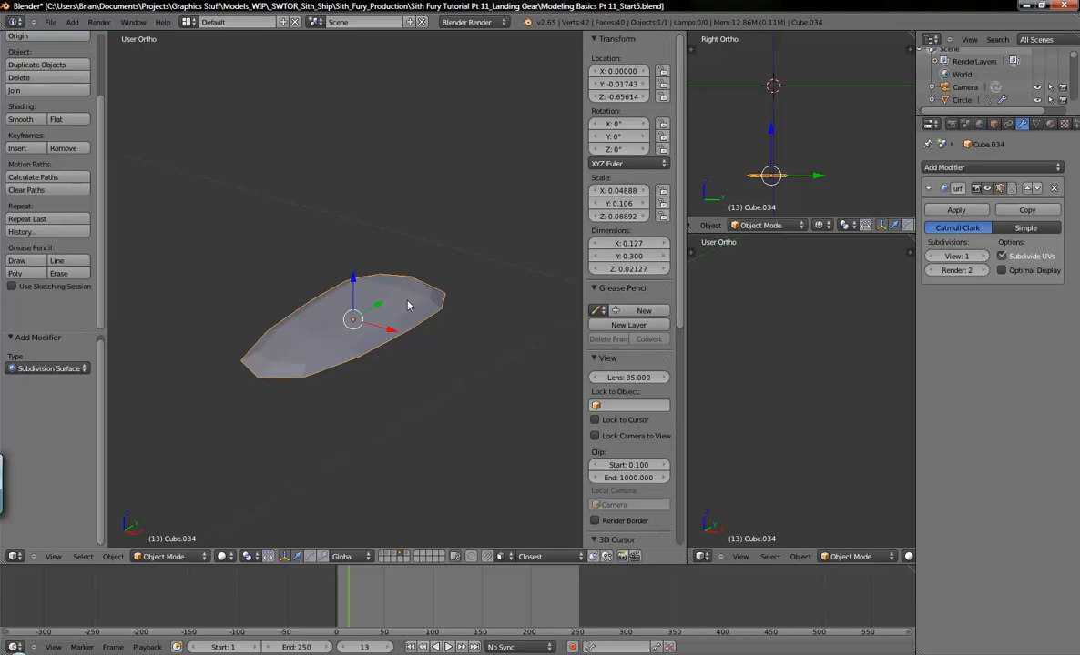
# Deselect the plate's vertices, enable the modifier's edit-mode display, and compare smoothing in and out of Edit Mode.
pyautogui.press('Tab')
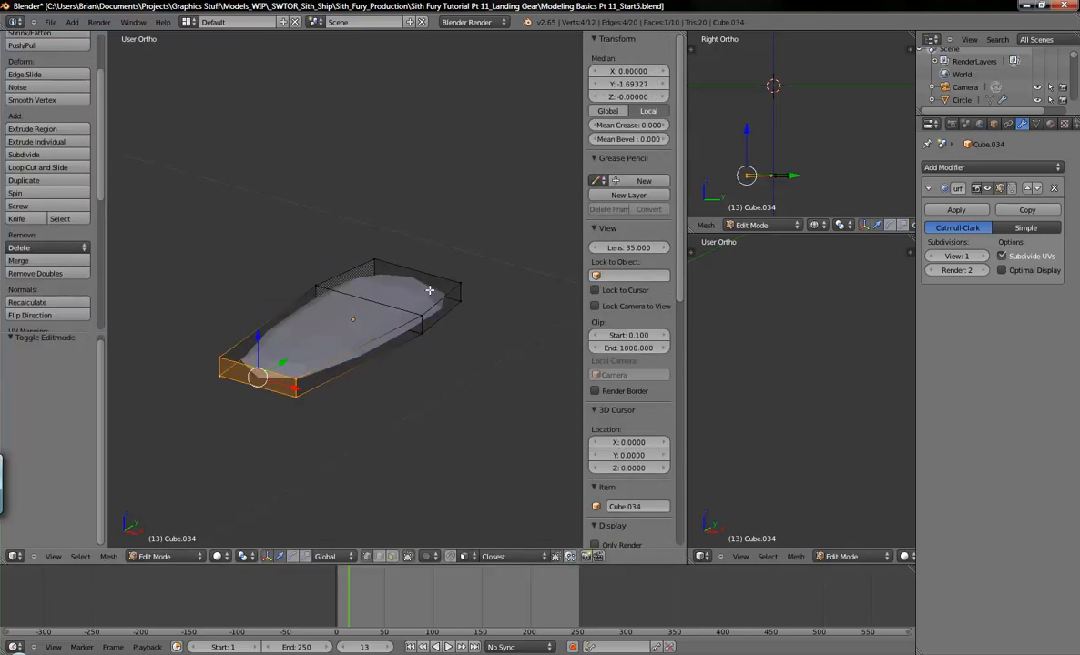
pyautogui.moveTo(412, 277)
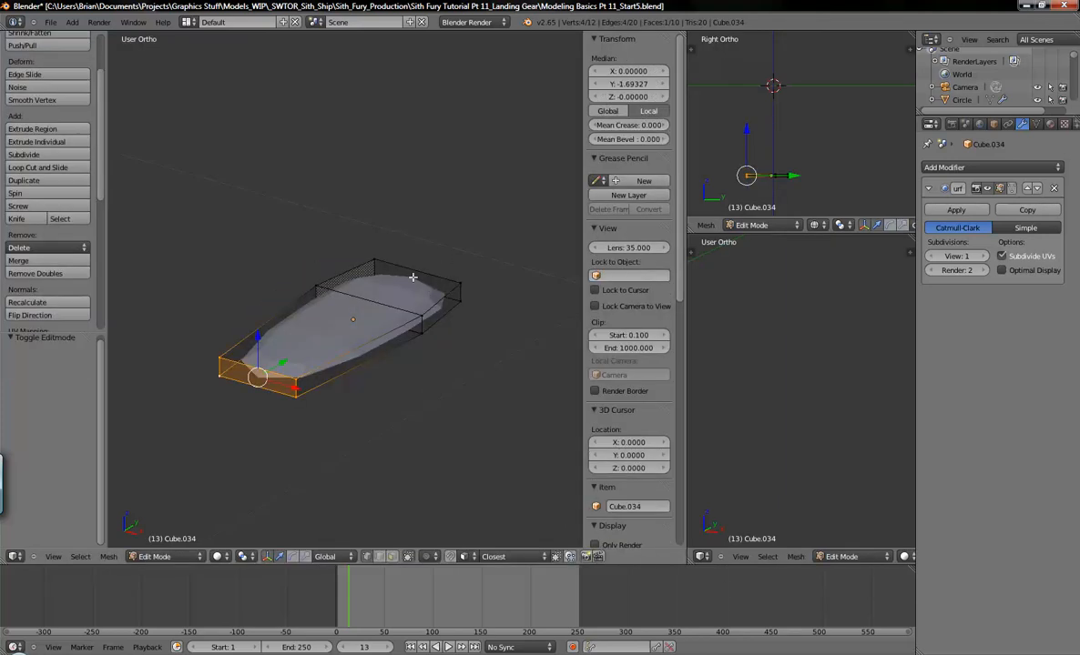
pyautogui.press('alt+a')
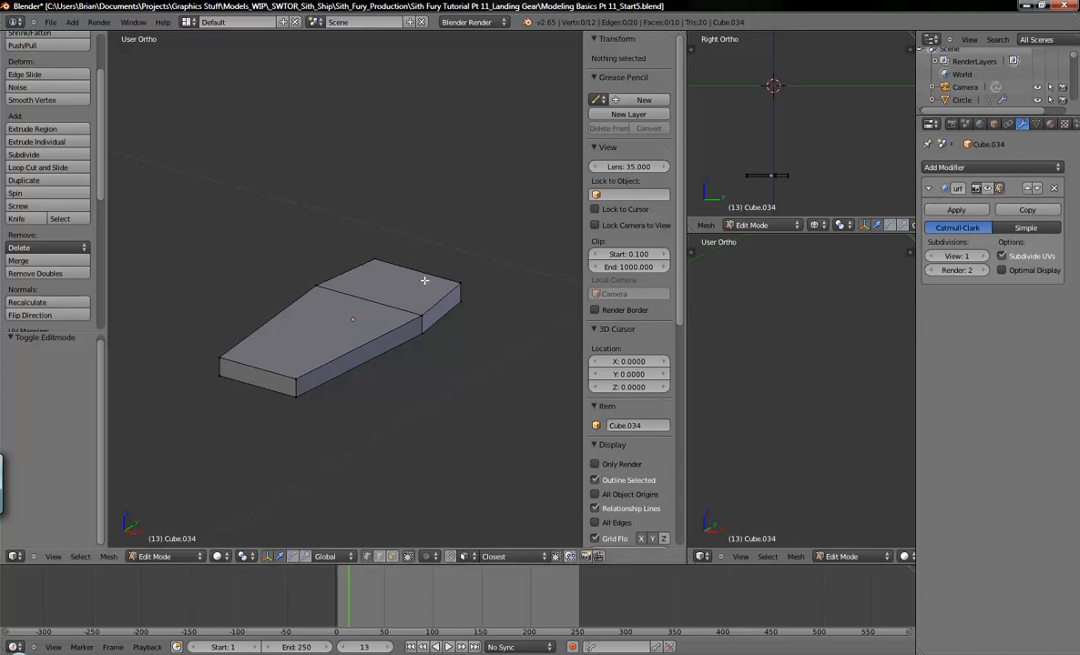
pyautogui.moveTo(268, 291)
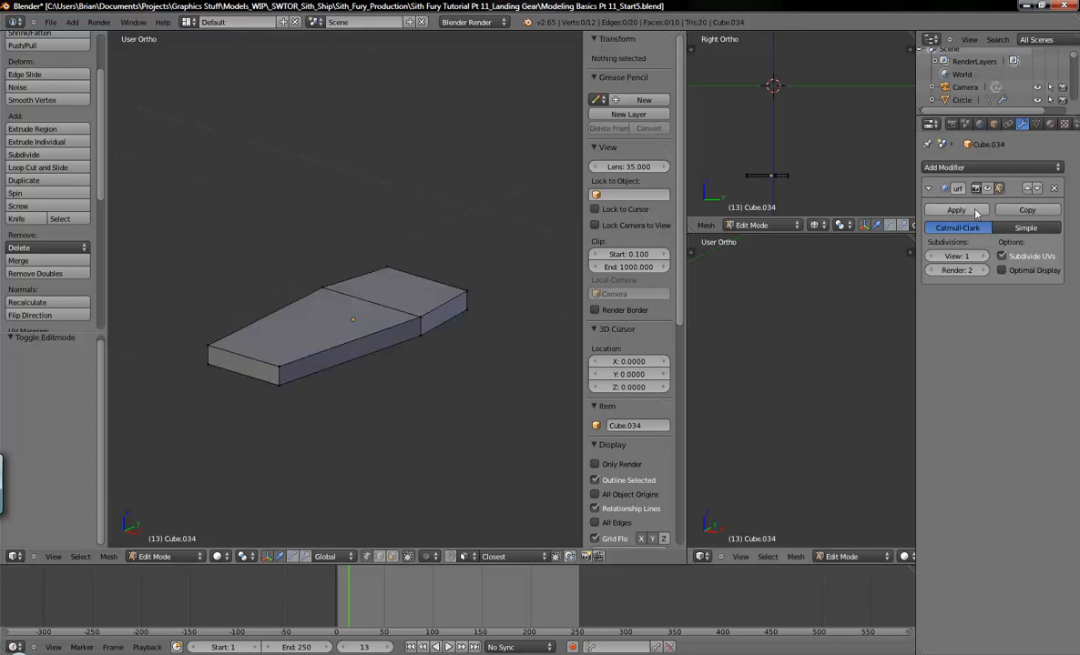
pyautogui.click(955, 209)
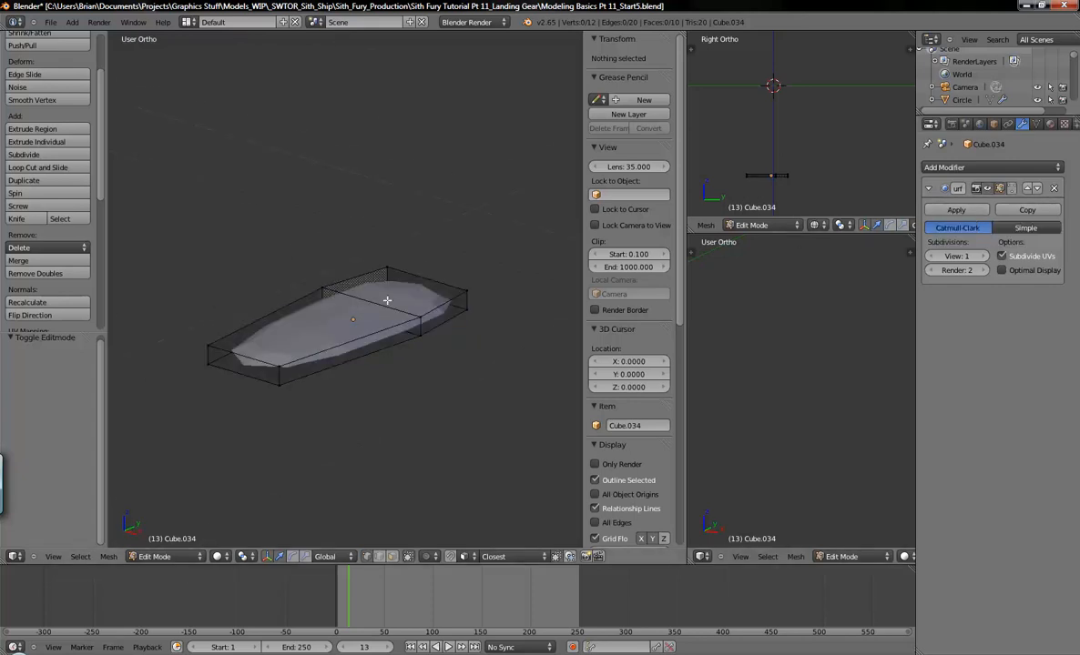
pyautogui.press('Tab')
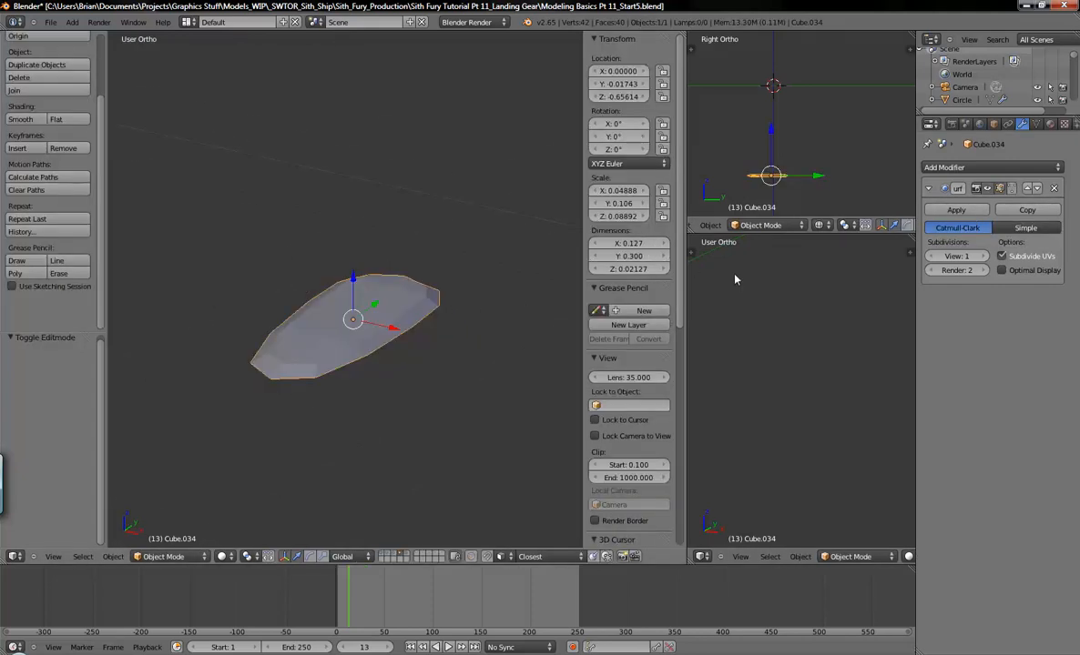
pyautogui.press('Tab')
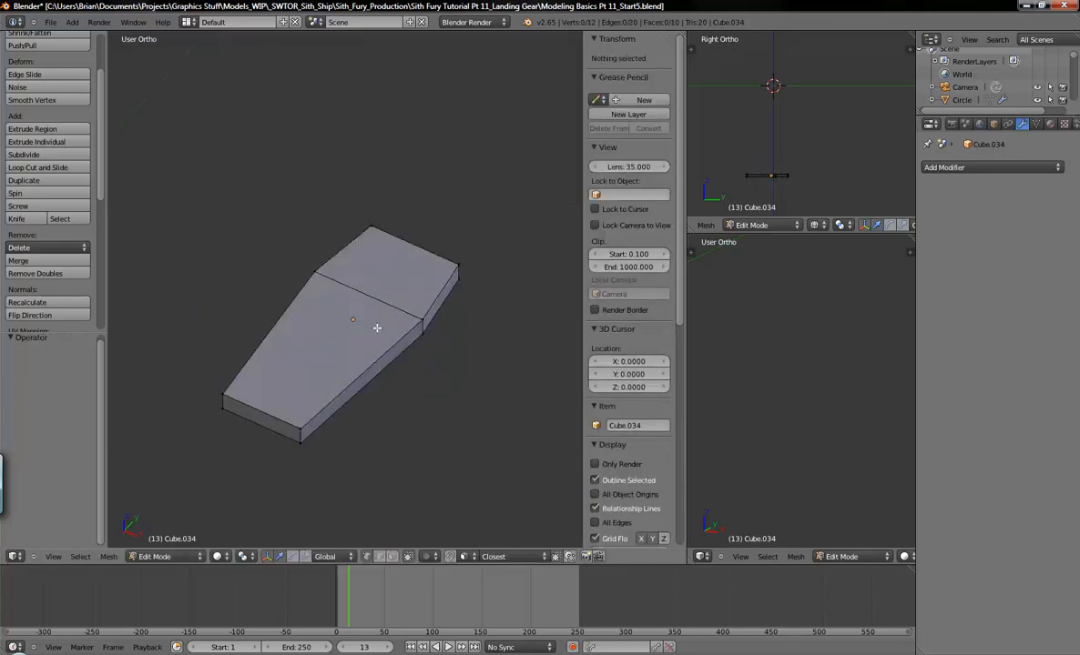
pyautogui.press('Tab')
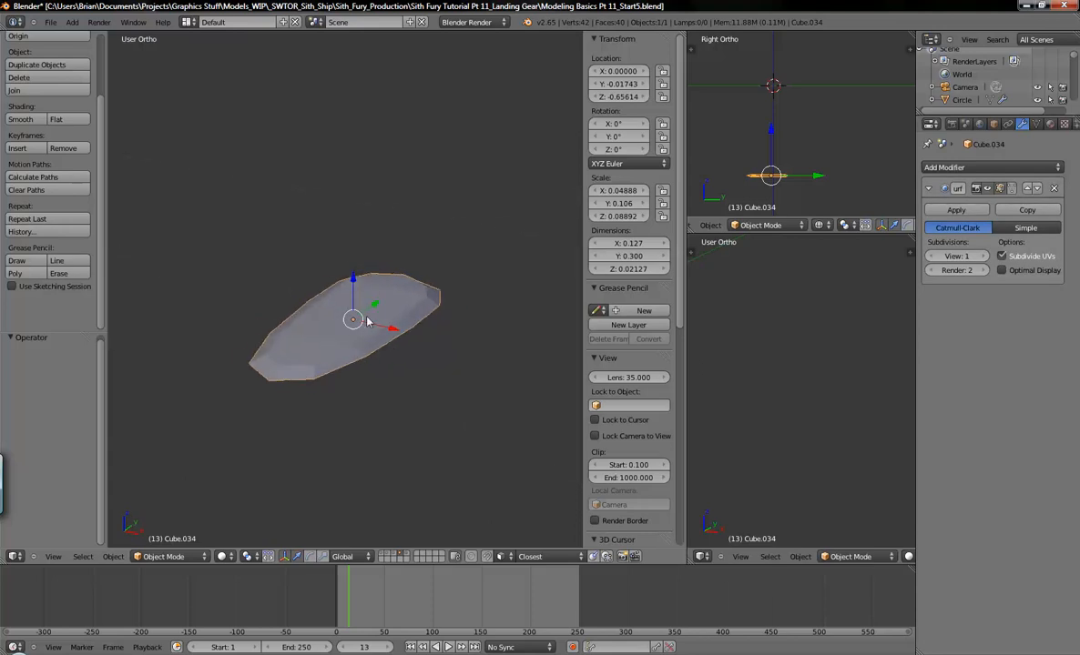
pyautogui.press('Tab')
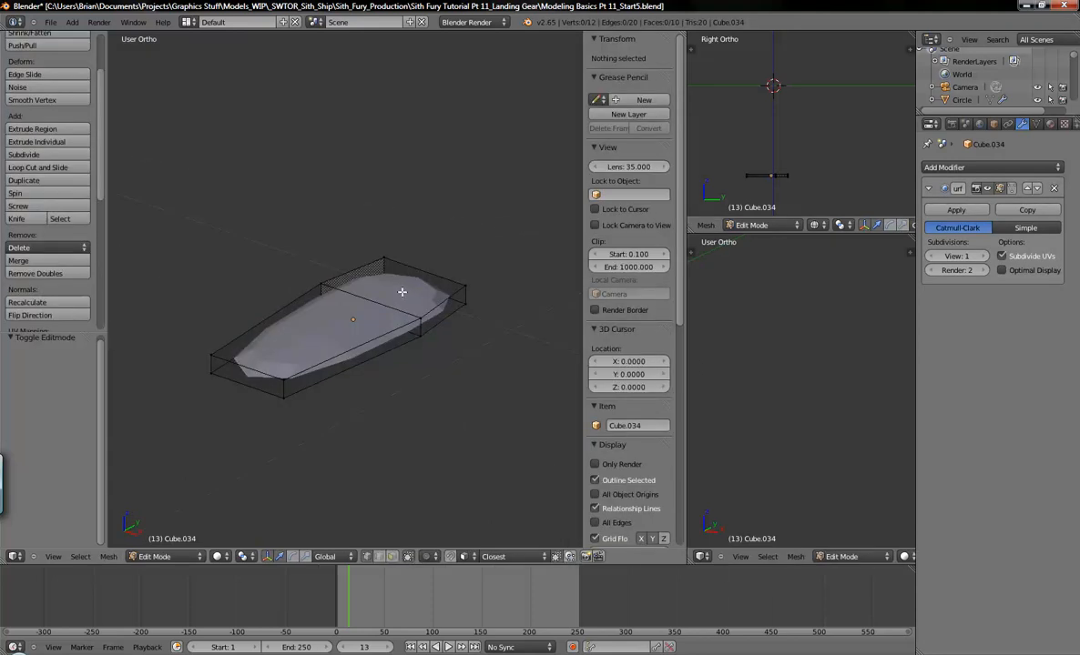
pyautogui.moveTo(418, 290)
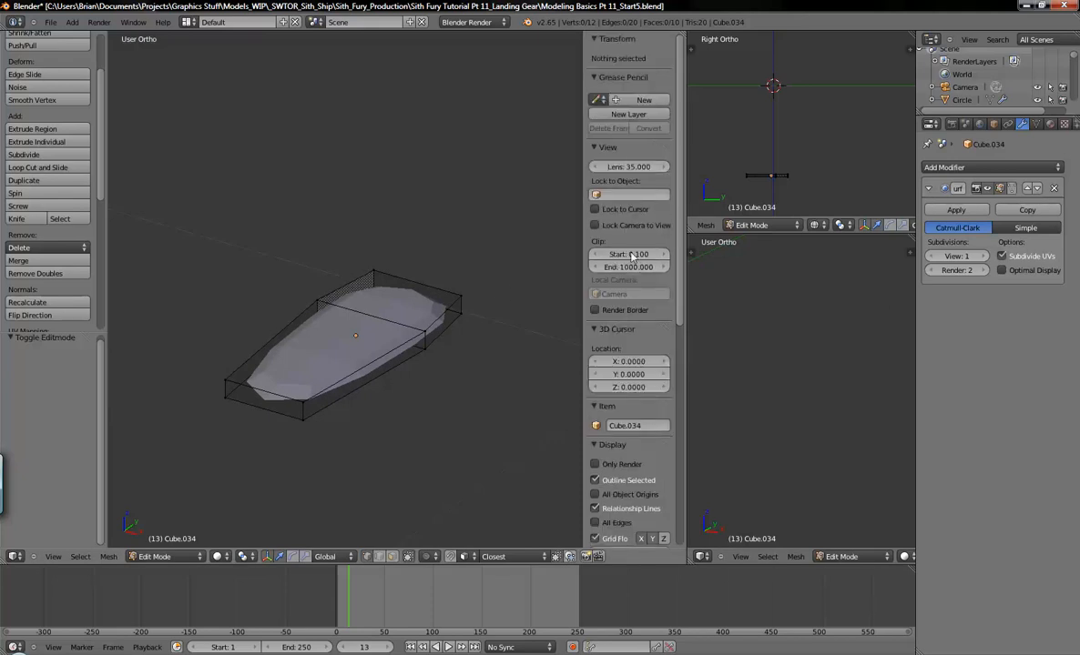
# Select all edges and drag Mean Crease from 1.000 down to 0.000.
pyautogui.press('a')
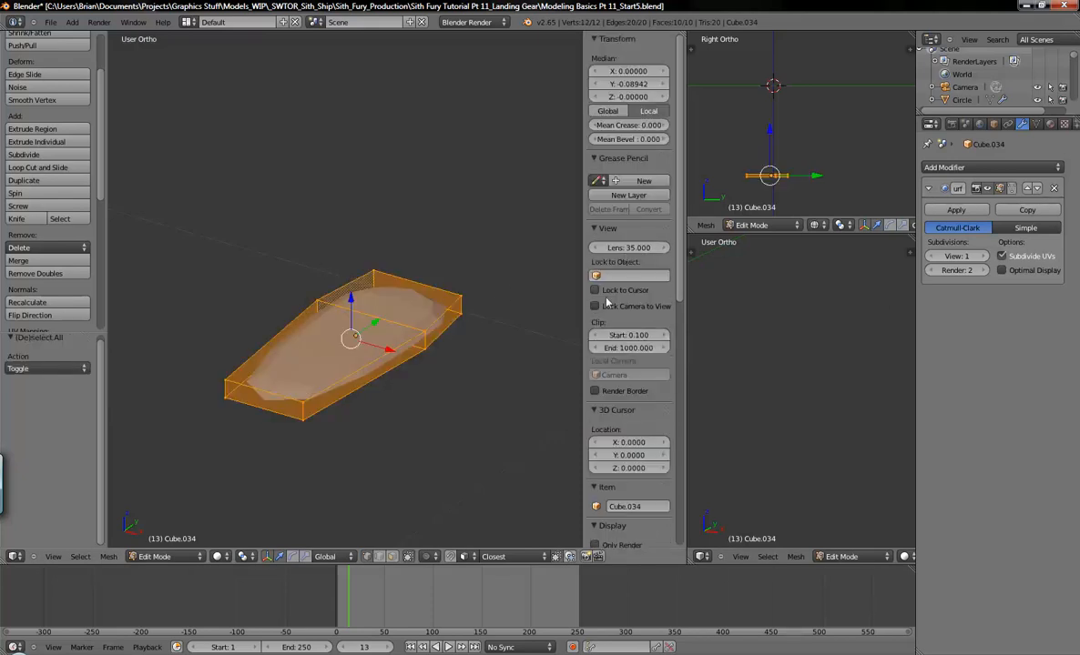
pyautogui.press('alt+a')
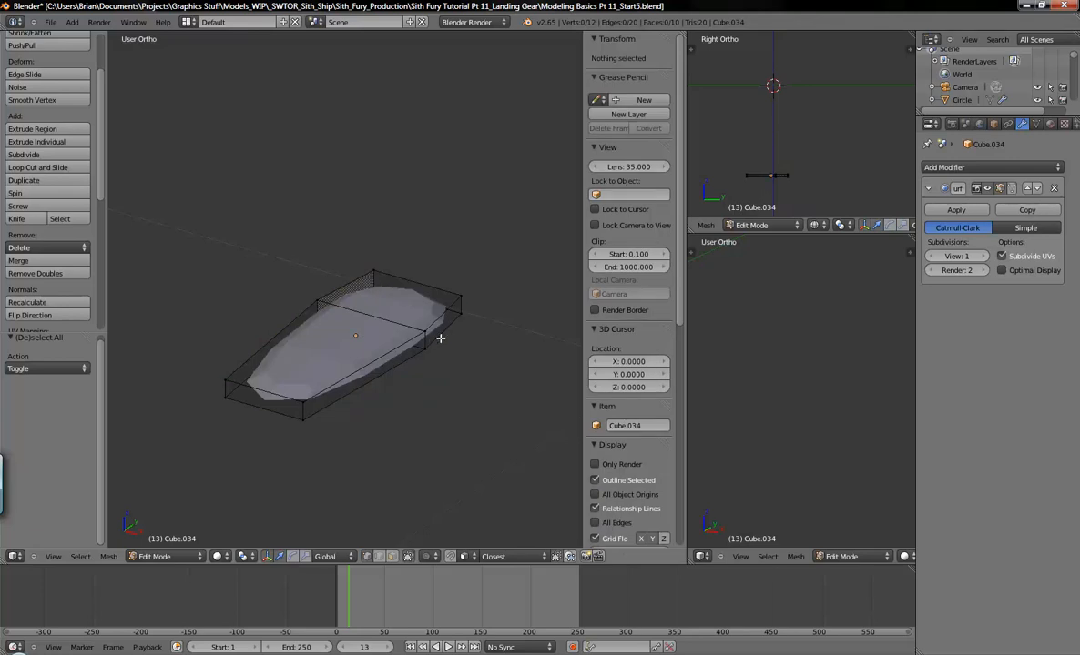
pyautogui.press('a')
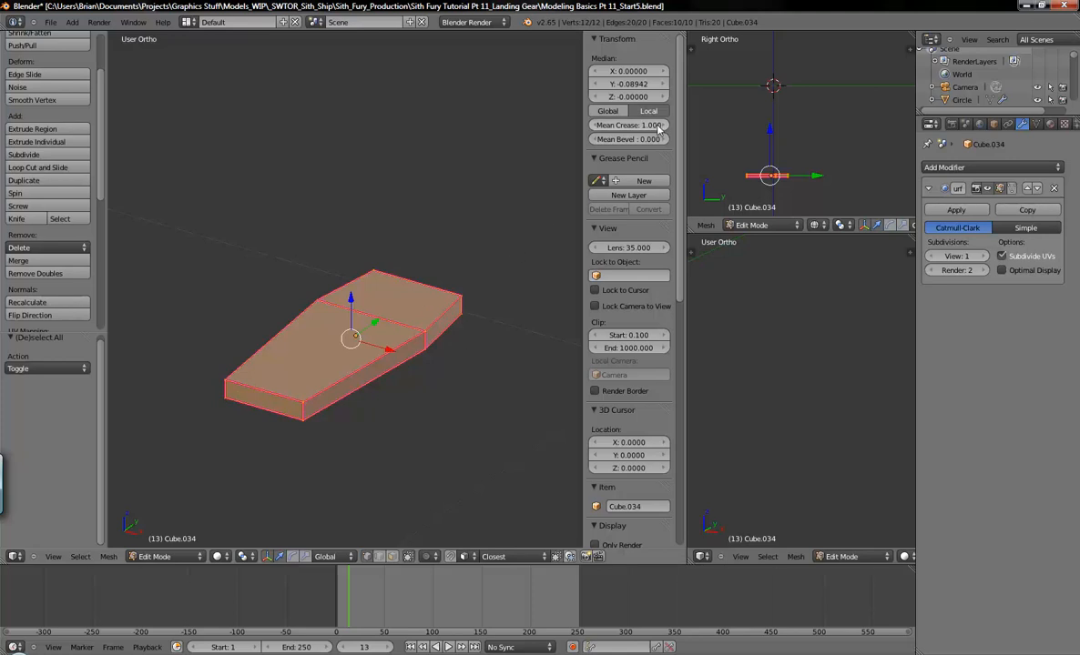
pyautogui.moveTo(637, 125); pyautogui.dragTo(619, 124)
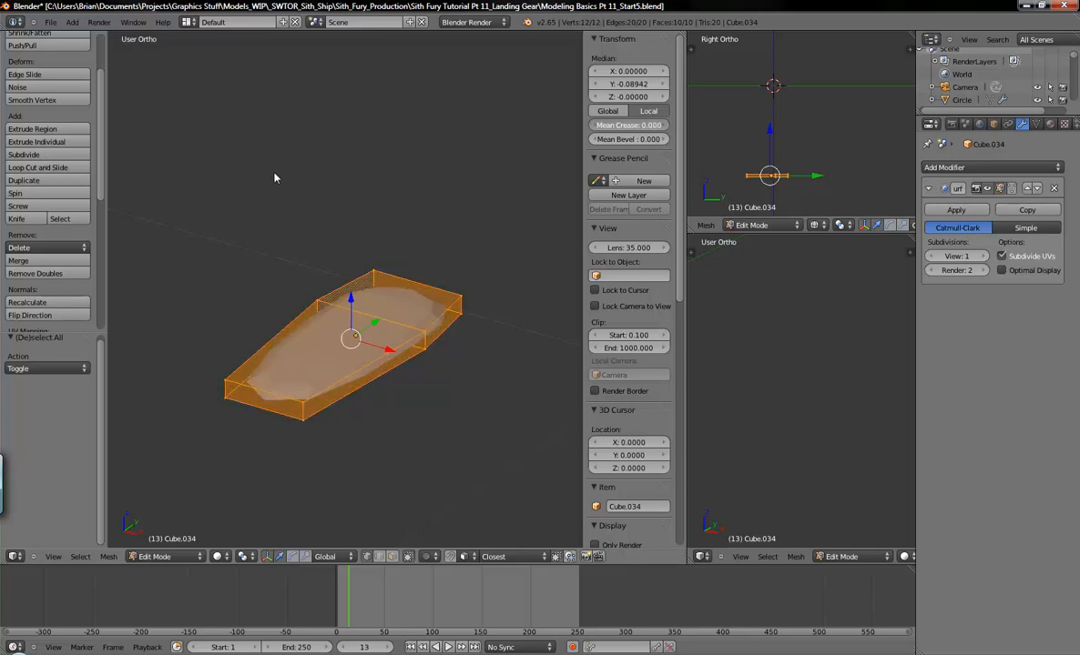
pyautogui.moveTo(419, 299)
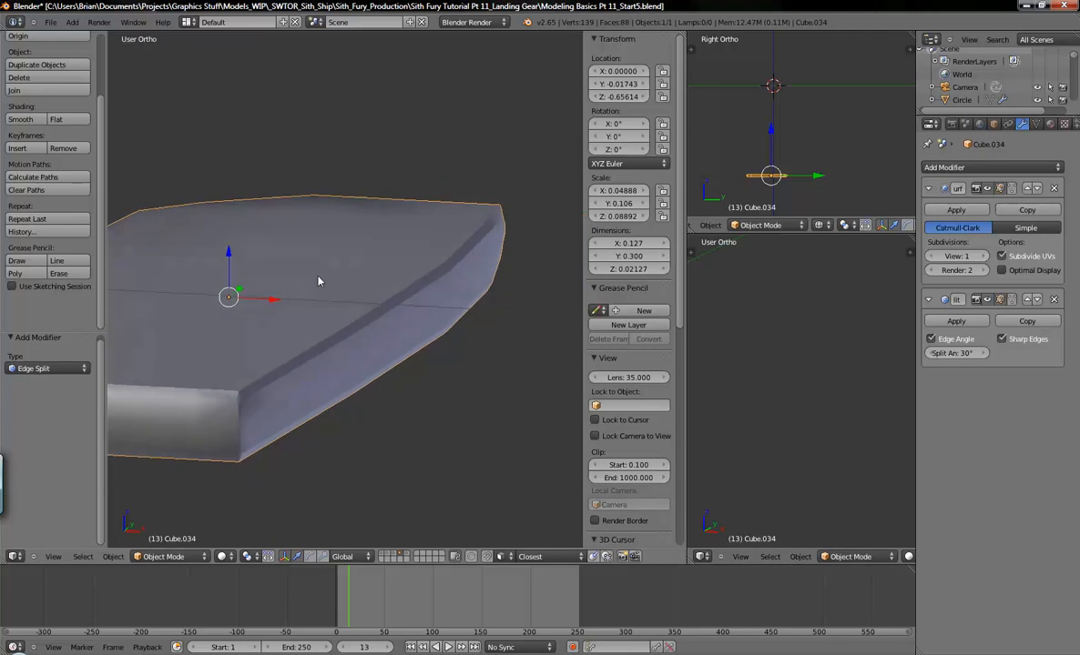
# Apply Flat shading to the strut from the Object Tools panel.
pyautogui.press('Tab')
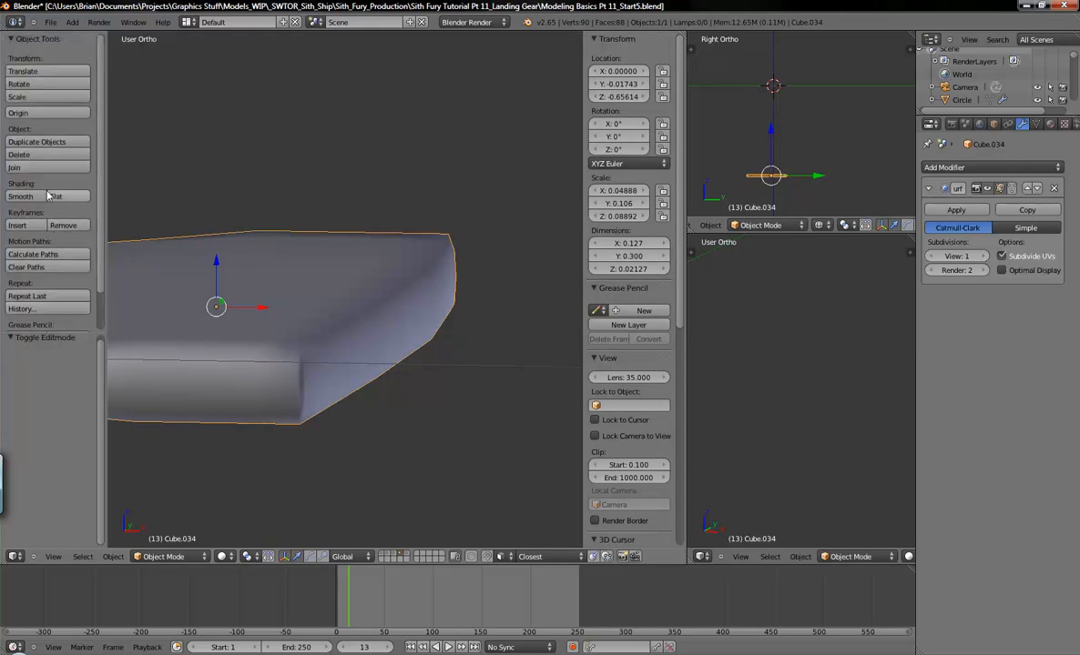
pyautogui.click(56, 196)
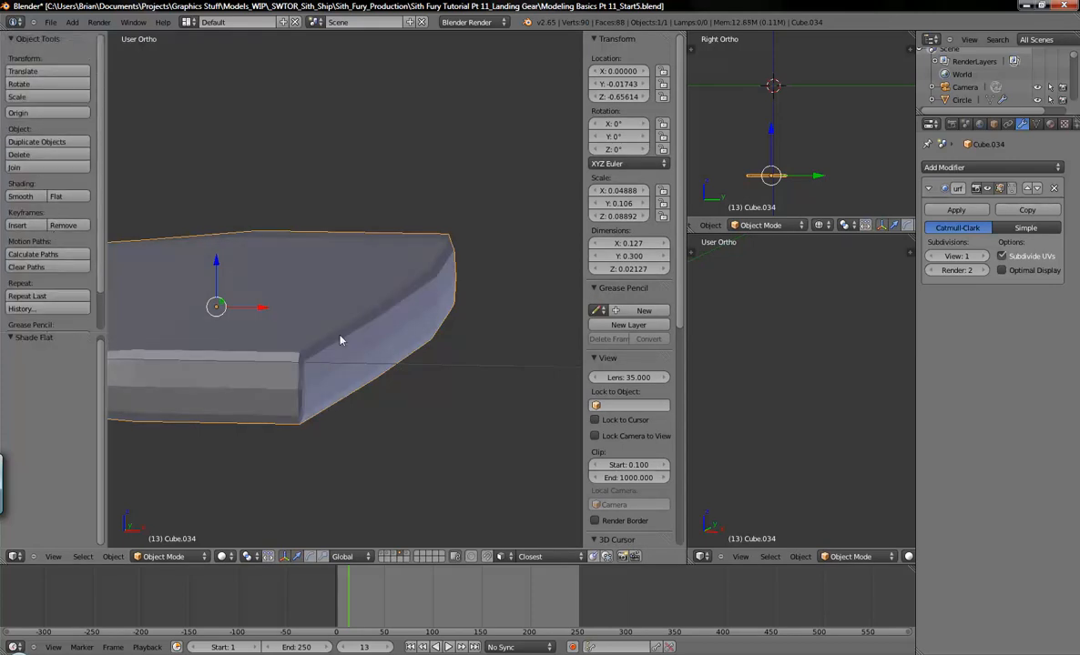
pyautogui.press('Tab')
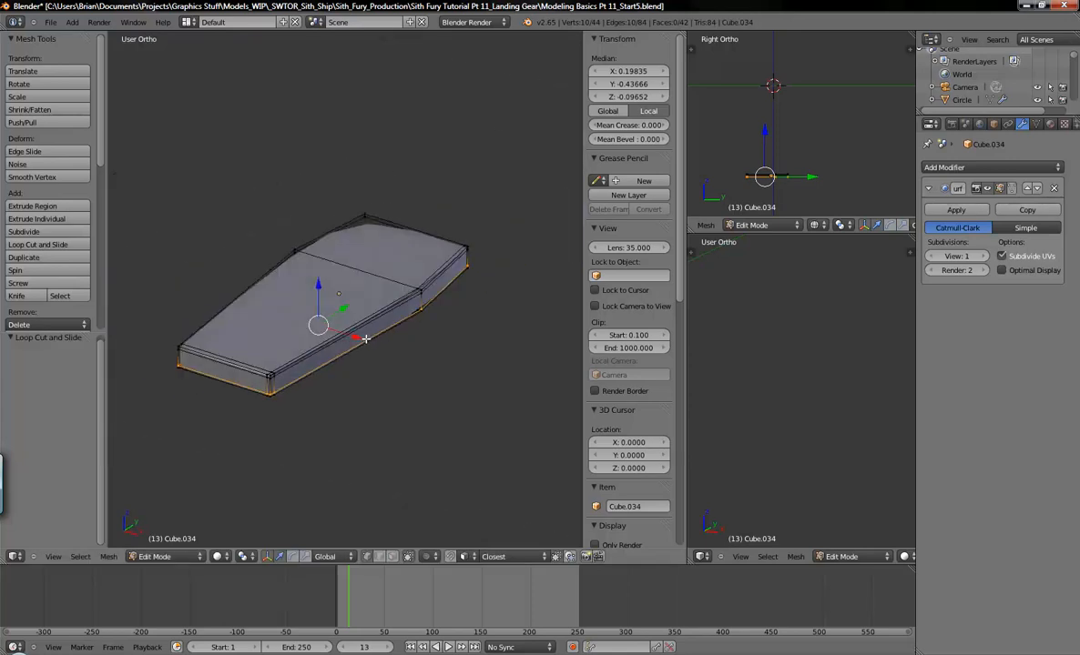
# Preview the near-edge loop cuts by toggling out of and back into Edit Mode.
pyautogui.press('Tab')
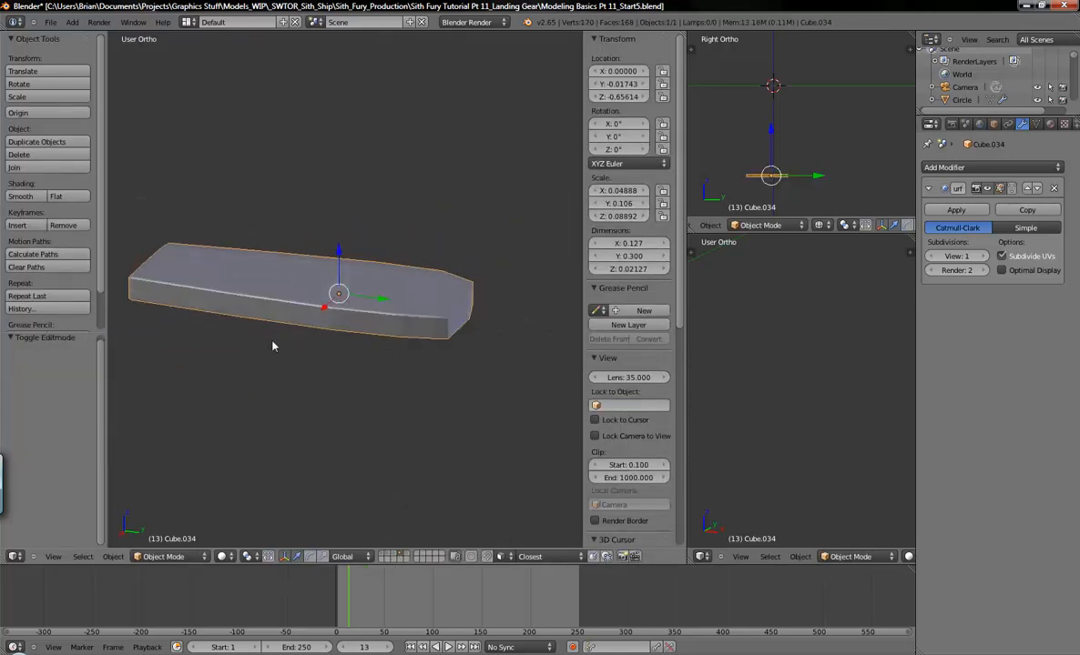
pyautogui.press('Tab')
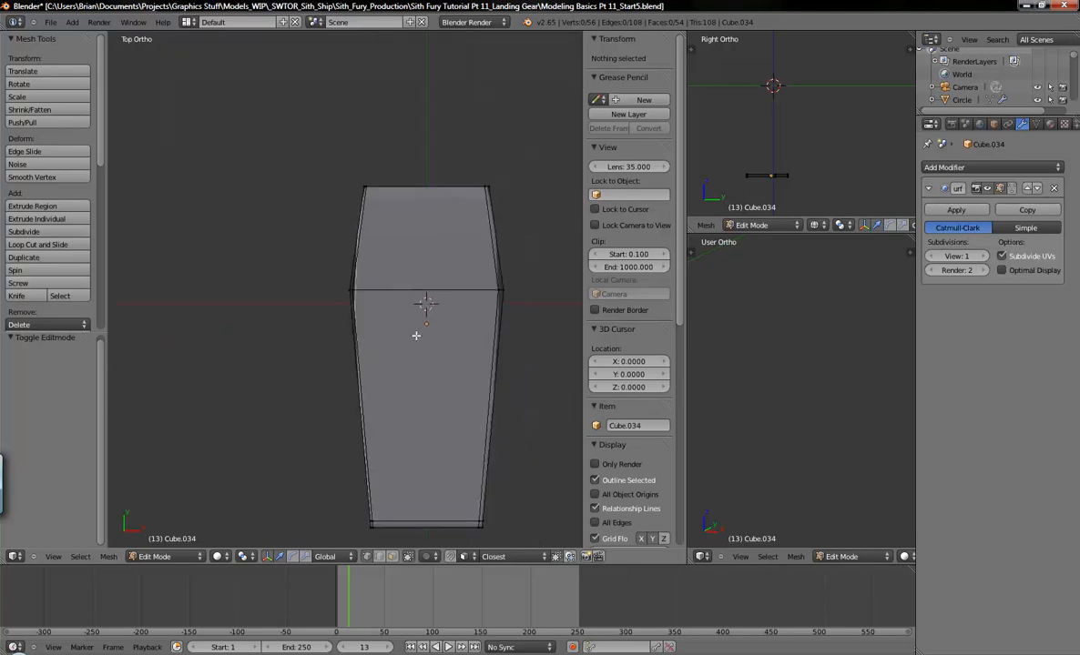
# Box-select one end's vertices in Top view, flare them outward, and check in Object Mode.
pyautogui.moveTo(333, 153); pyautogui.dragTo(551, 230)
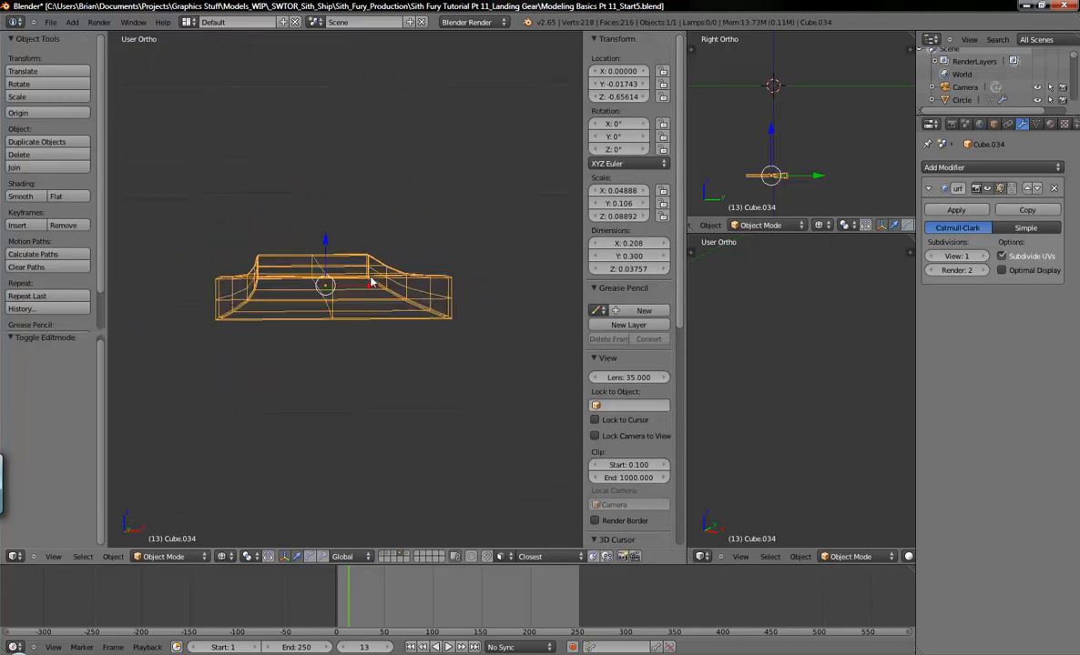
pyautogui.press('Tab')
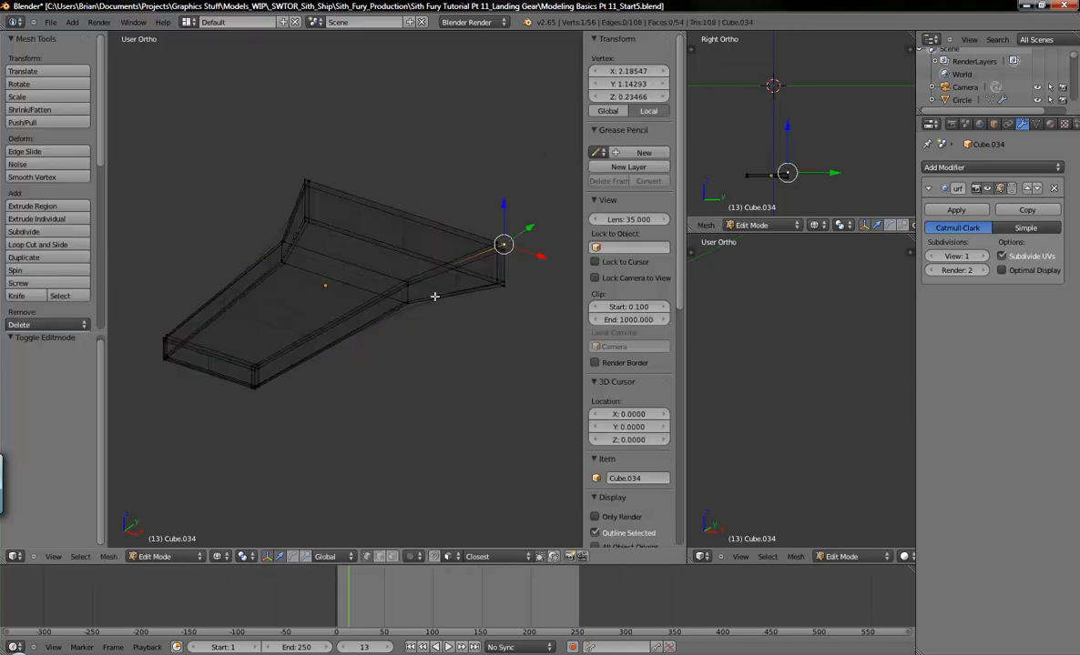
pyautogui.press('Tab')
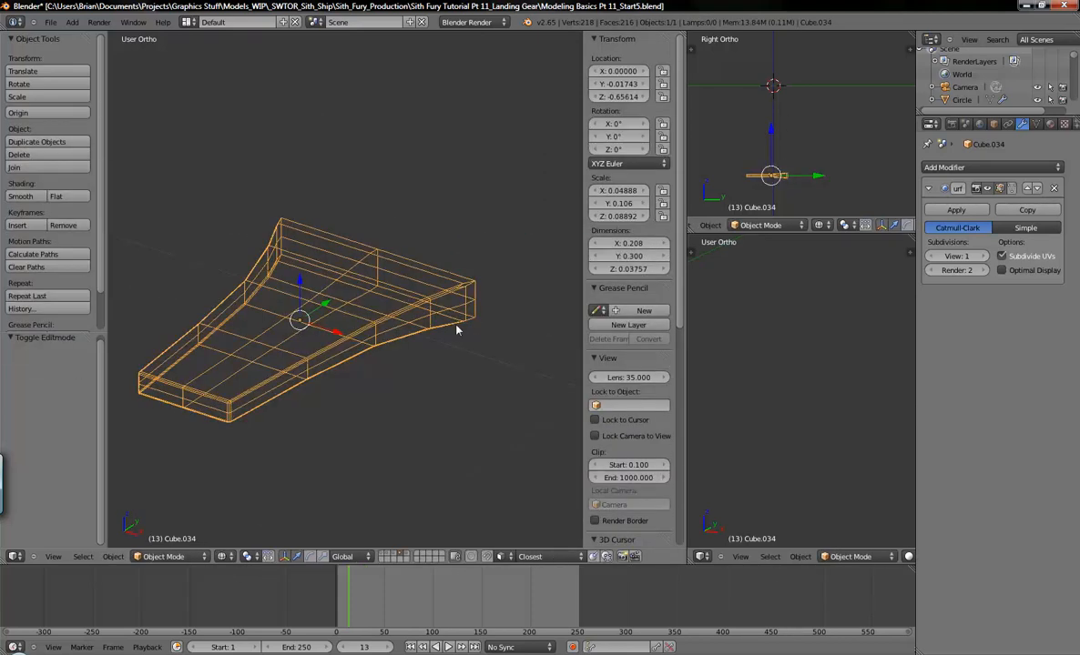
# In solid shading, step the Subsurf View level until it reads 3.
pyautogui.press('z')
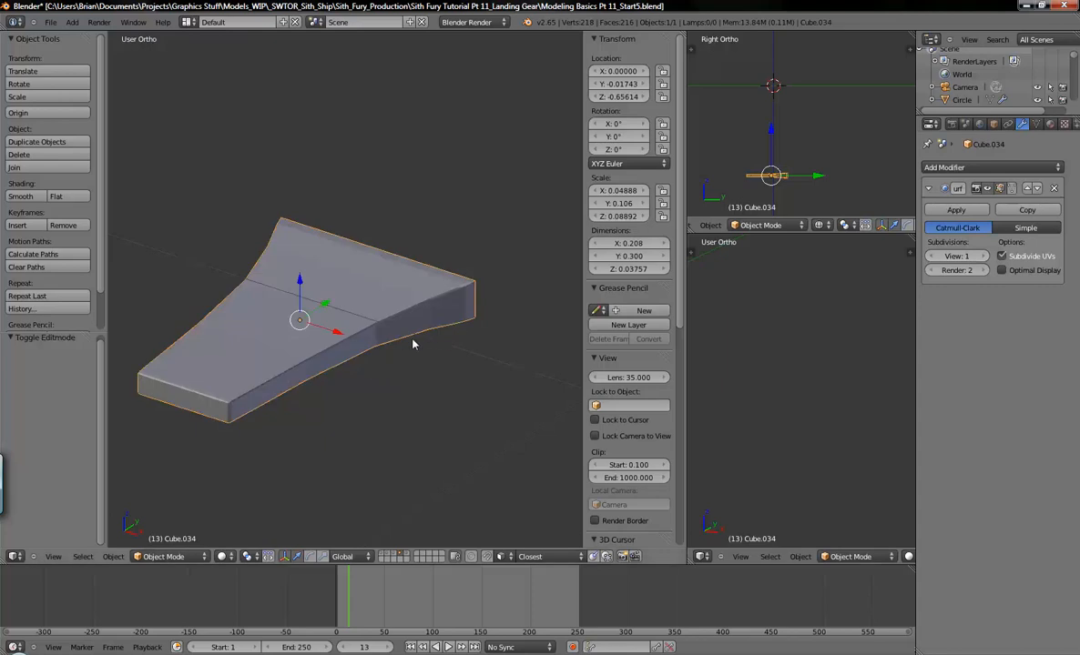
pyautogui.click(981, 256)
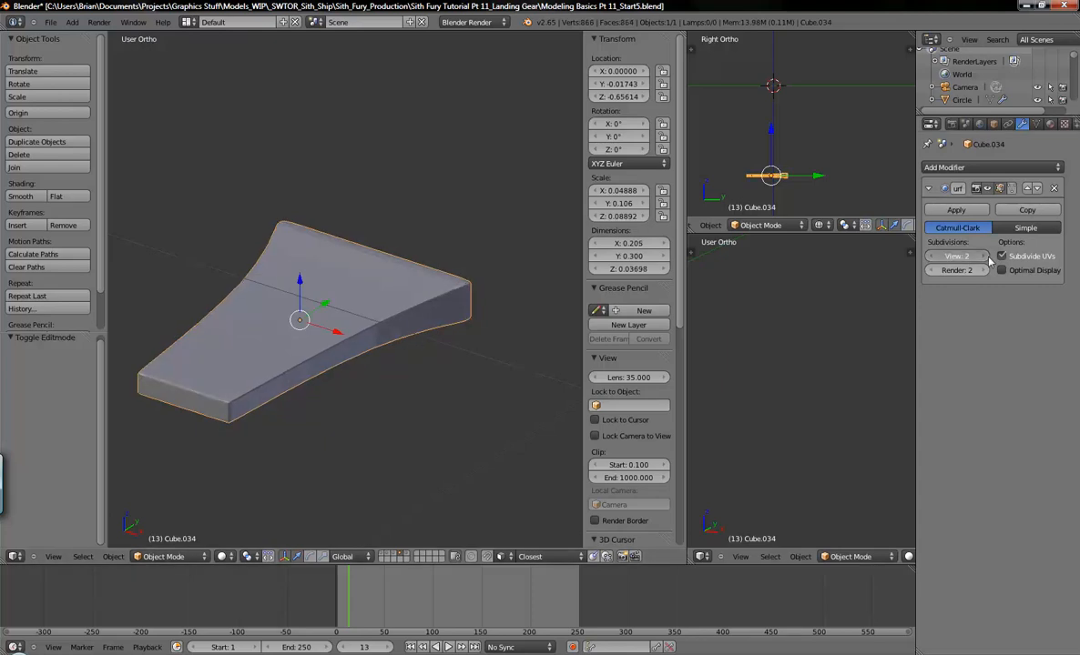
pyautogui.click(975, 256)
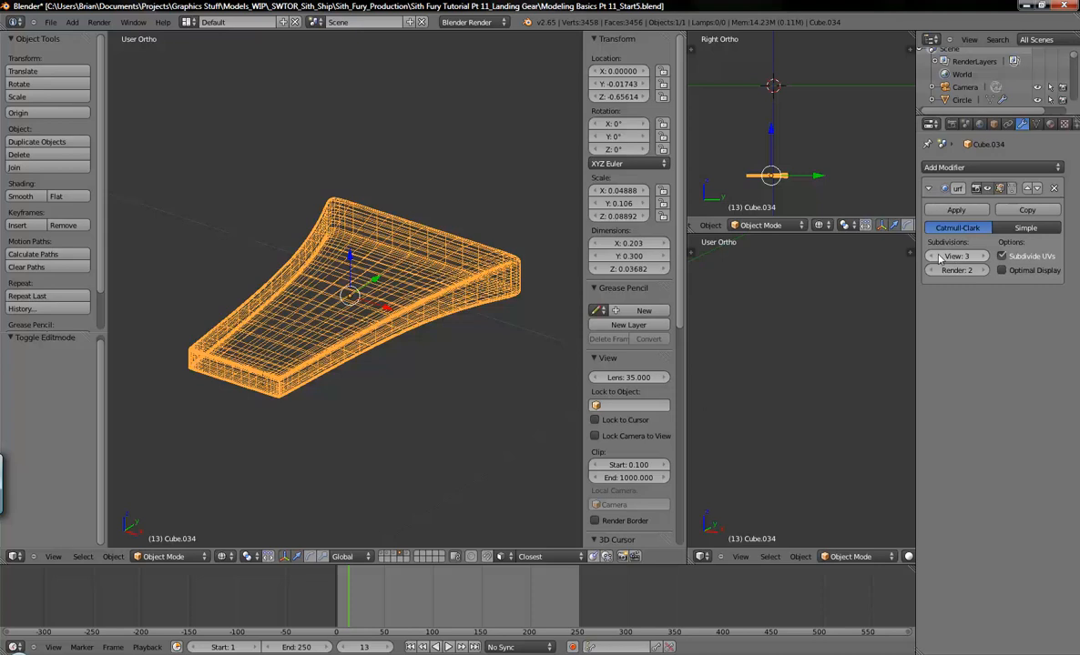
pyautogui.click(956, 255)
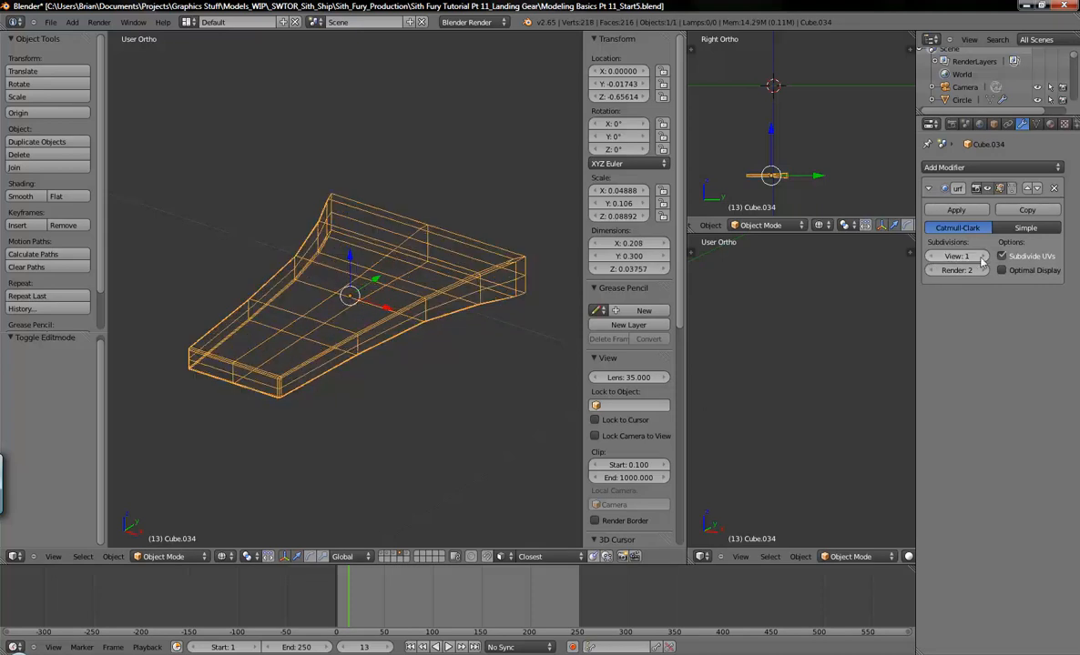
pyautogui.click(955, 256)
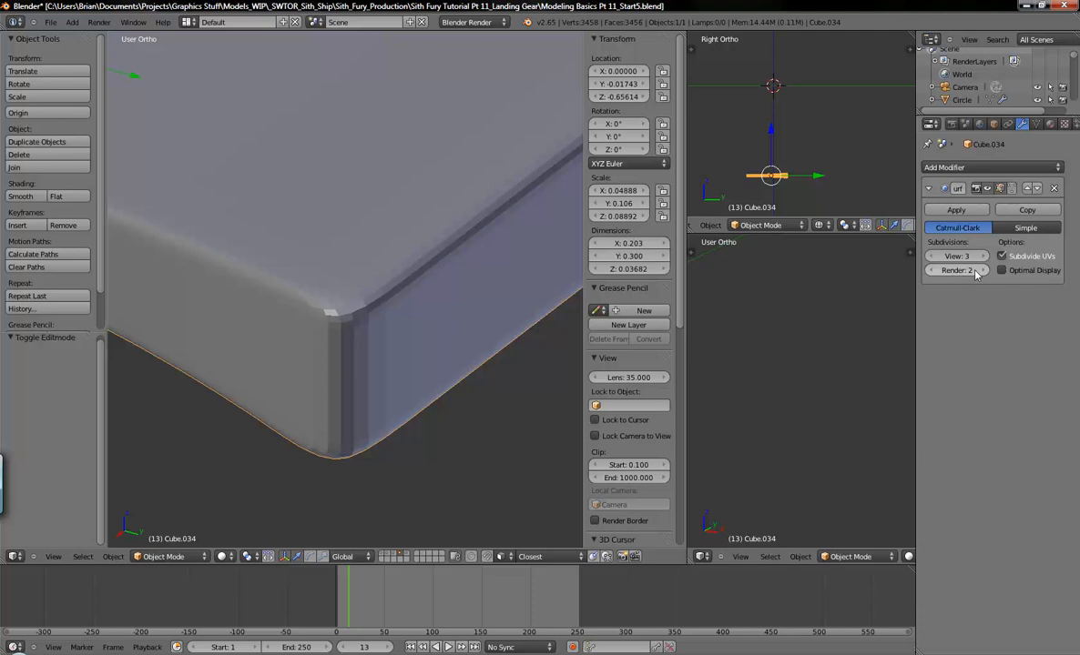
pyautogui.moveTo(965, 273)
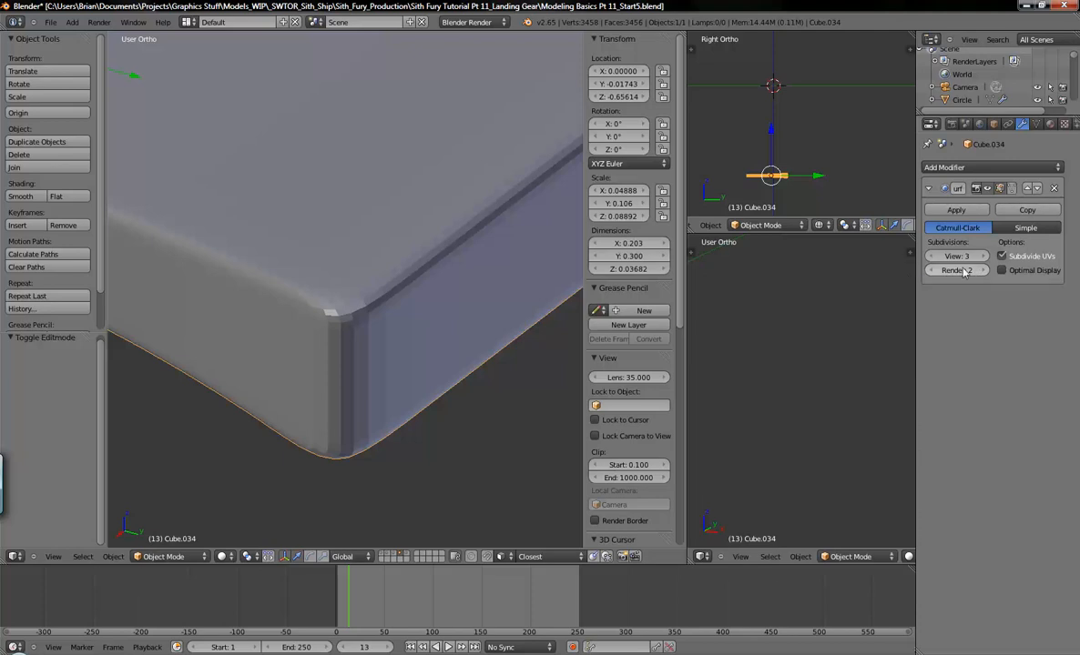
pyautogui.moveTo(962, 276)
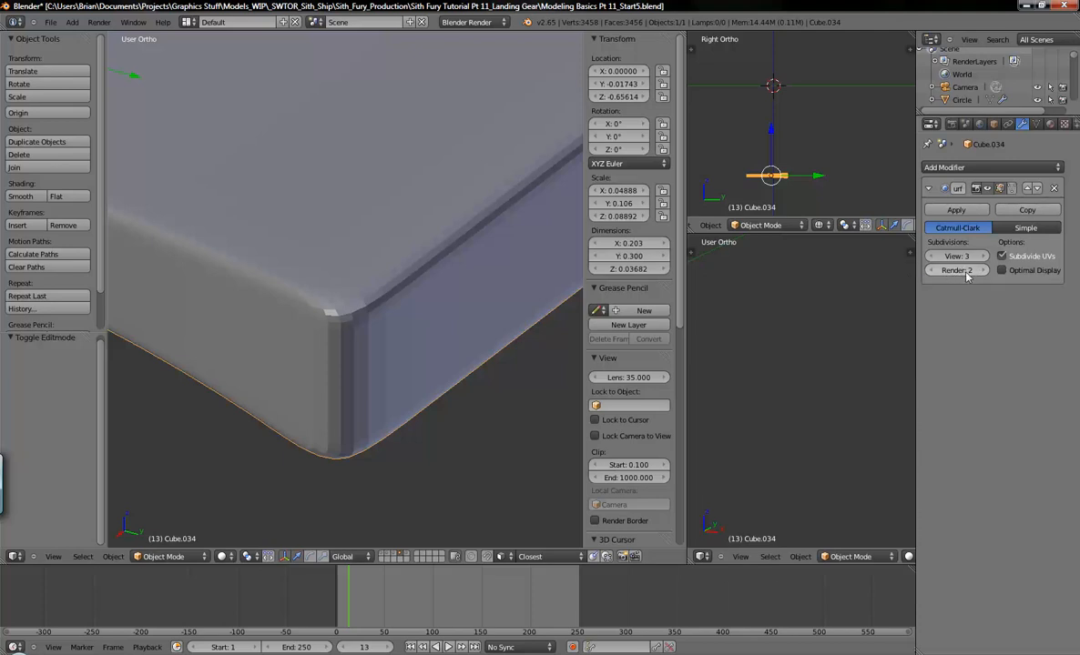
pyautogui.moveTo(956, 270)
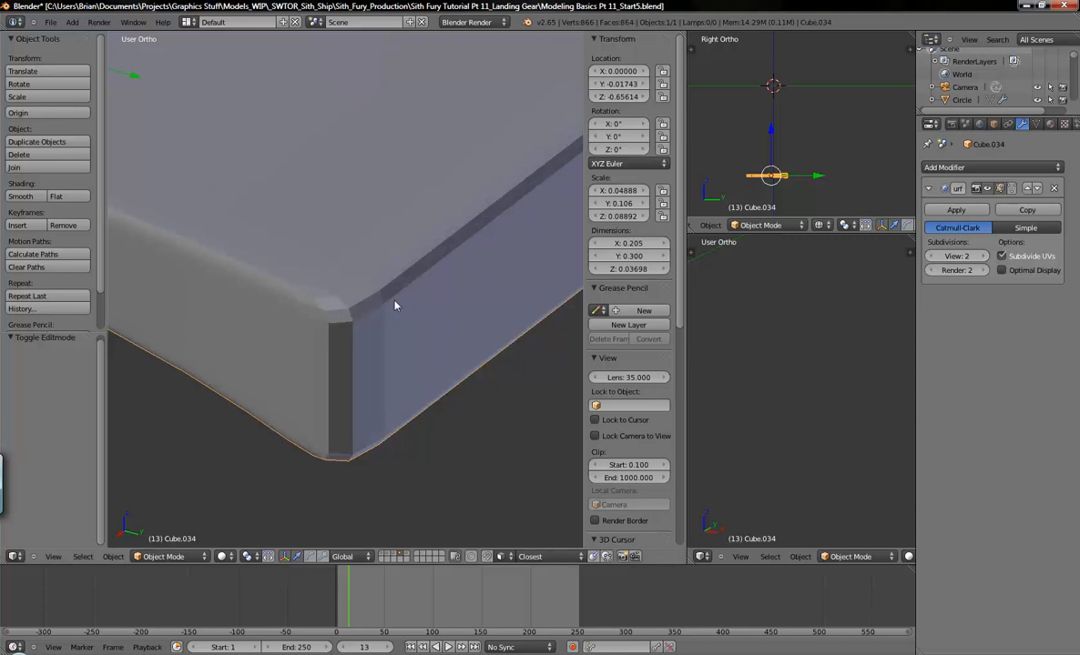
pyautogui.moveTo(715, 308)
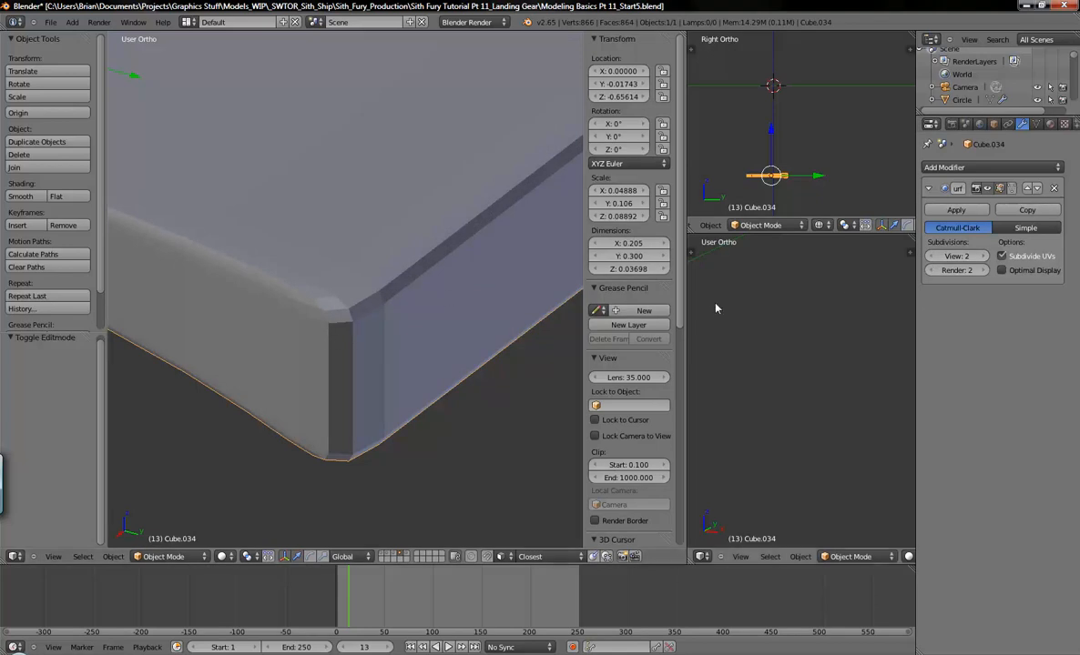
# Set the Subsurf View level back to 2 and toggle the shading mode.
pyautogui.click(978, 256)
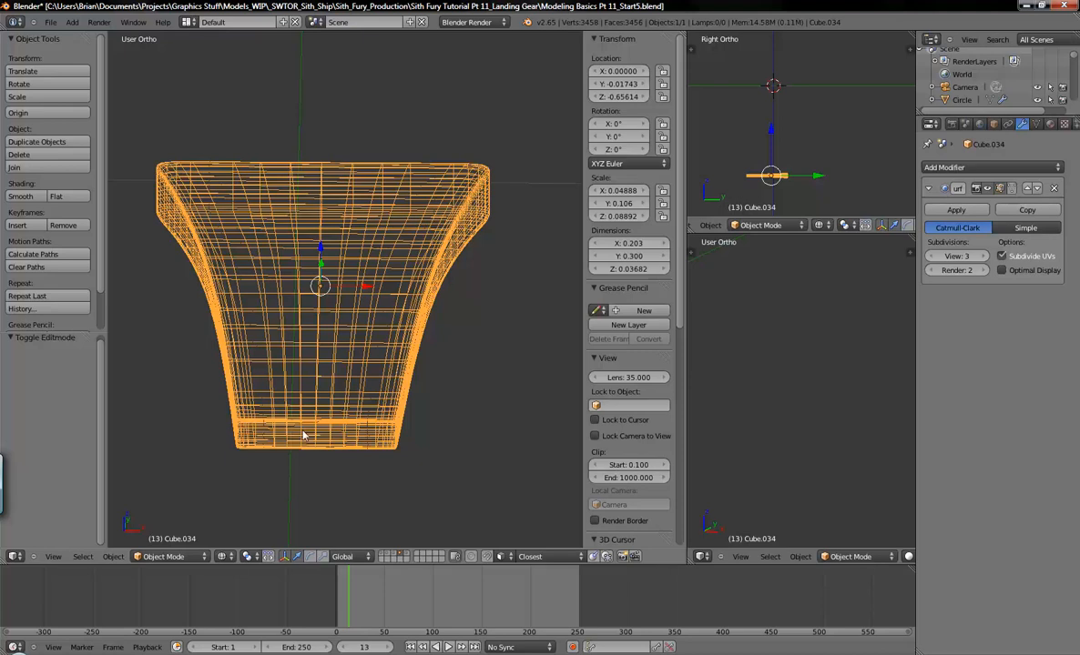
pyautogui.moveTo(264, 195)
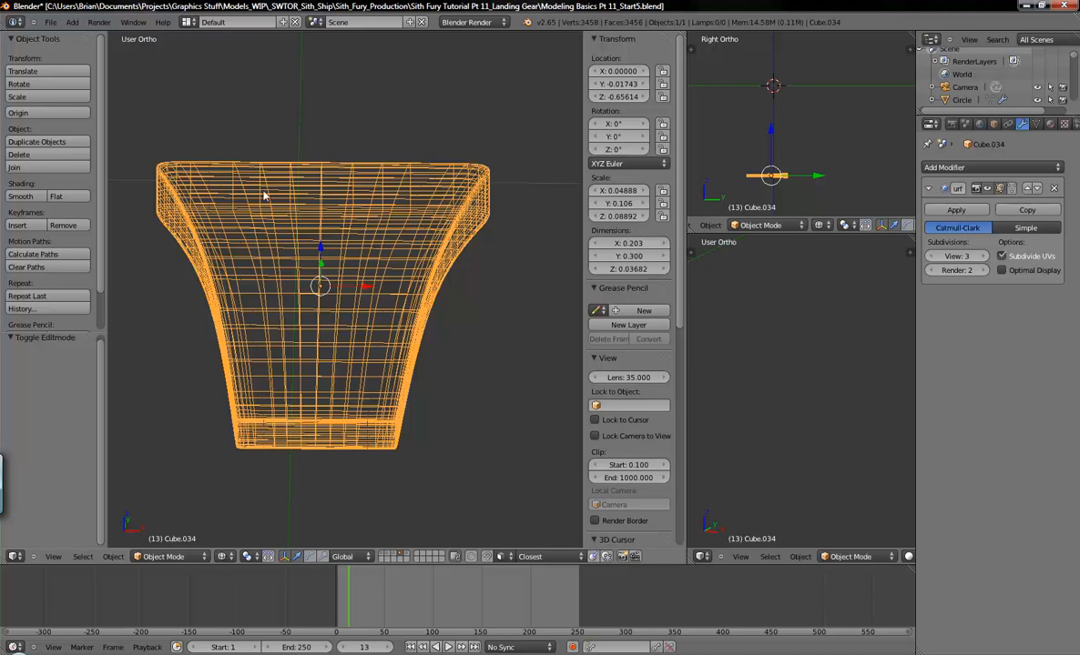
pyautogui.moveTo(238, 162)
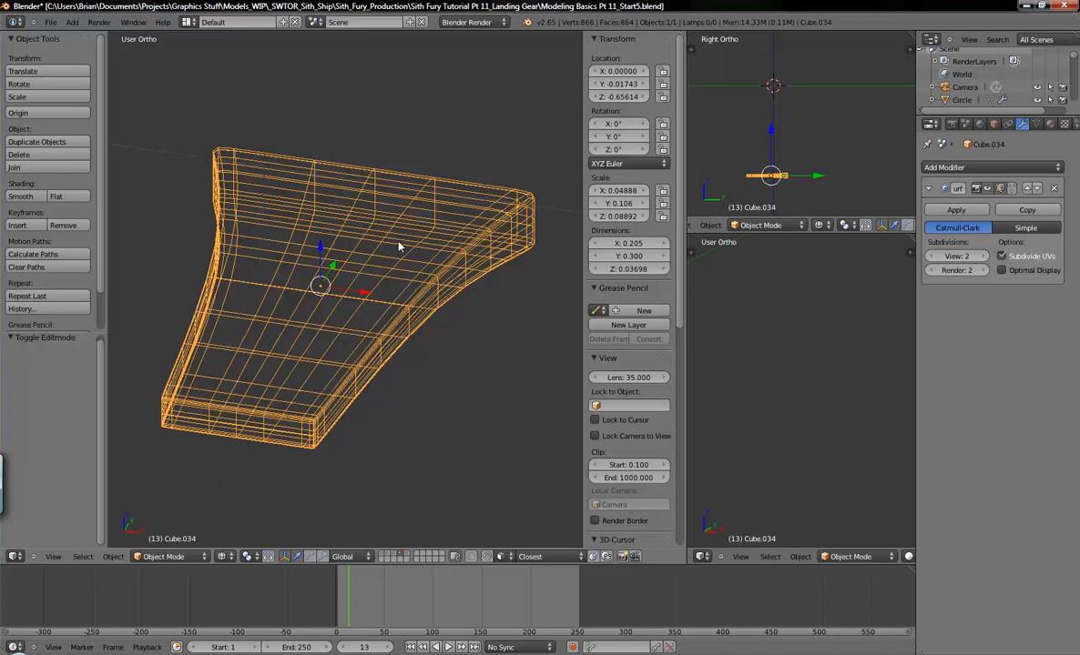
pyautogui.press('z')
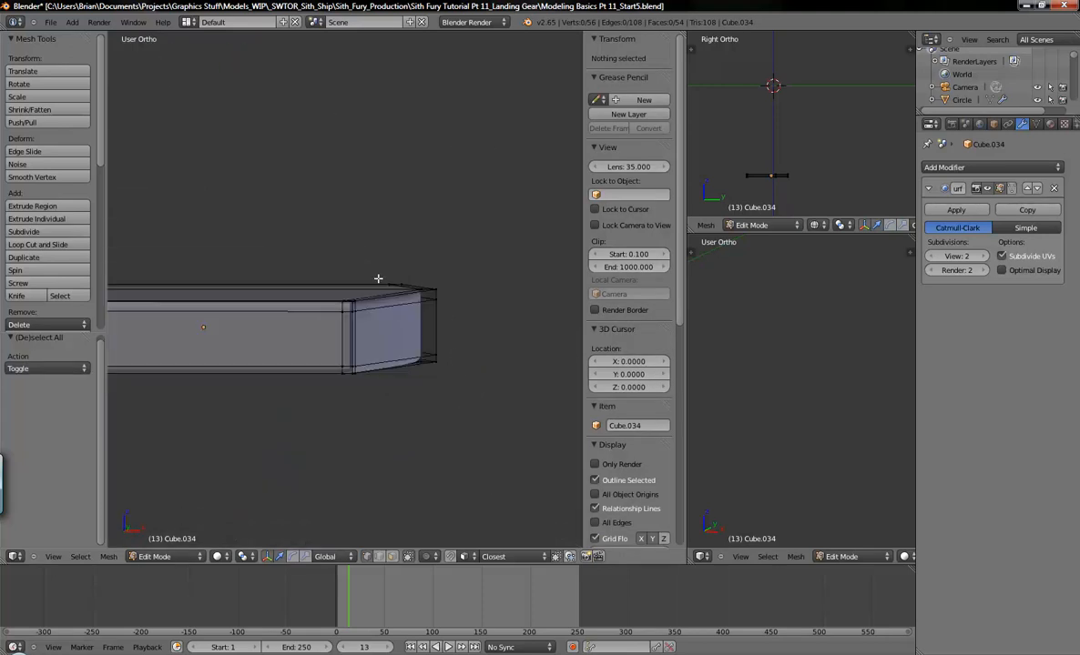
# Reshape the plate in front view to about 0.126 by 0.021, toggling Edit Mode to check.
pyautogui.press('KP_1')
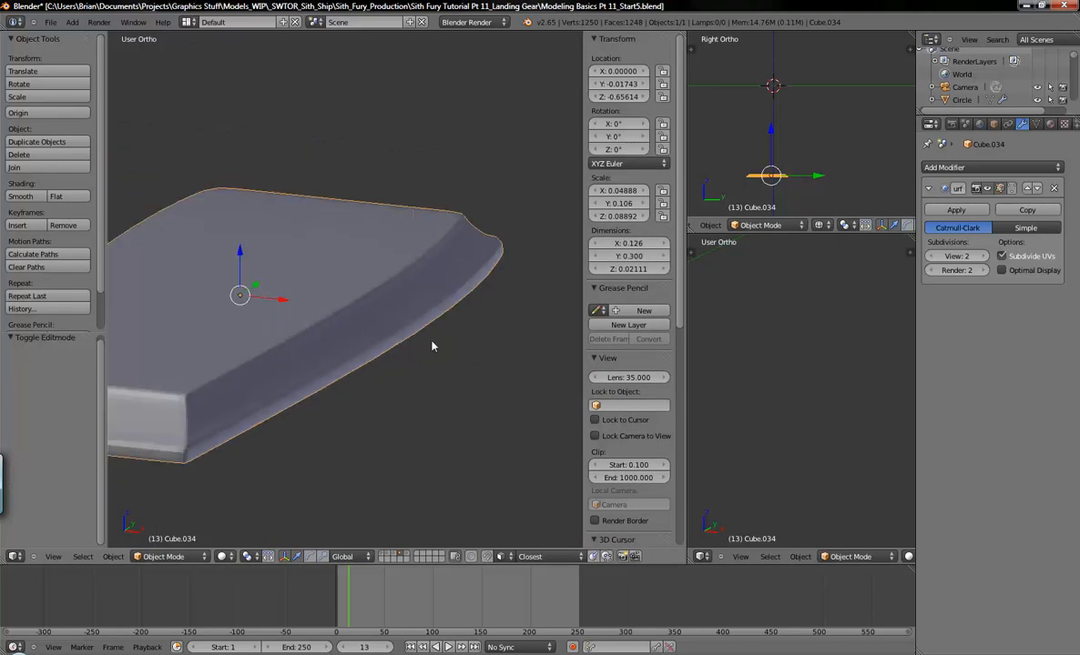
pyautogui.scroll(-3)
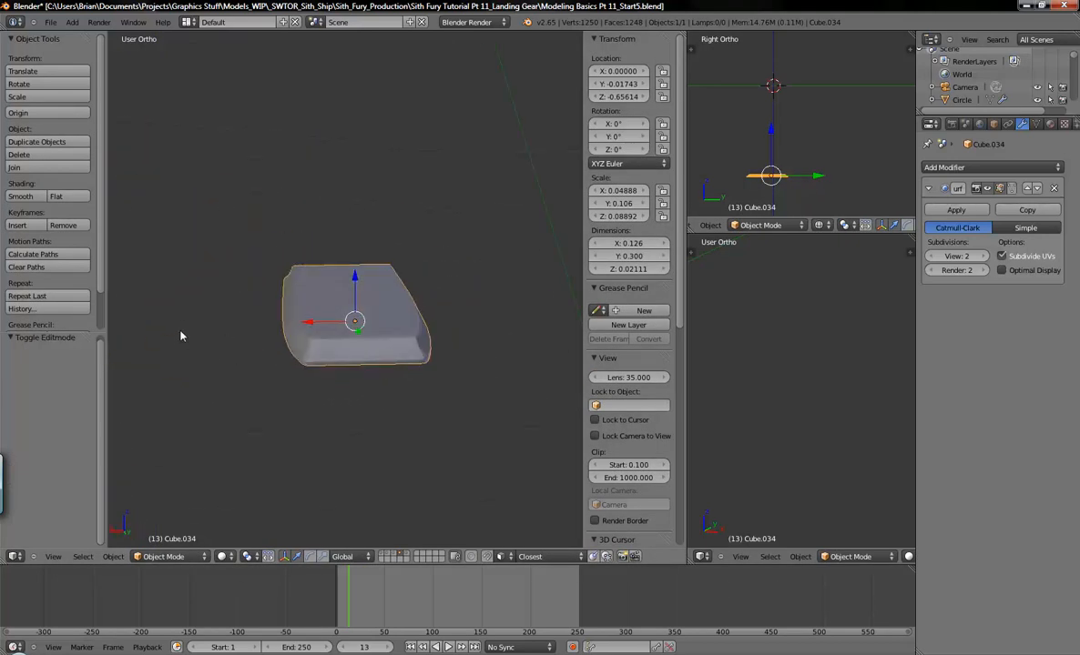
pyautogui.press('Tab')
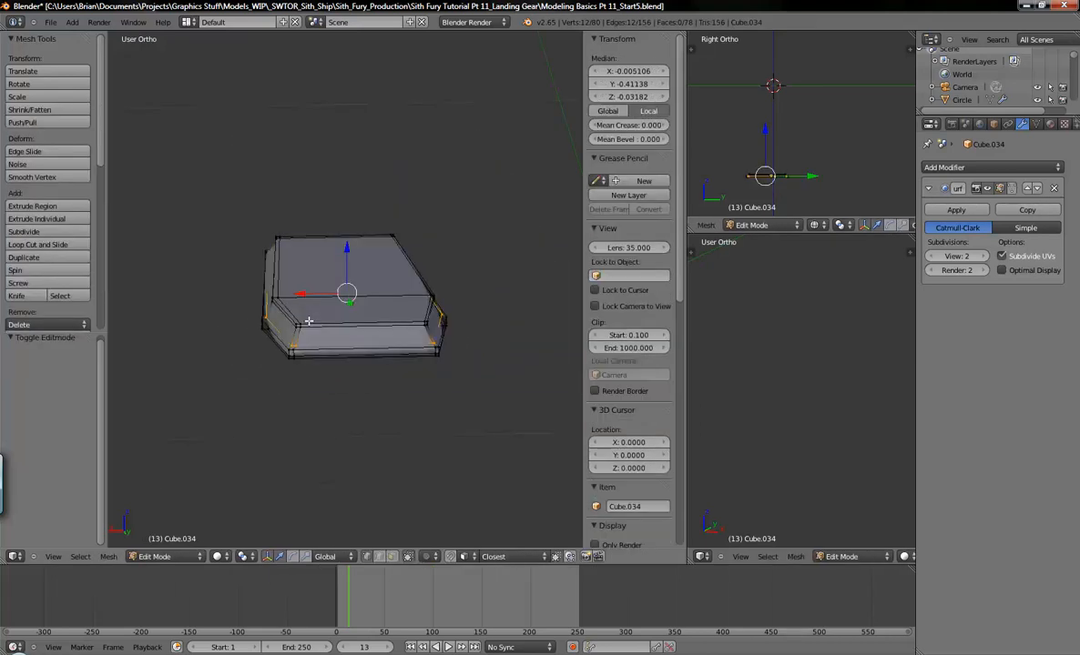
pyautogui.press('Tab')
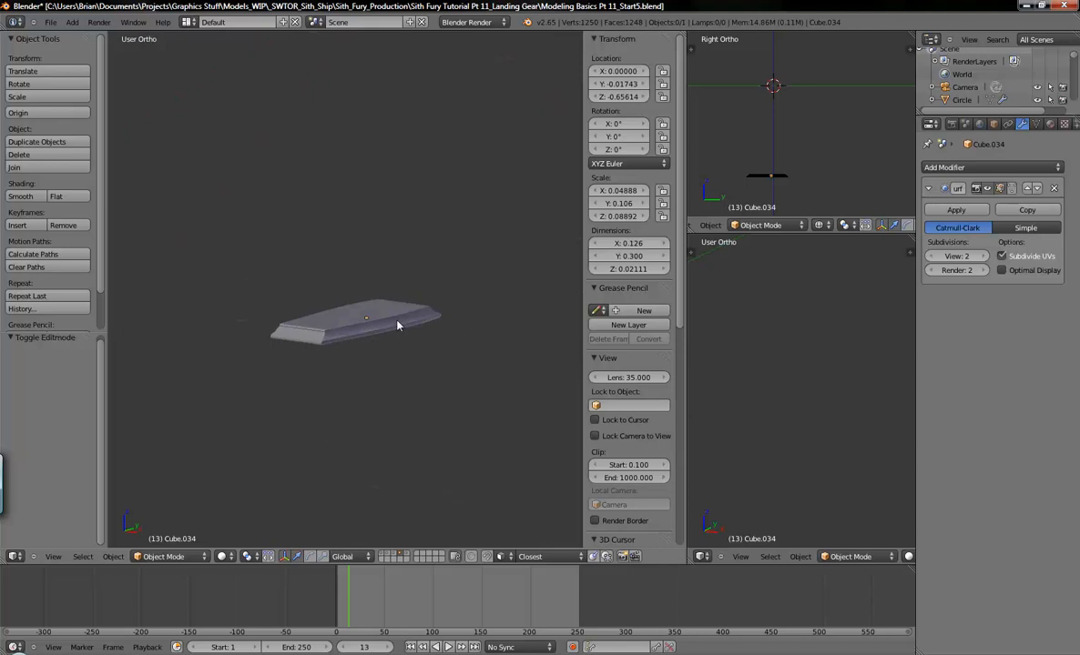
pyautogui.press('Tab')
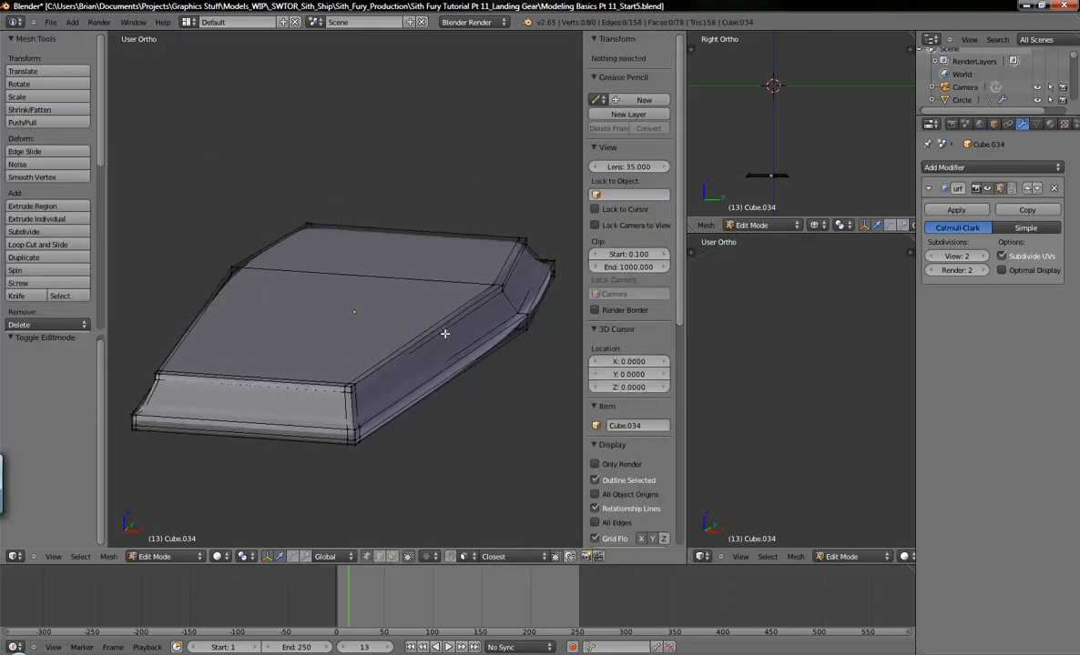
pyautogui.press('Tab')
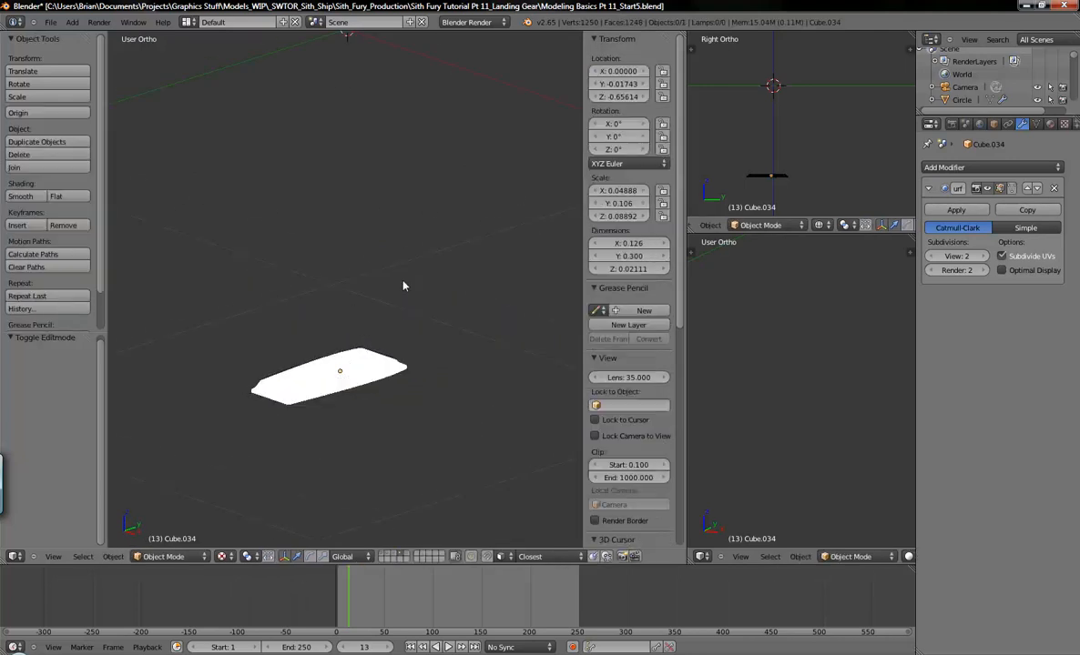
# Give the joint cylinder a Catmull-Clark Subdivision Surface modifier at view level 1.
pyautogui.press('Tab')
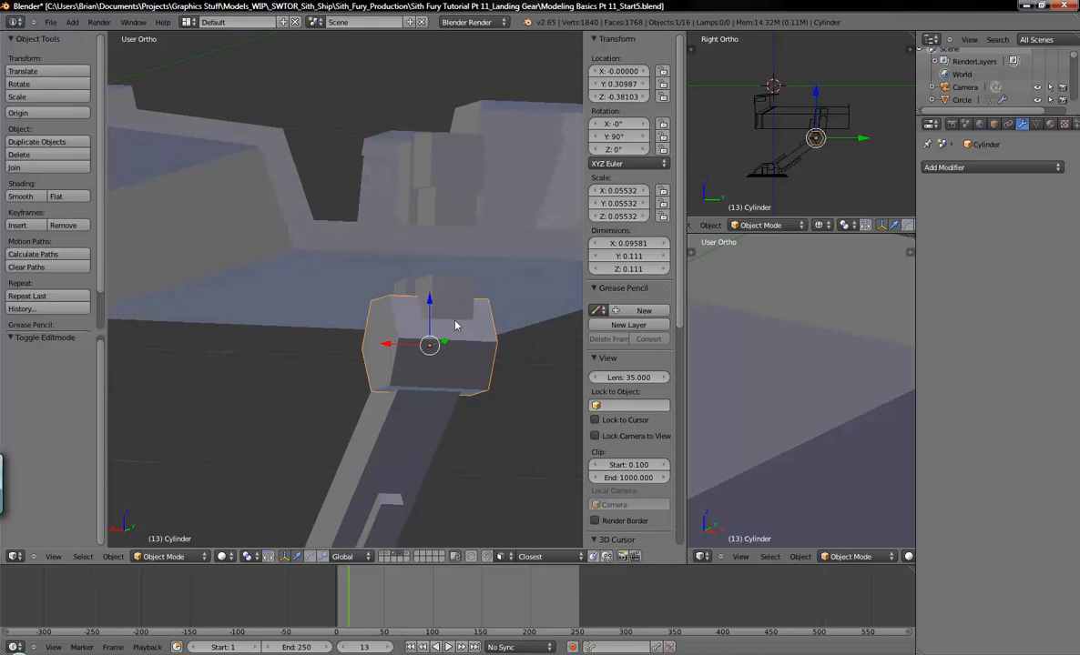
pyautogui.click(944, 167)
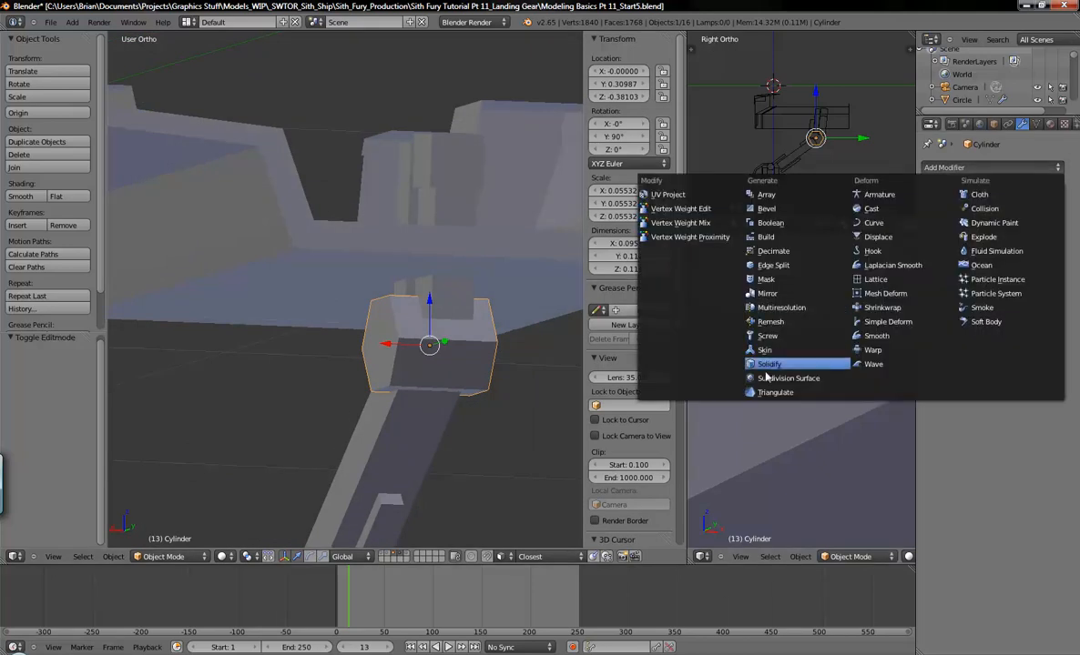
pyautogui.click(789, 378)
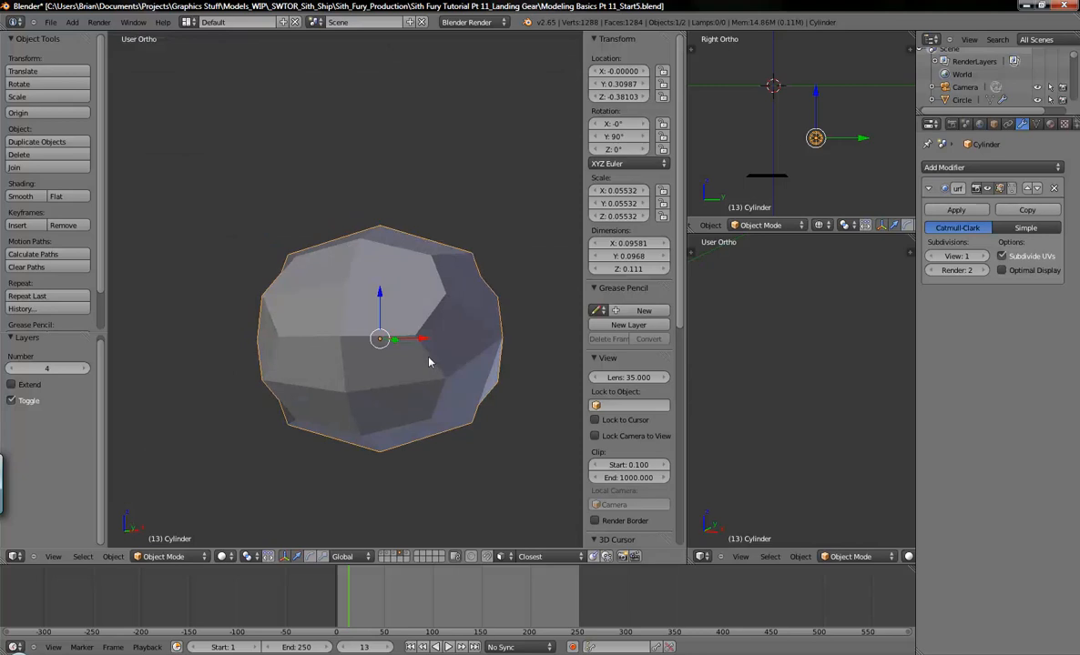
# Add an X-axis Mirror modifier above Subsurf and apply rotation and scale.
pyautogui.press('Tab')
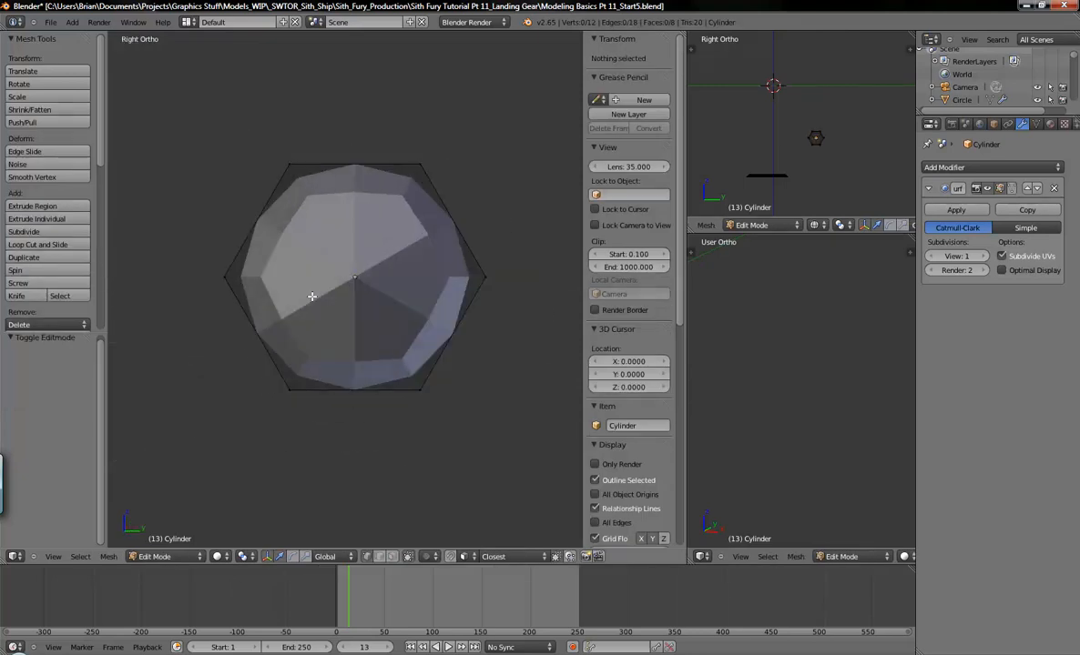
pyautogui.moveTo(355, 292); pyautogui.dragTo(401, 264)
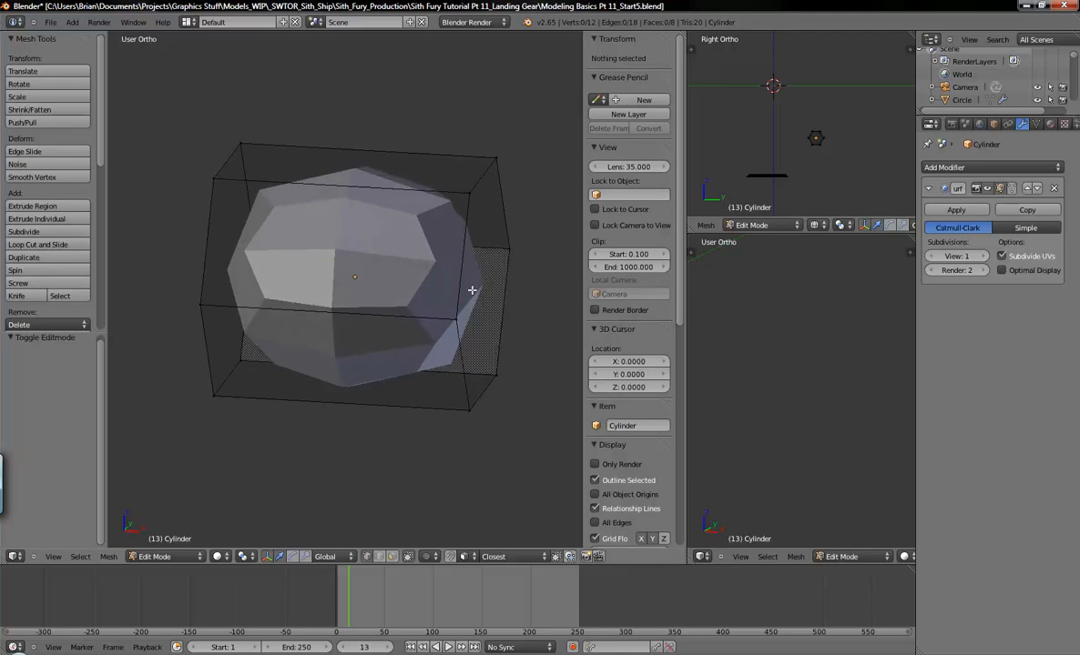
pyautogui.click(37, 244)
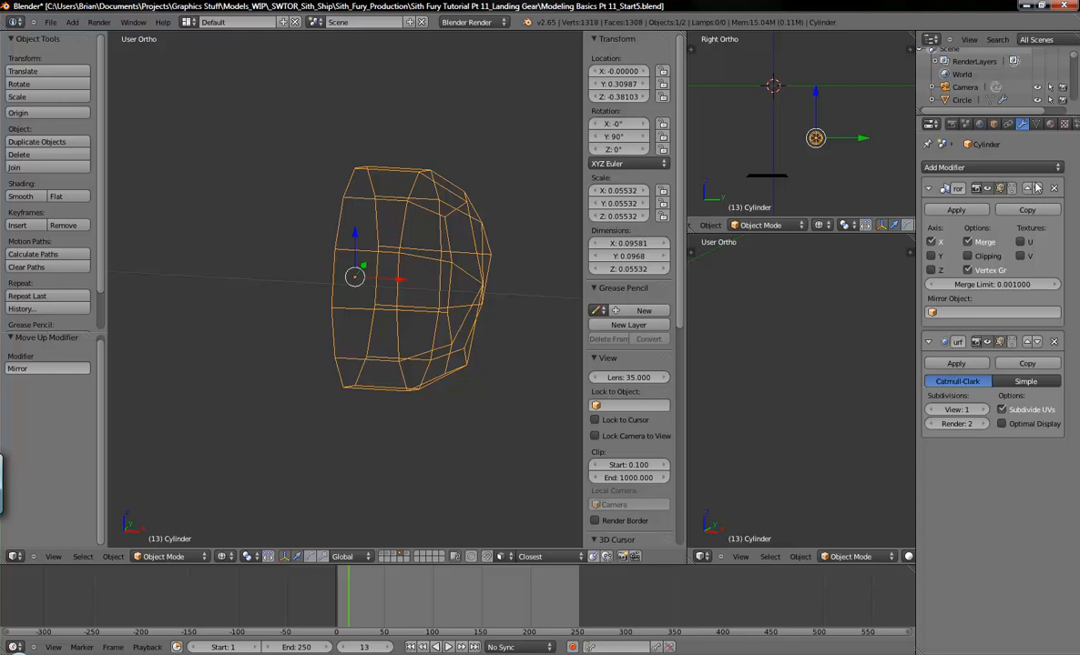
pyautogui.moveTo(455, 265)
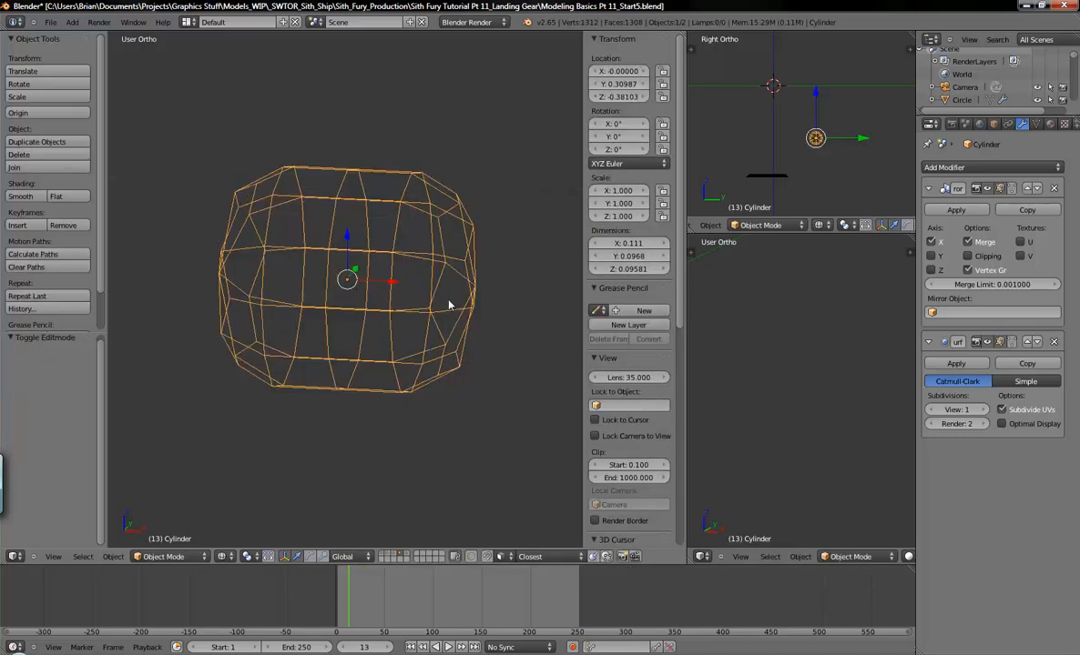
# Cut a new edge loop near the cylinder's end face and slide it into place.
pyautogui.press('Tab')
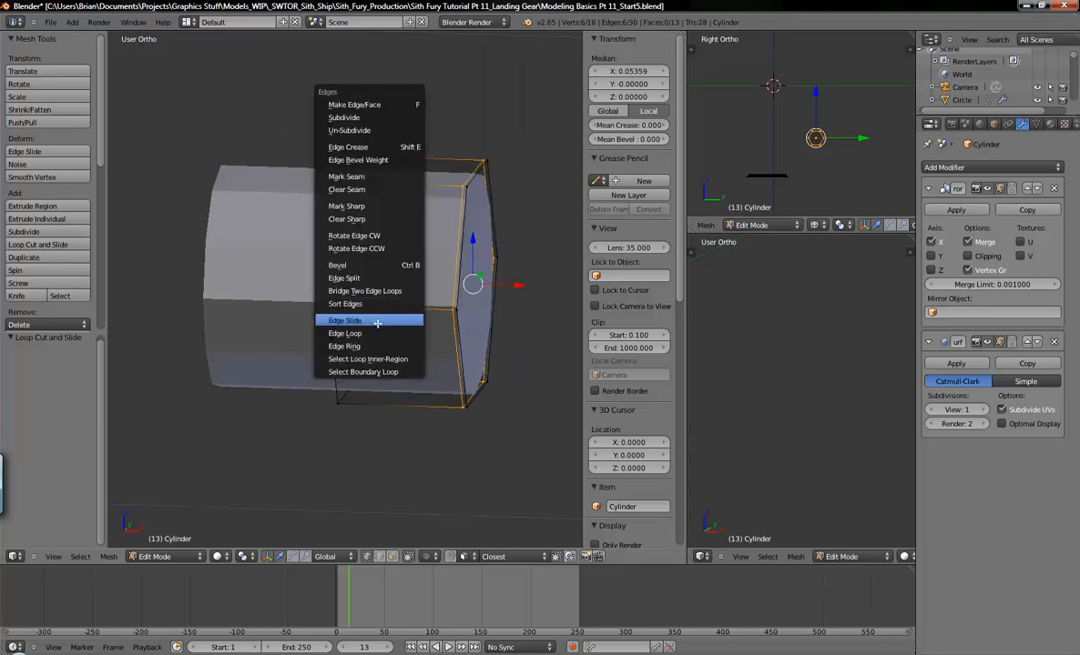
pyautogui.click(344, 320)
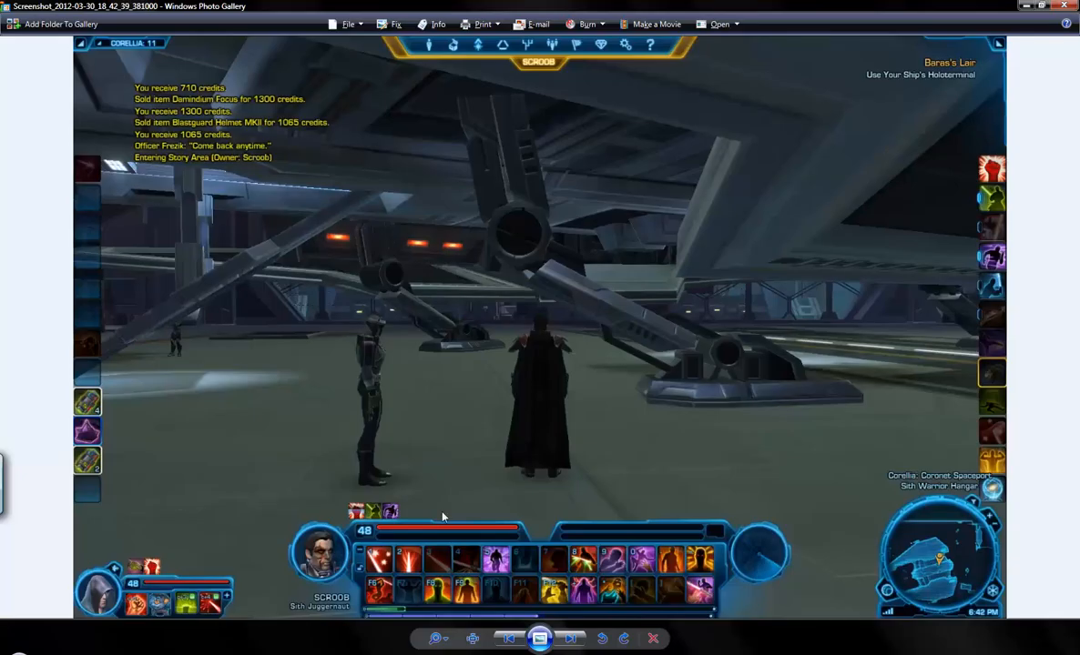
pyautogui.moveTo(537, 225)
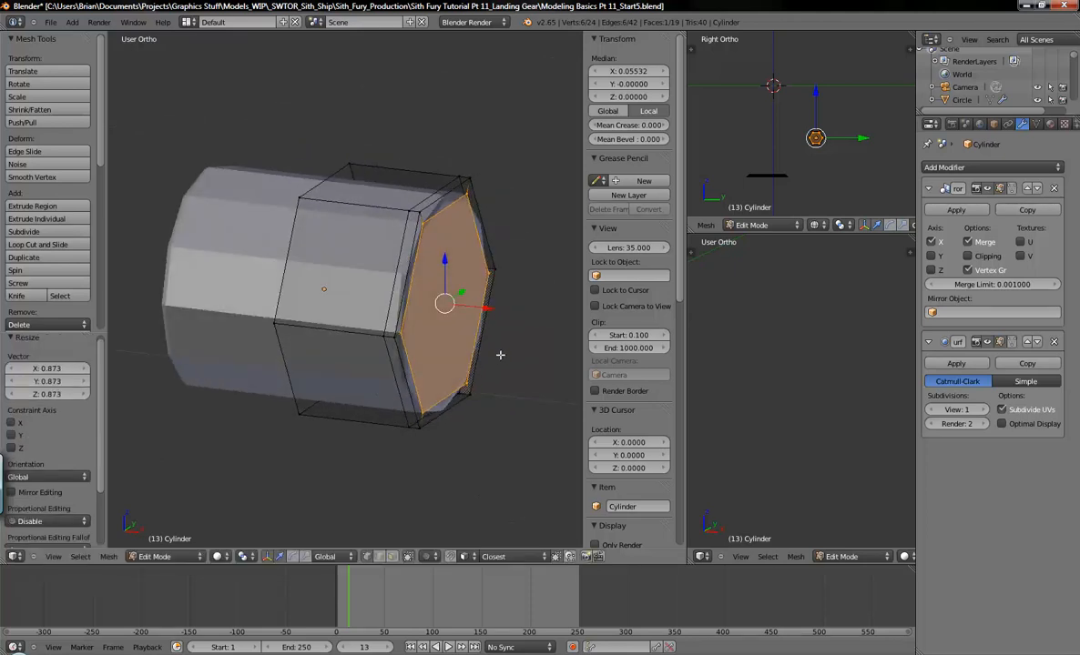
# Scale the end face inward to about 0.87 for a rim, then shade smooth.
pyautogui.press('e')
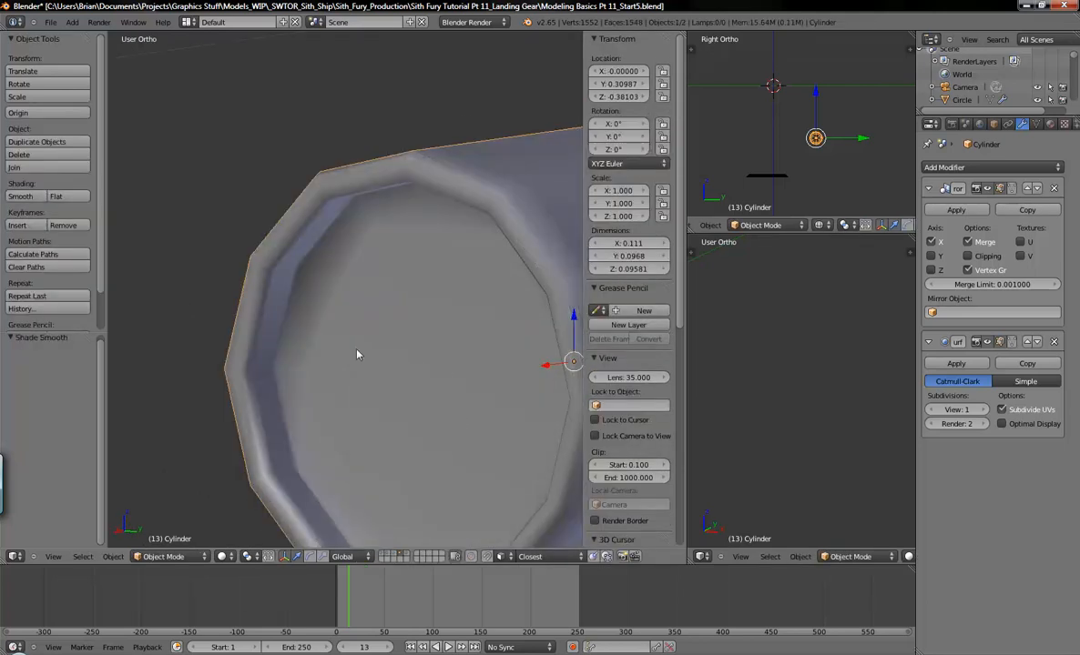
# Raise the Subdivision Surface view level to 3, about 6,052 vertices.
pyautogui.press('Tab')
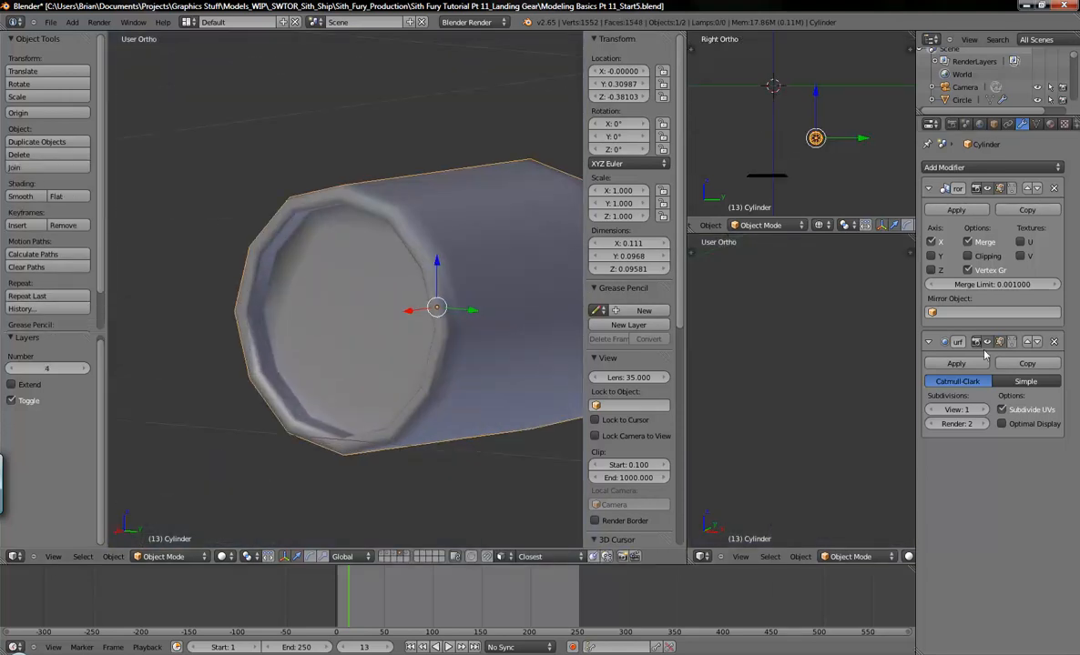
pyautogui.click(975, 409)
pyautogui.write('3')
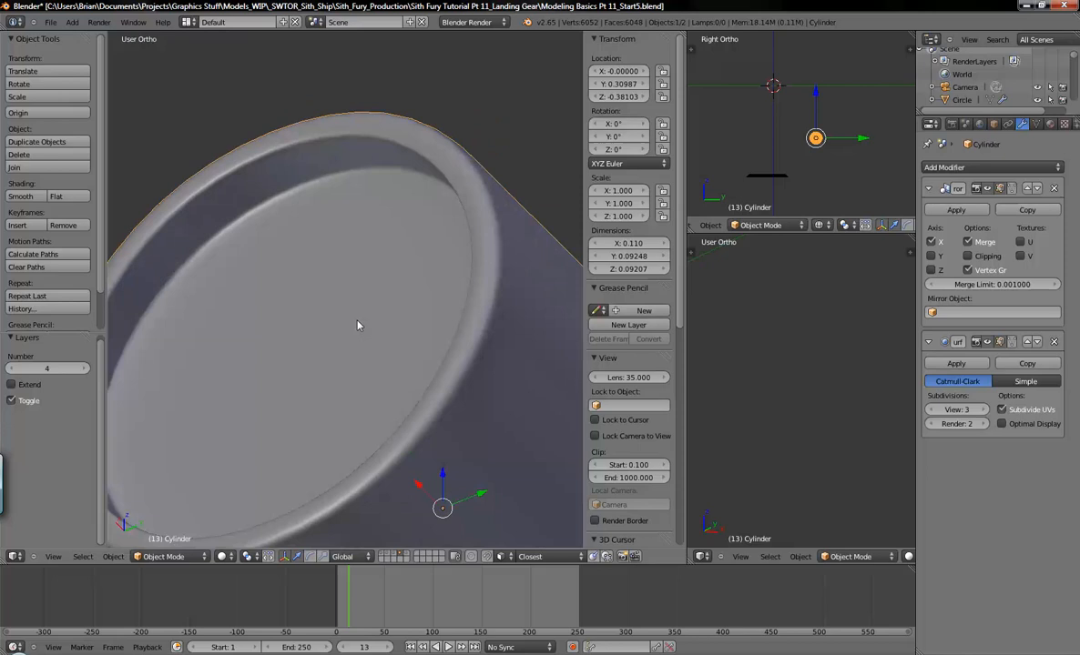
# Edge-slide the rim loop to -1, then select the inner end face.
pyautogui.press('Tab')
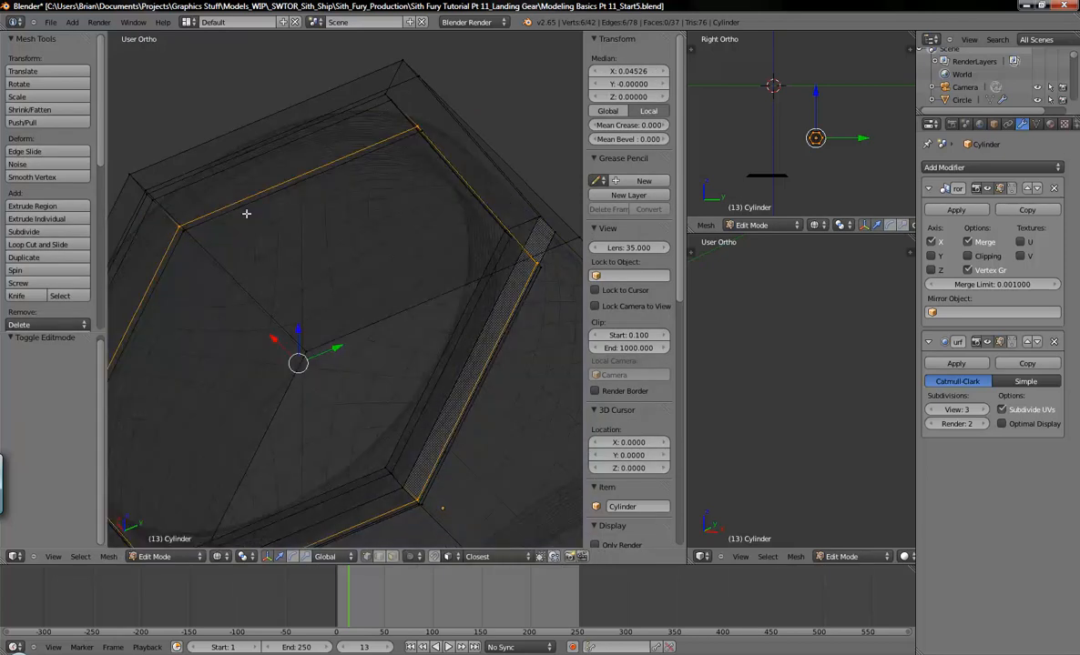
pyautogui.moveTo(286, 223)
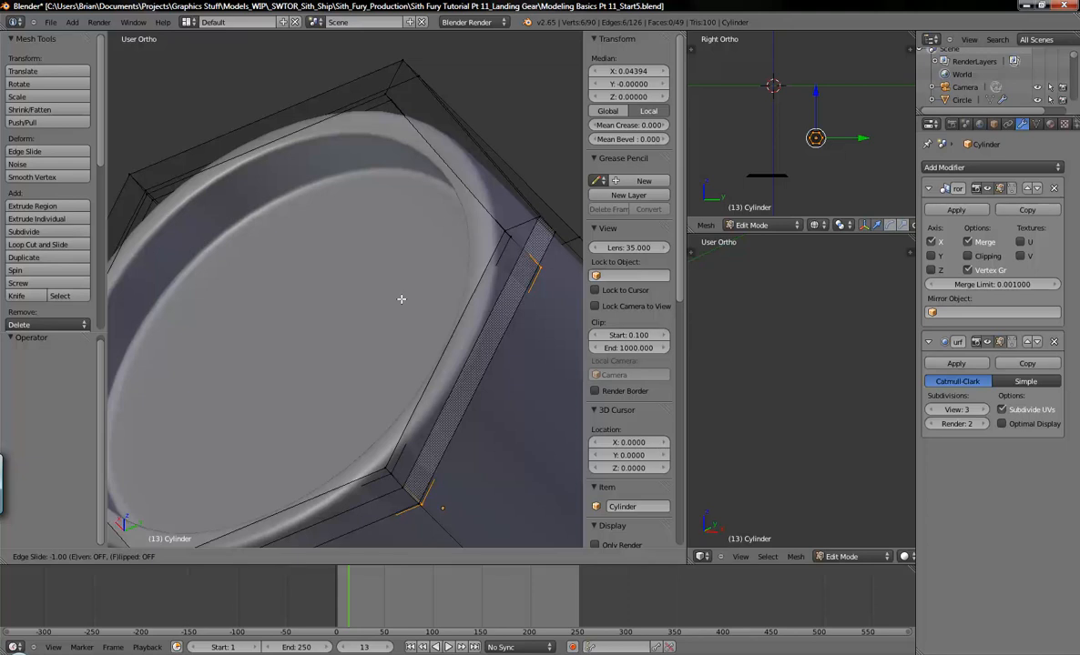
pyautogui.moveTo(437, 243)
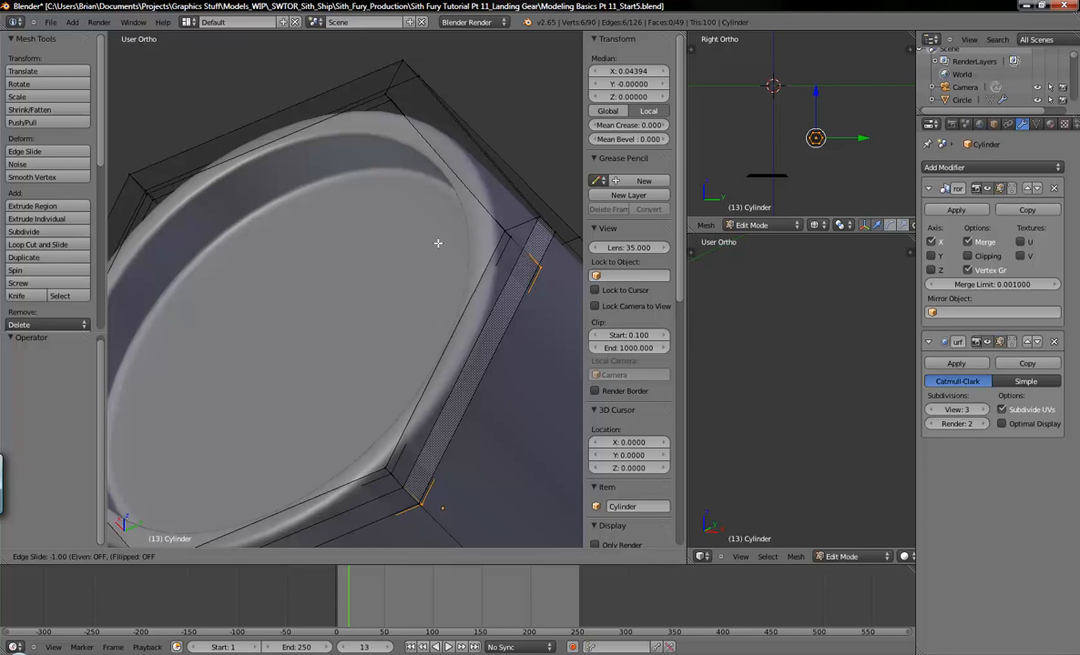
pyautogui.moveTo(442, 200)
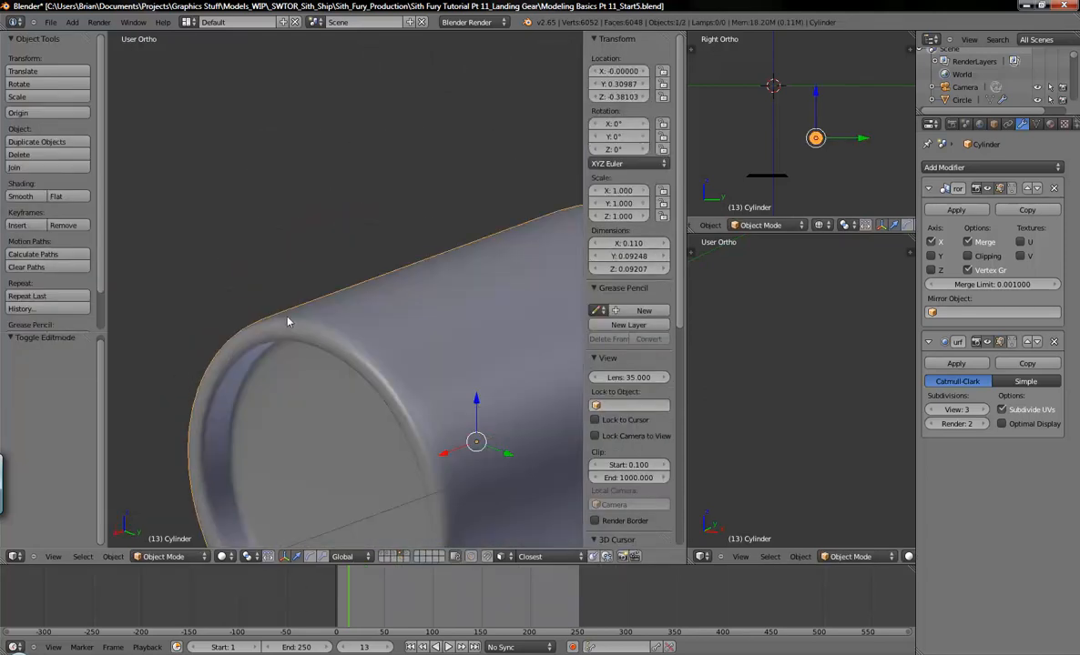
pyautogui.press('Tab')
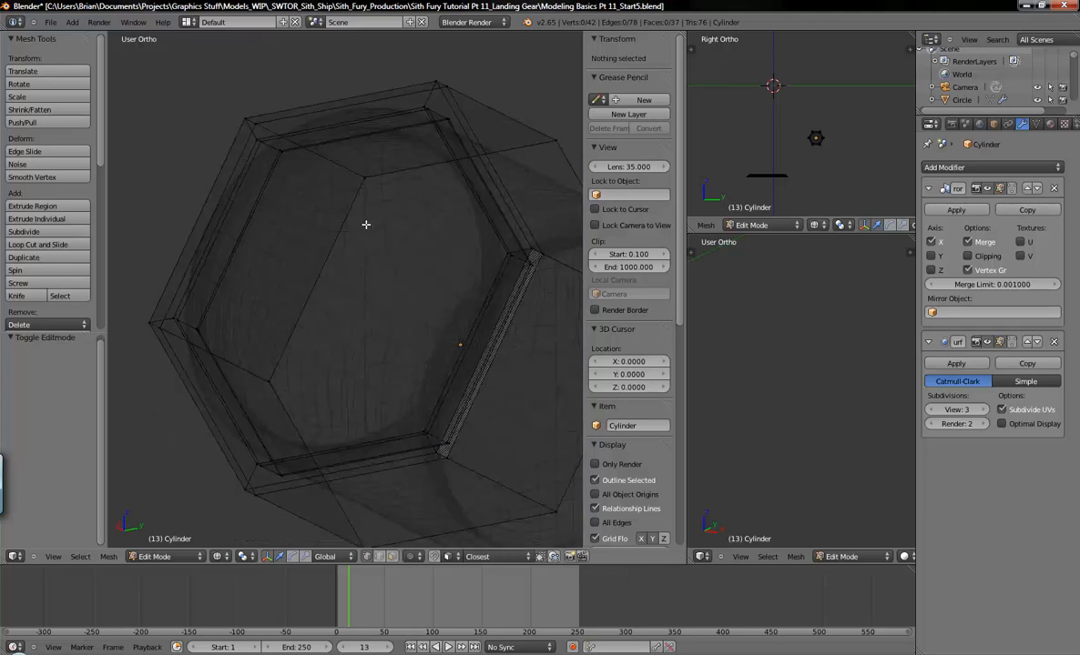
pyautogui.click(285, 135)
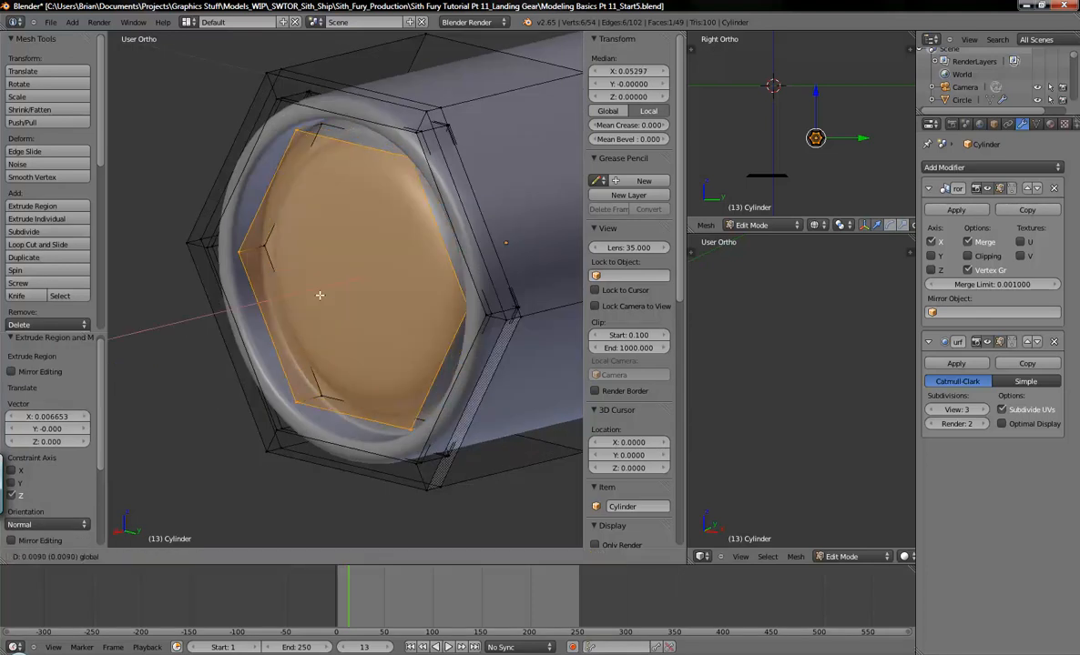
# Extrude the inner face outward into a raised cap with a supporting loop cut.
pyautogui.moveTo(319, 295); pyautogui.dragTo(269, 304)
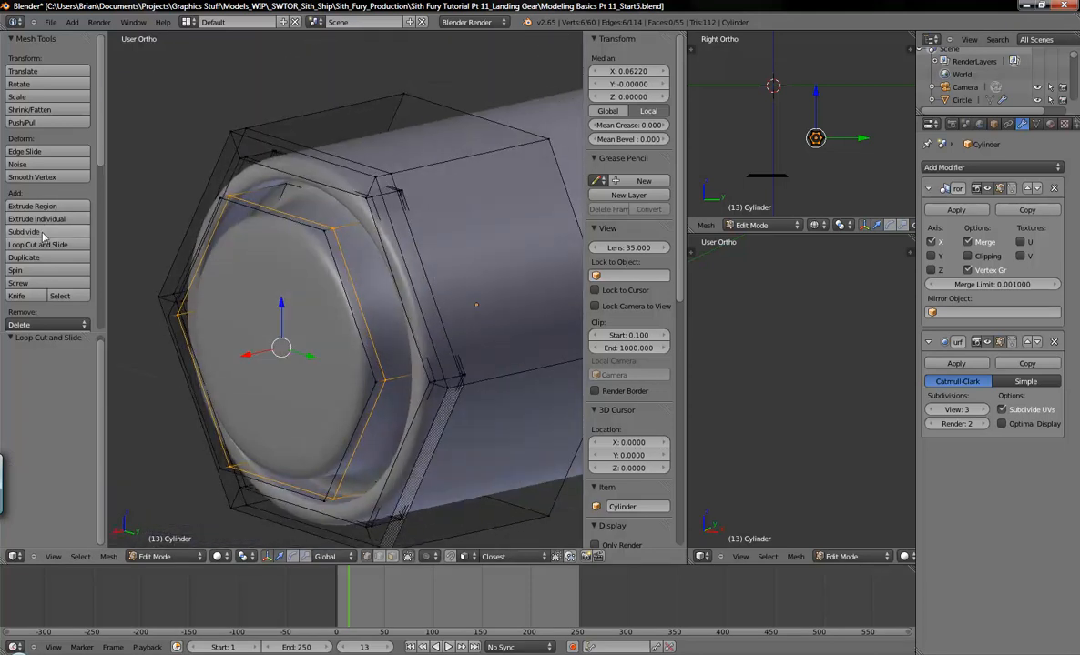
# Turn off the Mirror modifier's viewport display to show just the unmirrored half.
pyautogui.click(38, 244)
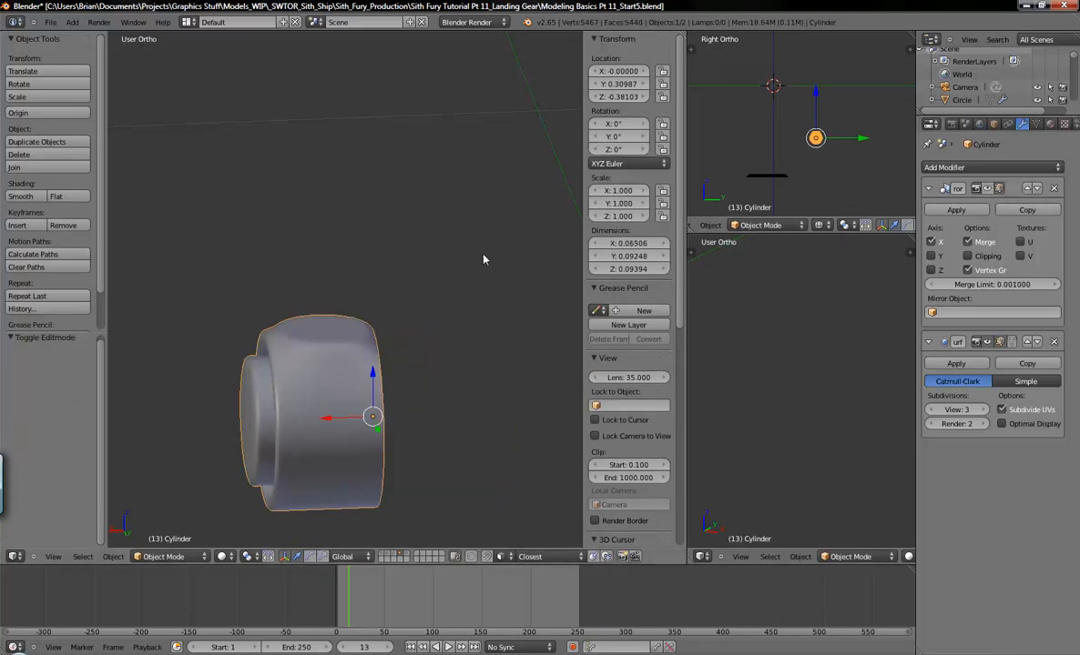
# Trial-extrude the top face into a strut, undo it, and re-enable mirror display.
pyautogui.press('Tab')
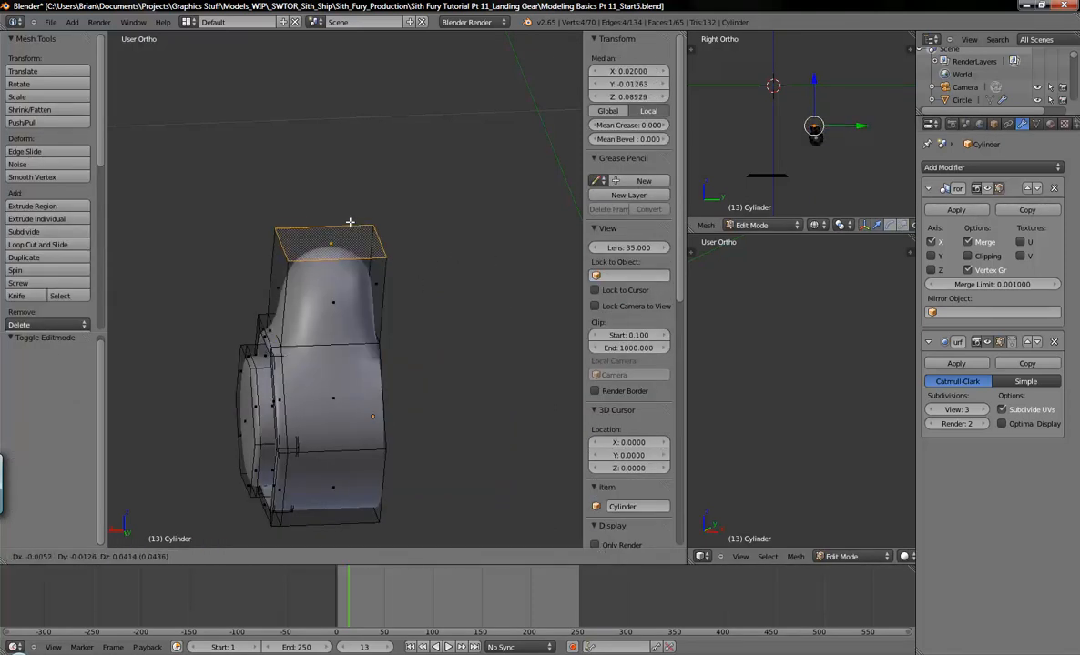
pyautogui.moveTo(349, 223); pyautogui.dragTo(353, 198)
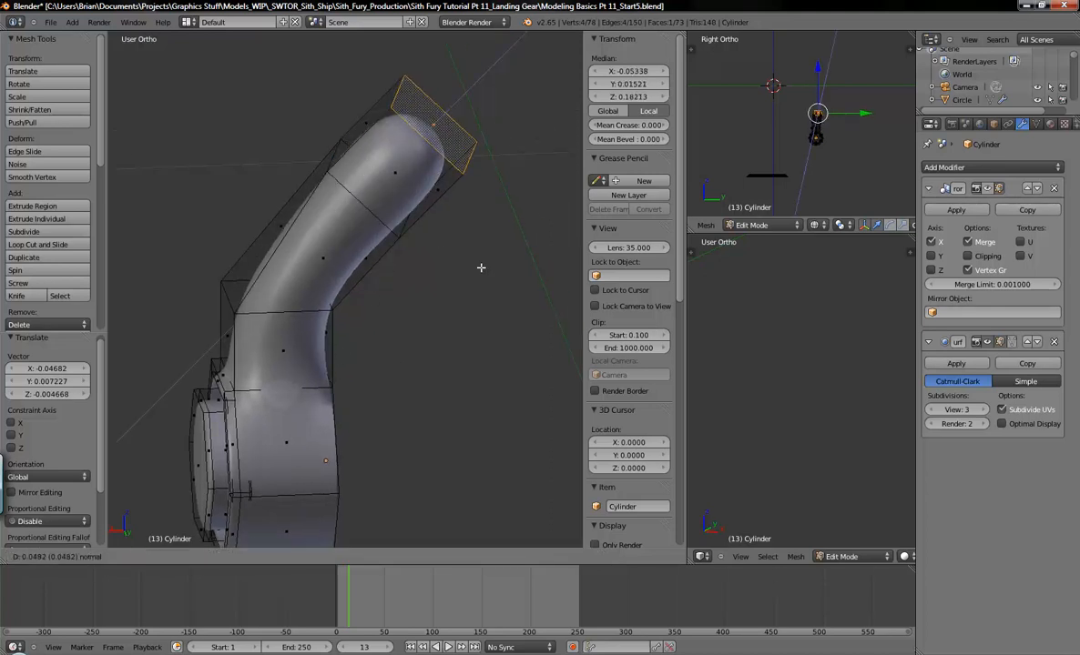
pyautogui.press('Tab')
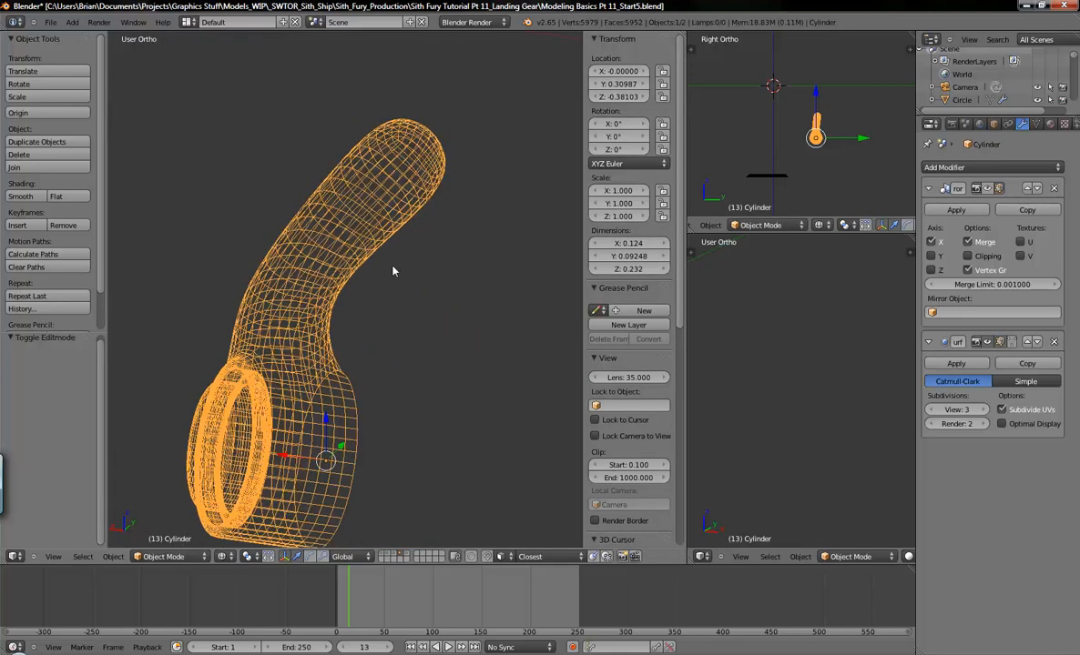
pyautogui.press('Tab')
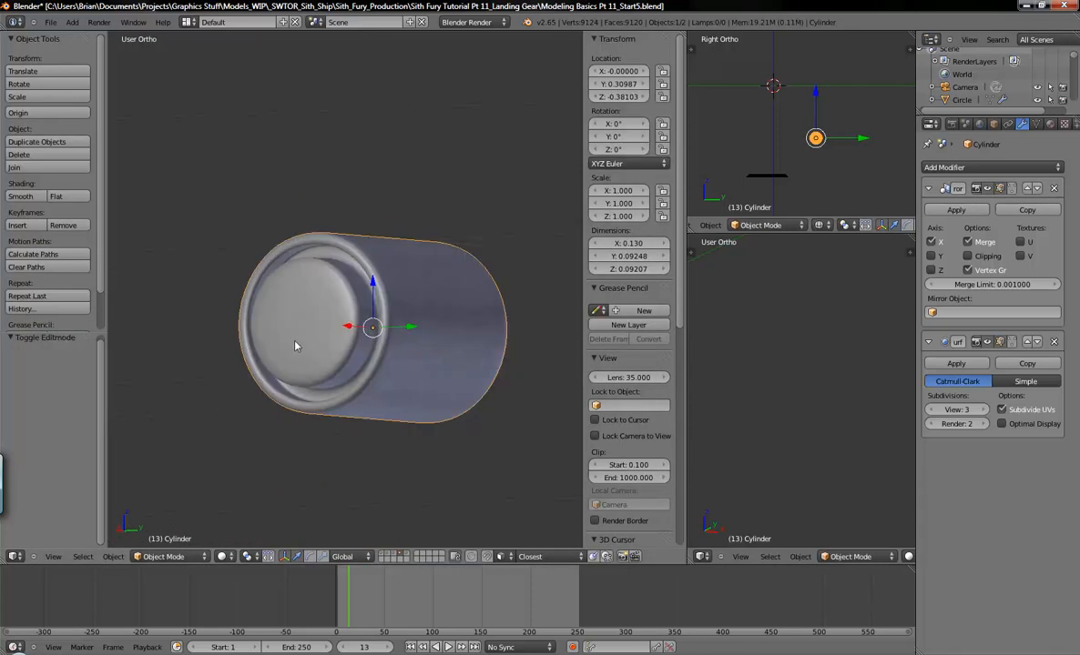
# Apply the Subdivision Surface as real geometry and view the joint front-on in wireframe.
pyautogui.press('Tab')
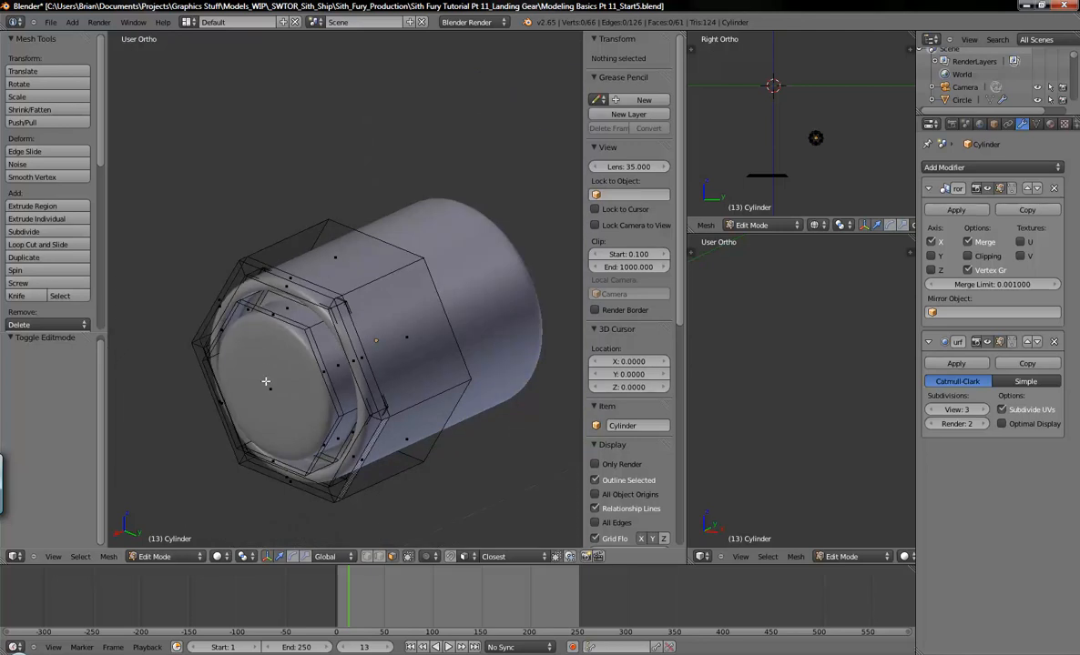
pyautogui.press('Tab')
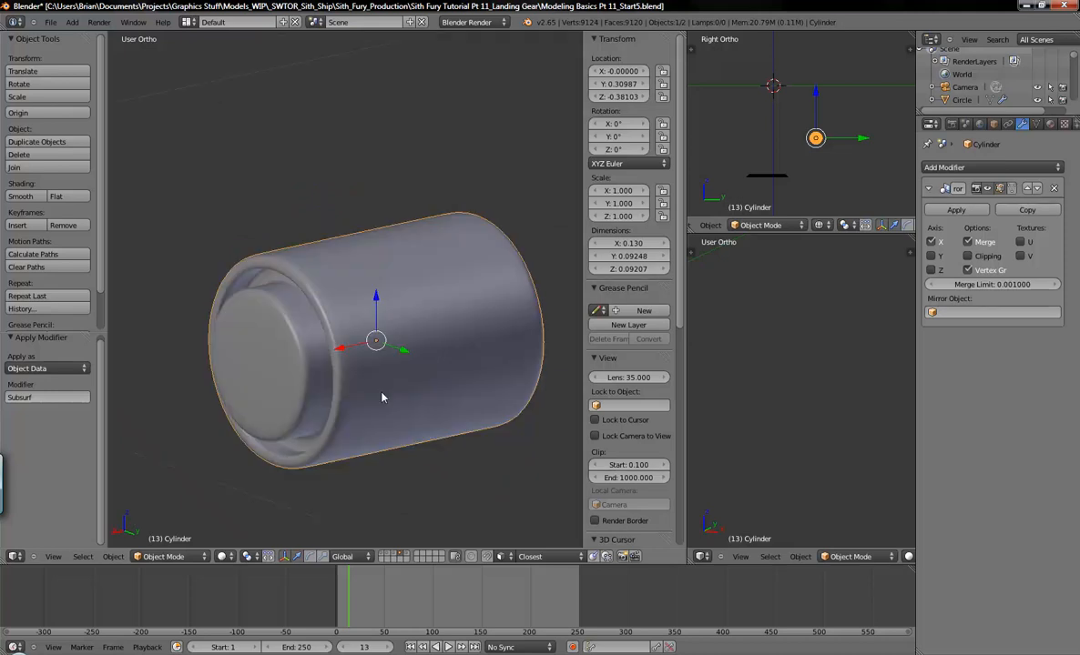
pyautogui.press('z')
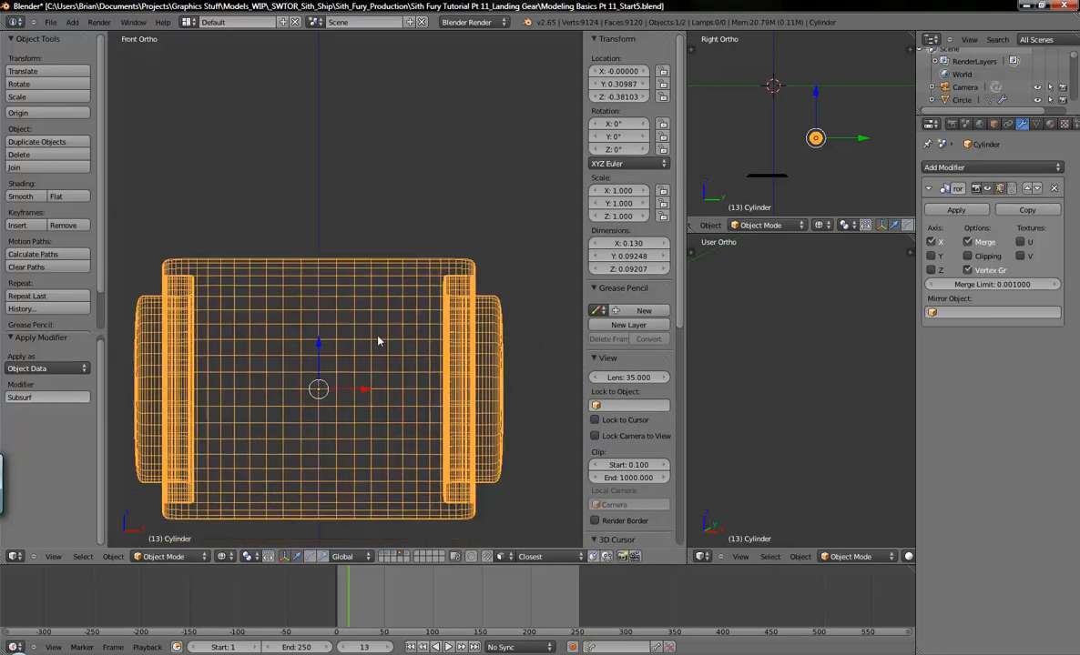
# Delete three redundant edge loops, including one at the rim, leaving about 7,972 vertices.
pyautogui.press('Tab')
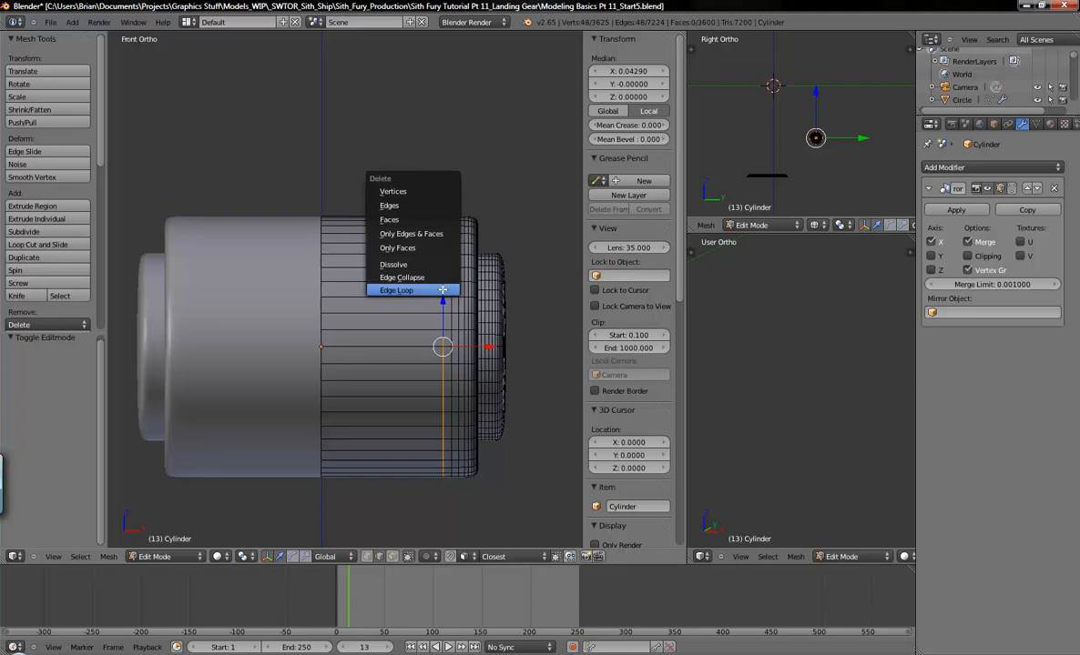
pyautogui.click(397, 290)
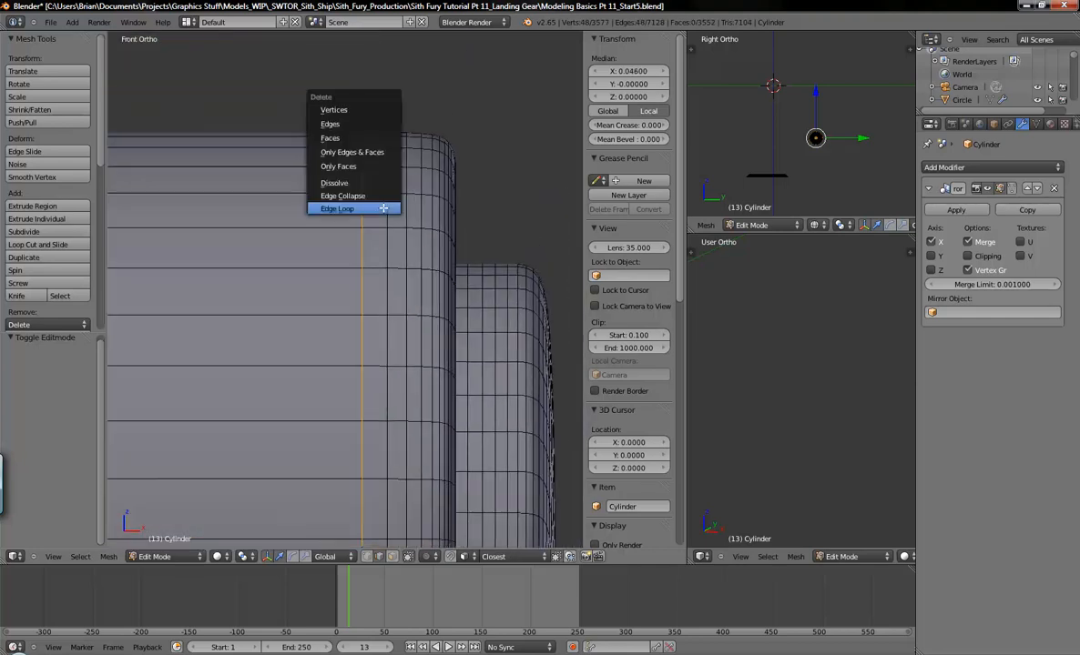
pyautogui.click(337, 208)
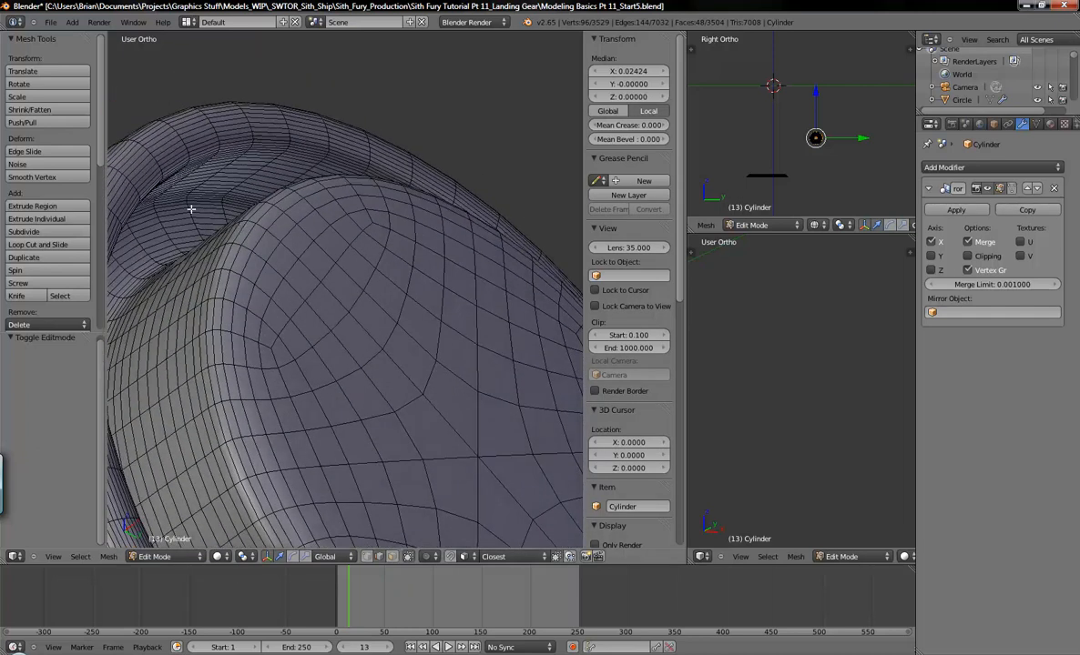
pyautogui.click(19, 325)
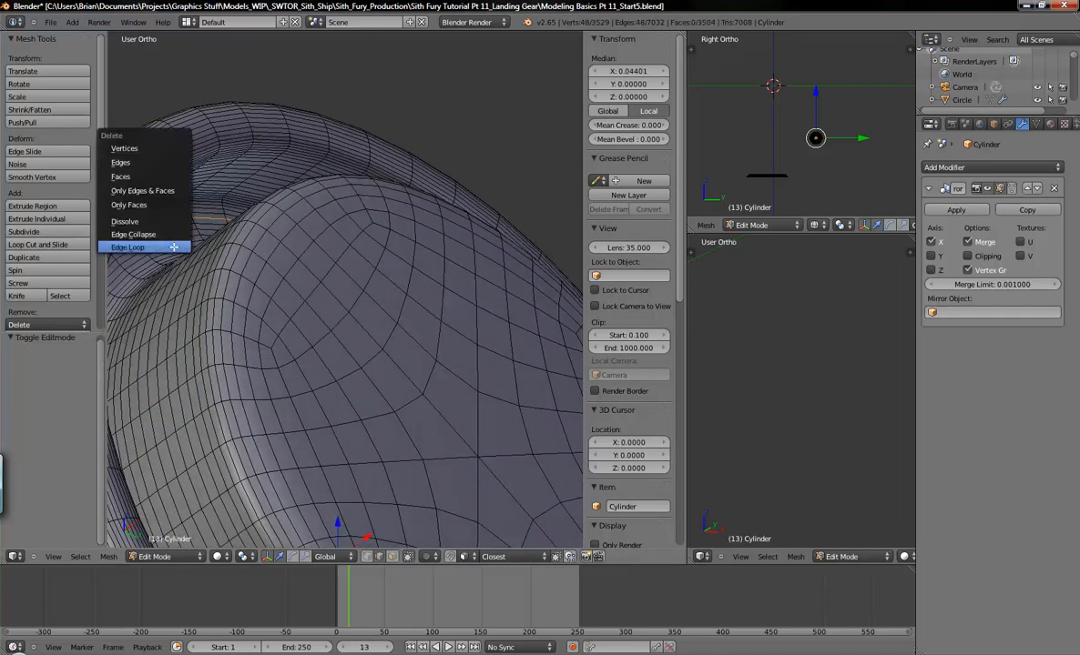
pyautogui.click(128, 246)
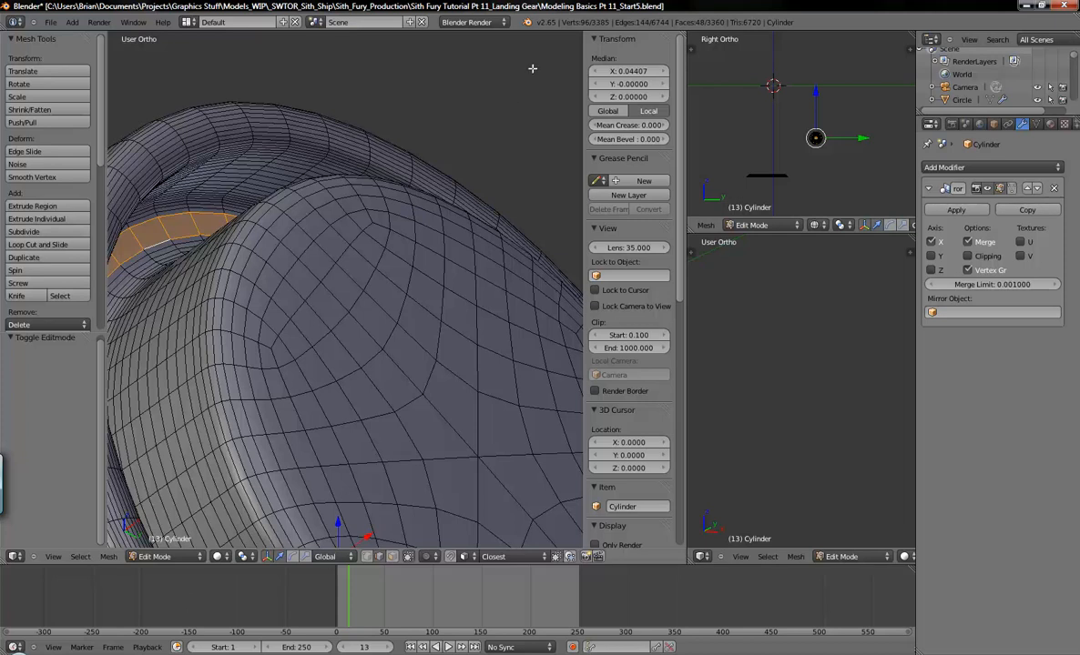
pyautogui.moveTo(344, 191)
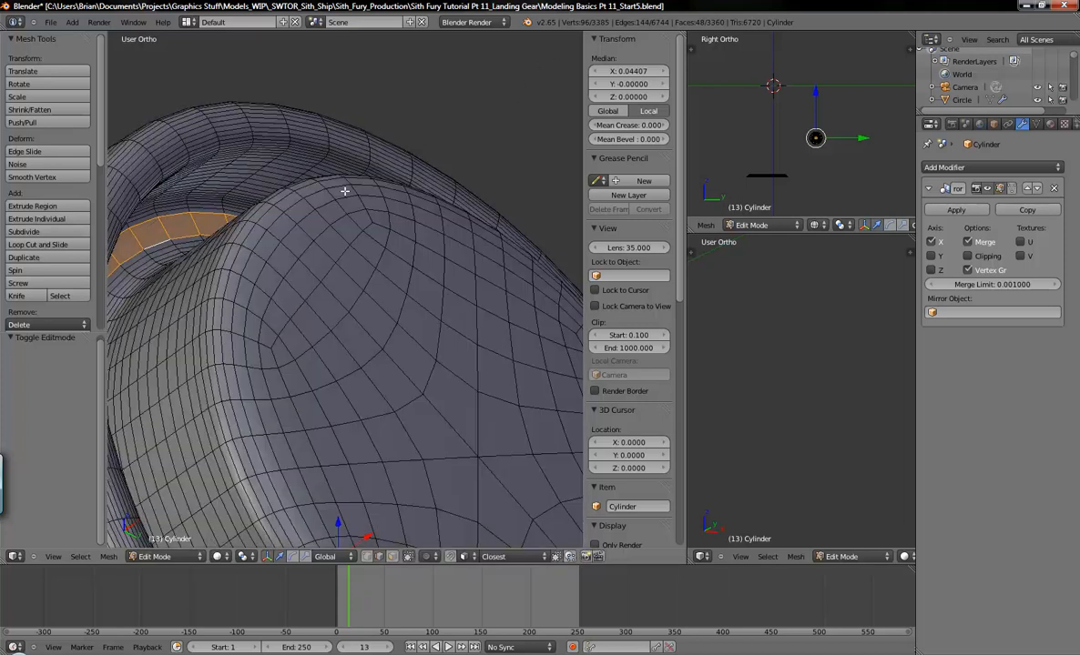
pyautogui.press('Tab')
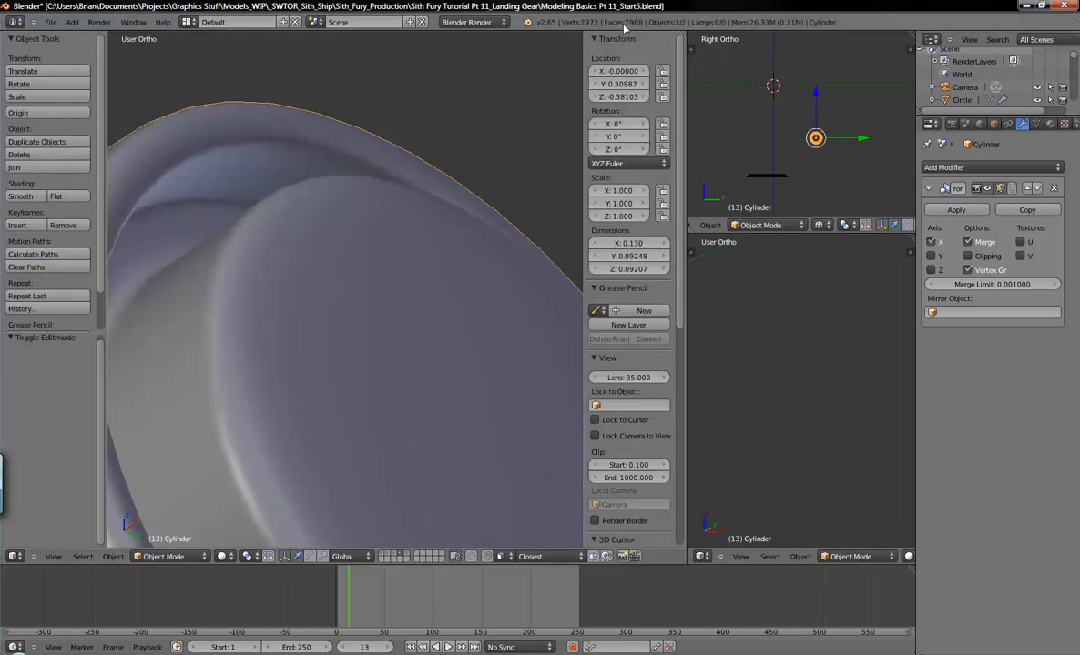
# Add an Edge Split modifier with a 30° split angle and inspect the rim.
pyautogui.press('Tab')
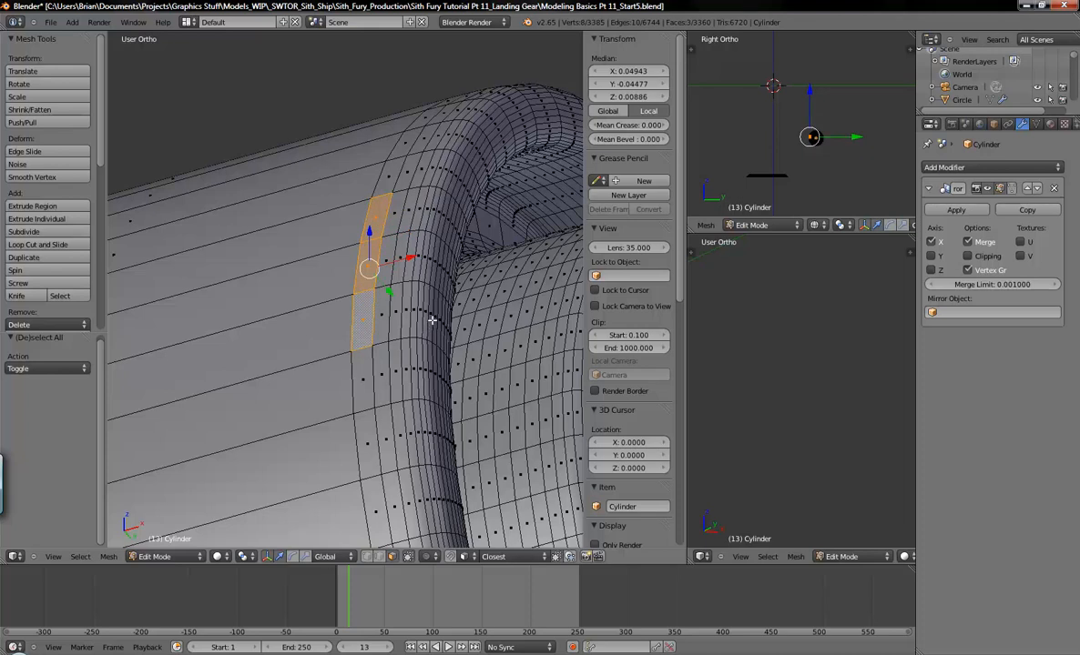
pyautogui.press('Tab')
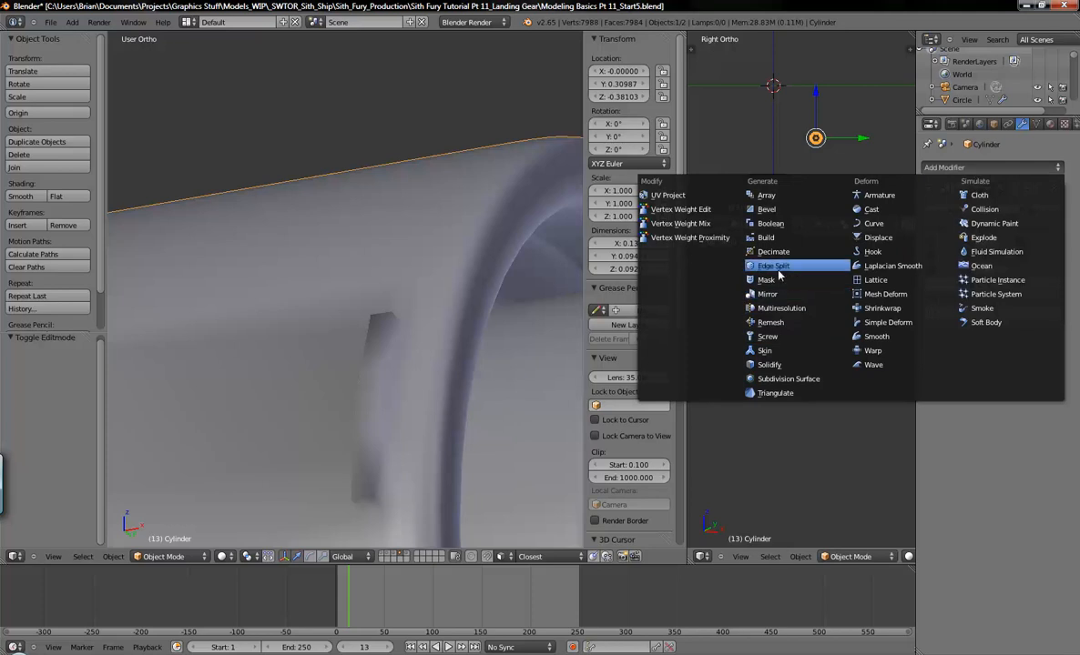
pyautogui.click(773, 265)
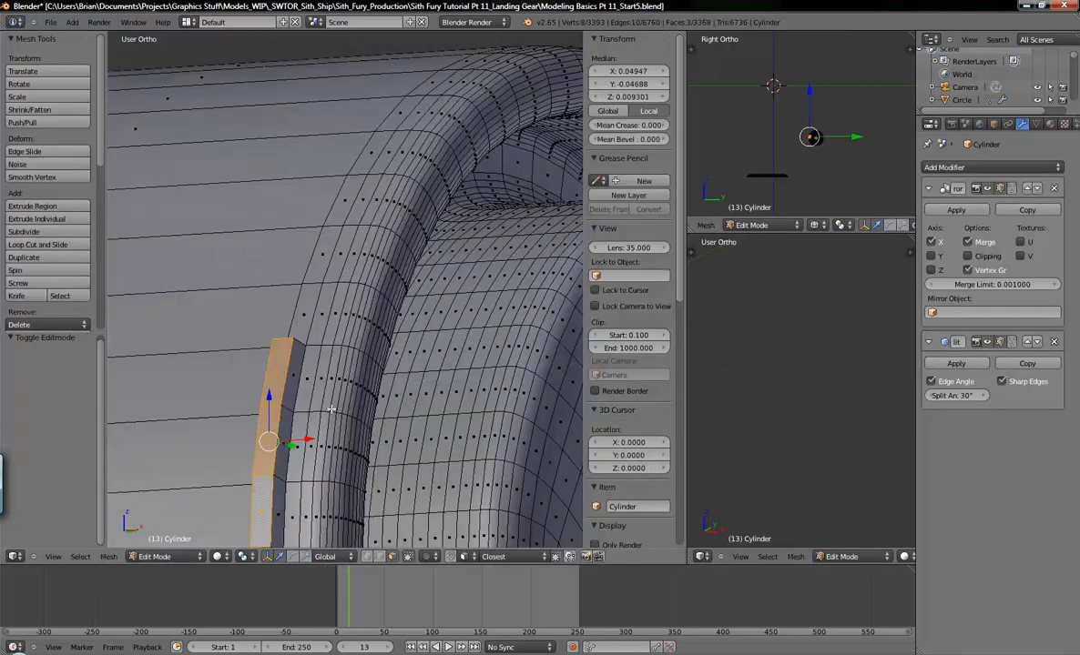
pyautogui.press('Tab')
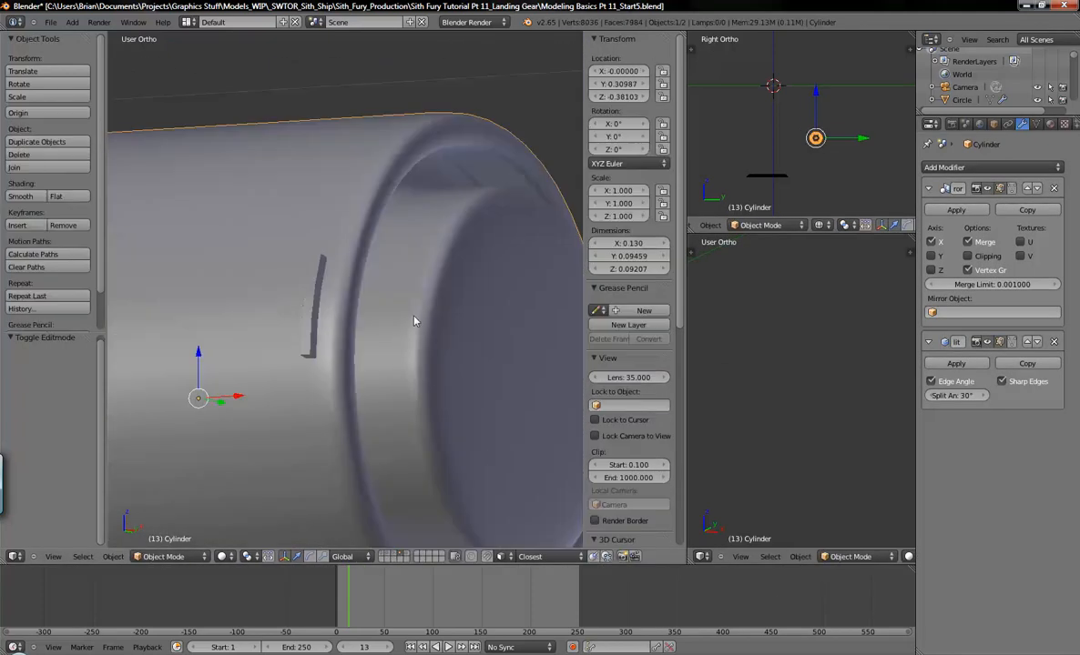
pyautogui.press('Tab')
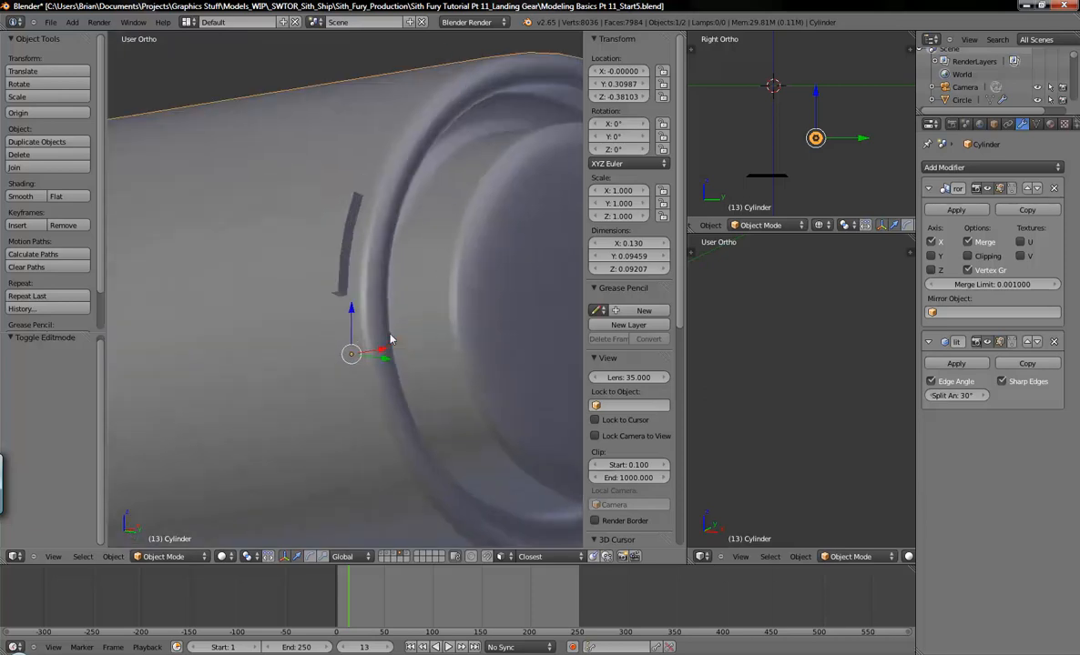
pyautogui.press('Tab')
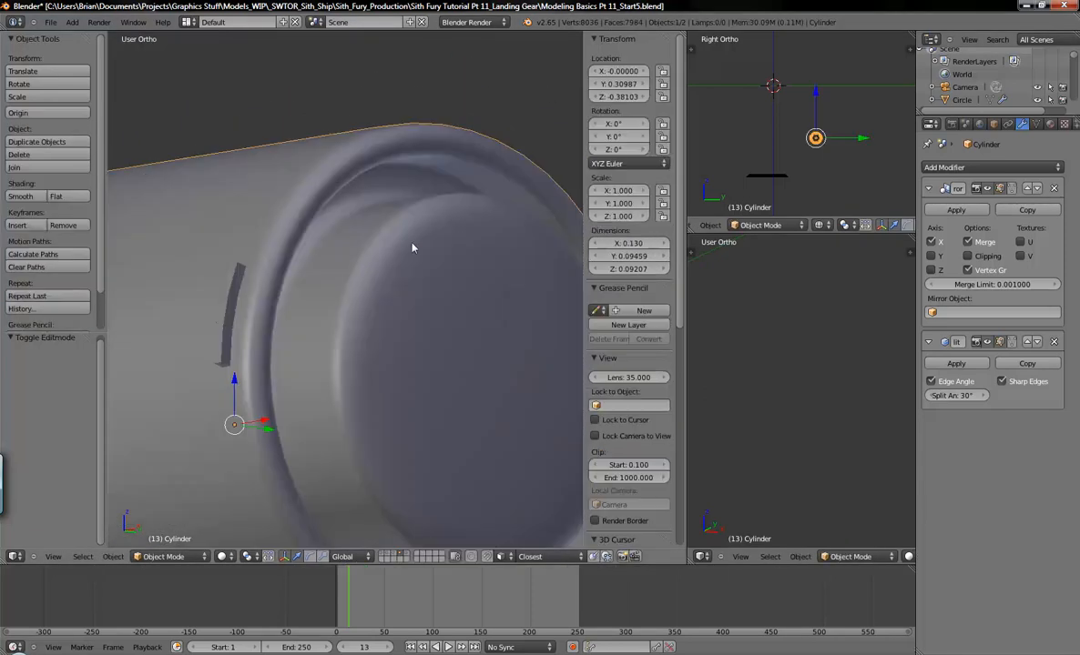
pyautogui.press('Tab')
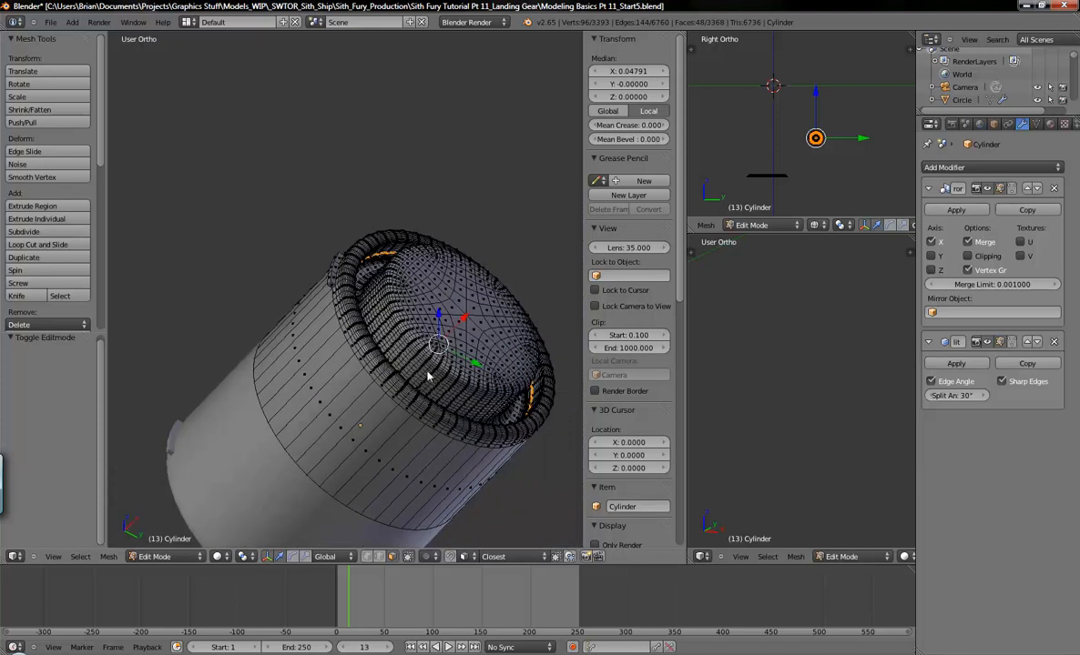
# Toggle between Object and Edit Mode to compare the cylinder's shading.
pyautogui.press('Tab')
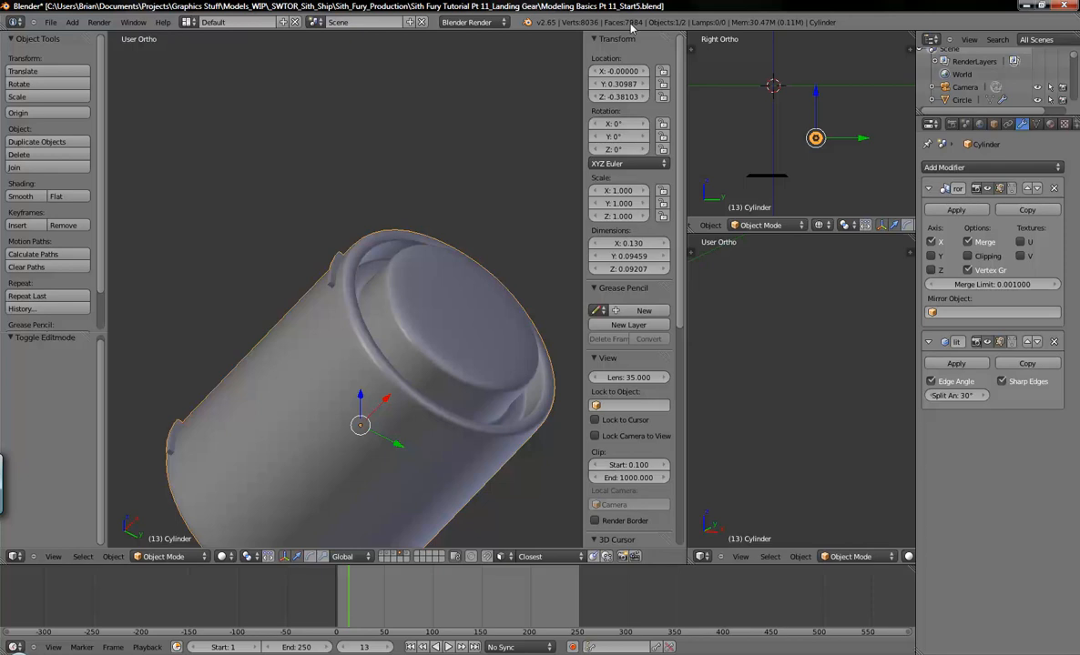
pyautogui.press('Tab')
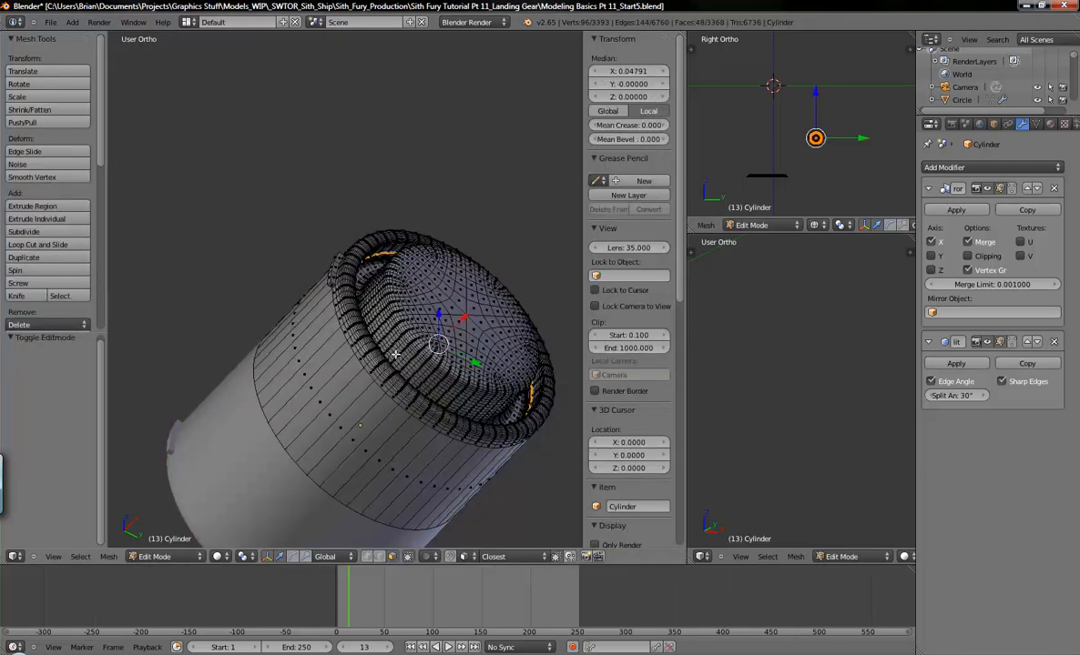
pyautogui.press('Tab')
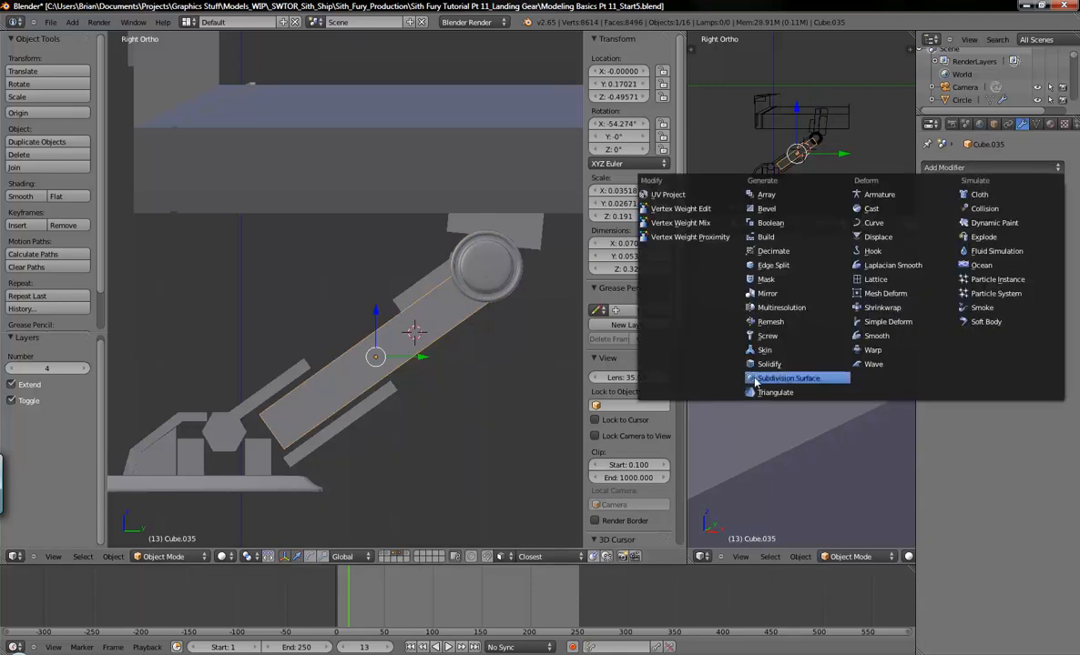
# Give Cube.035 a Simple Subdivision Surface modifier at 3 viewport levels, viewed in wireframe.
pyautogui.click(786, 378)
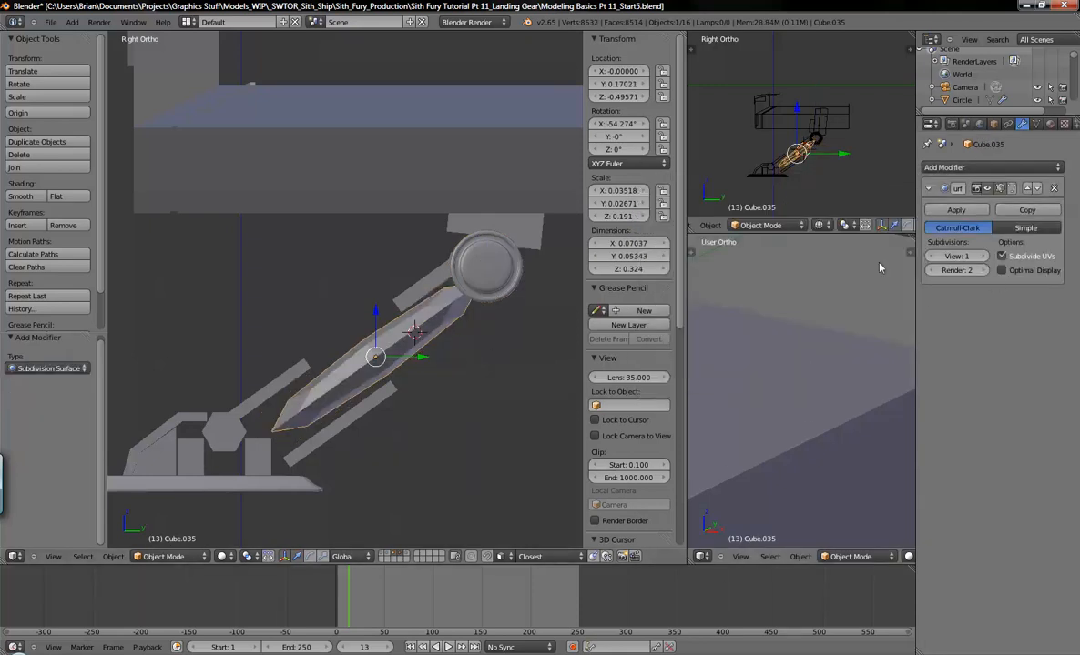
pyautogui.click(957, 228)
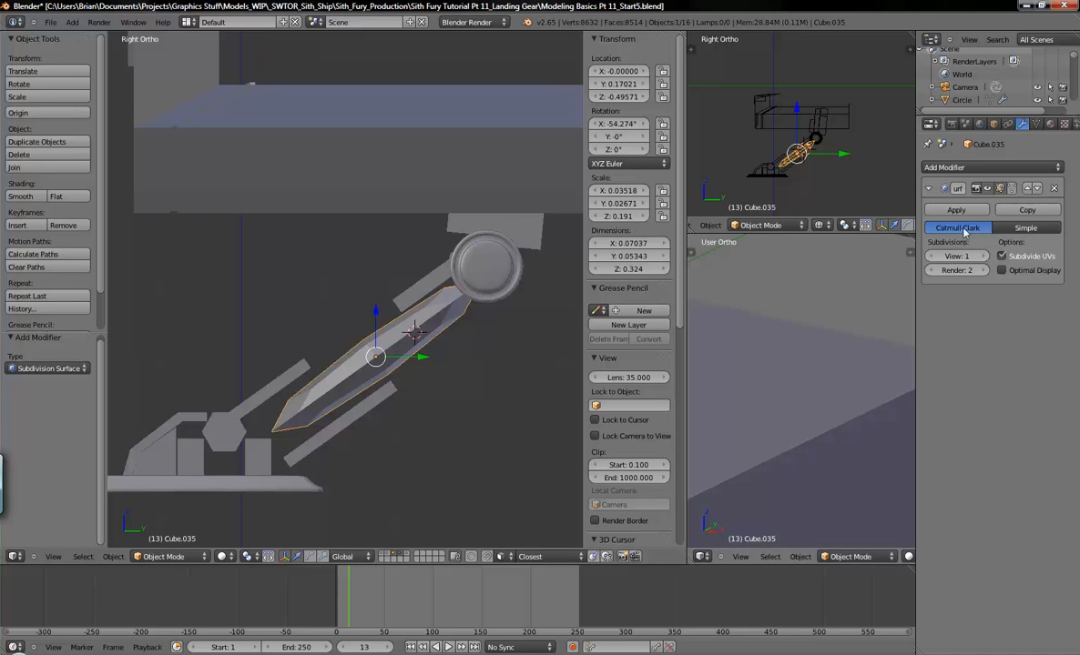
pyautogui.moveTo(957, 227)
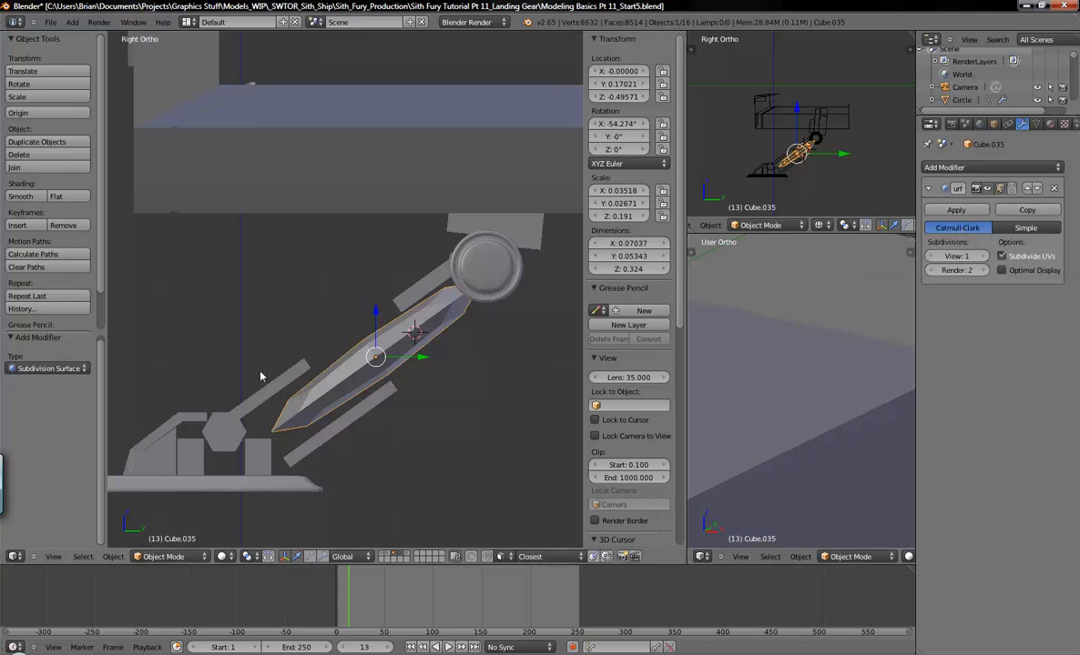
pyautogui.moveTo(418, 325)
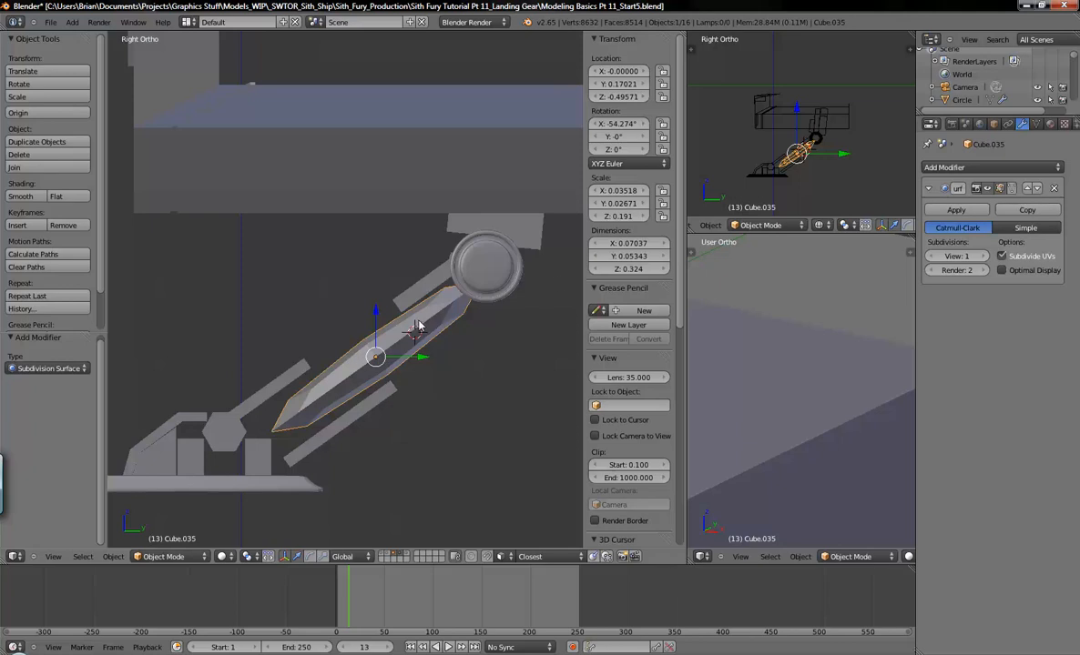
pyautogui.click(1025, 228)
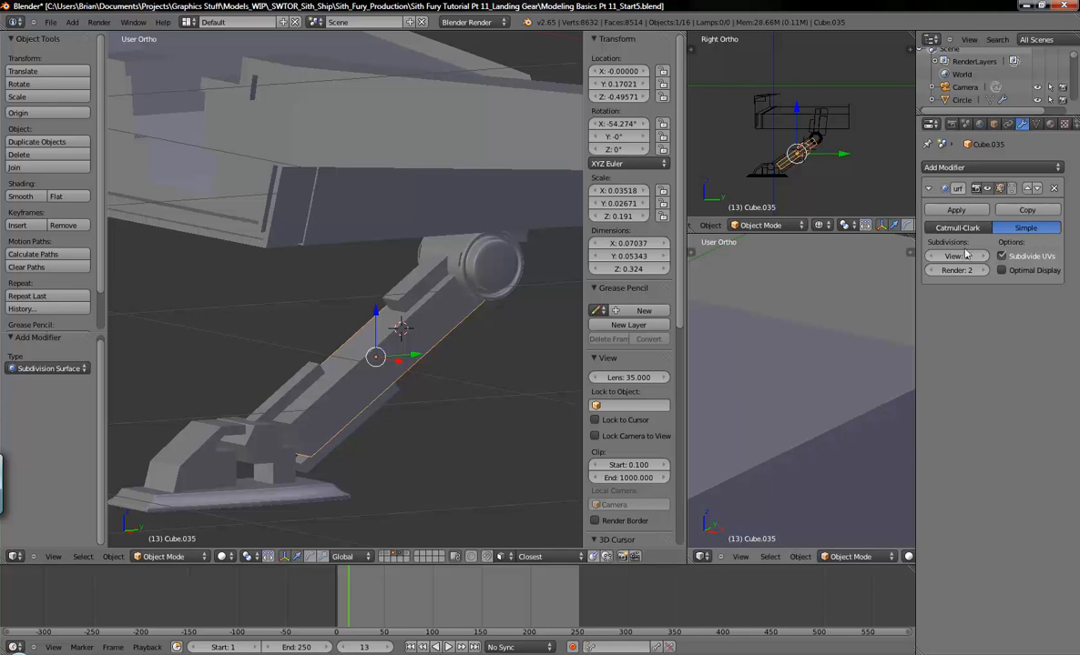
pyautogui.press('z')
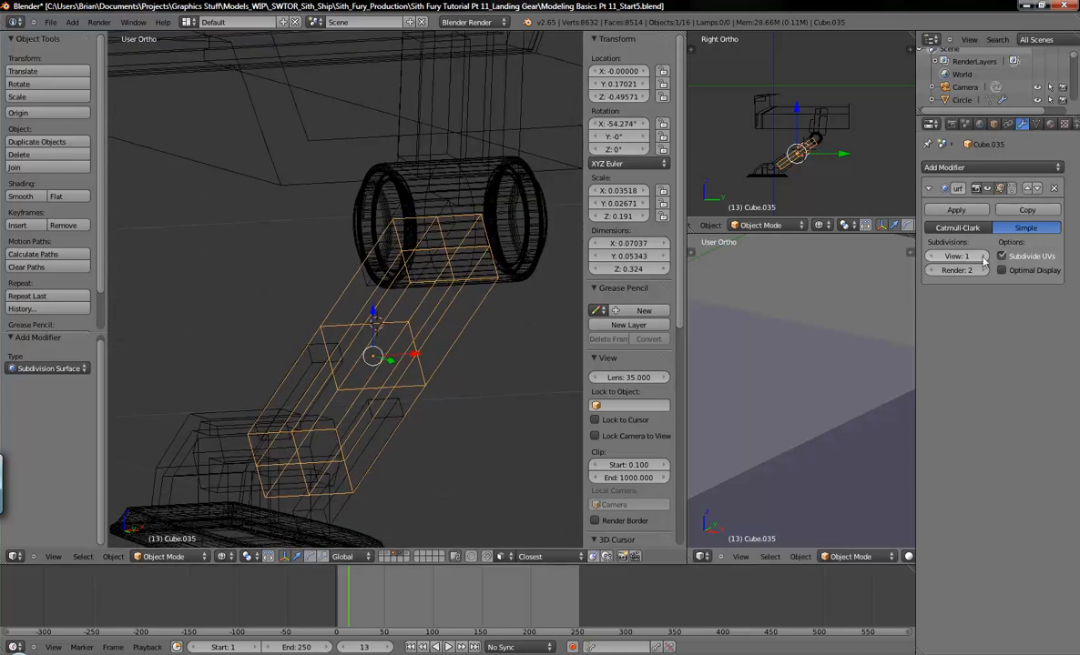
pyautogui.click(981, 255)
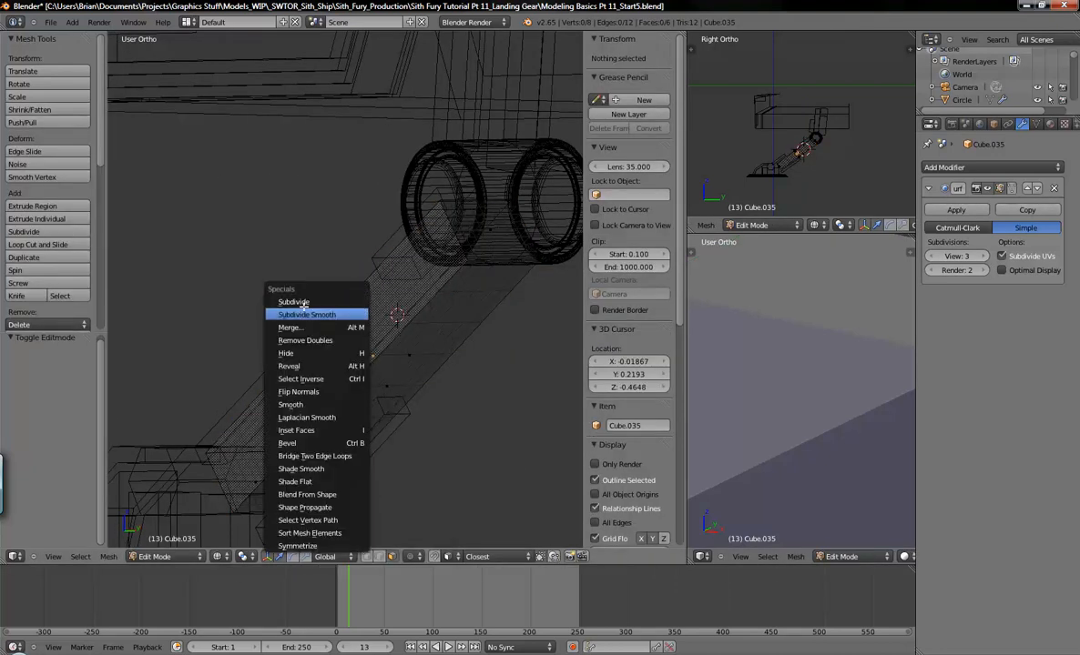
pyautogui.moveTo(293, 301)
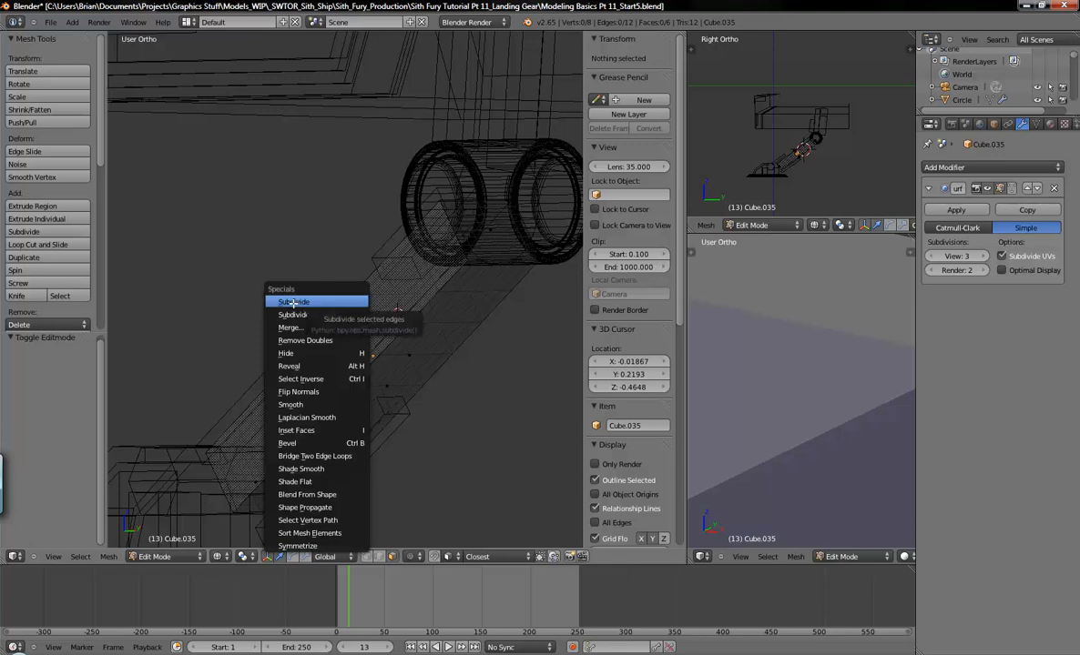
# Subdivide the strut's mesh edges and adjust the number of cuts.
pyautogui.click(292, 301)
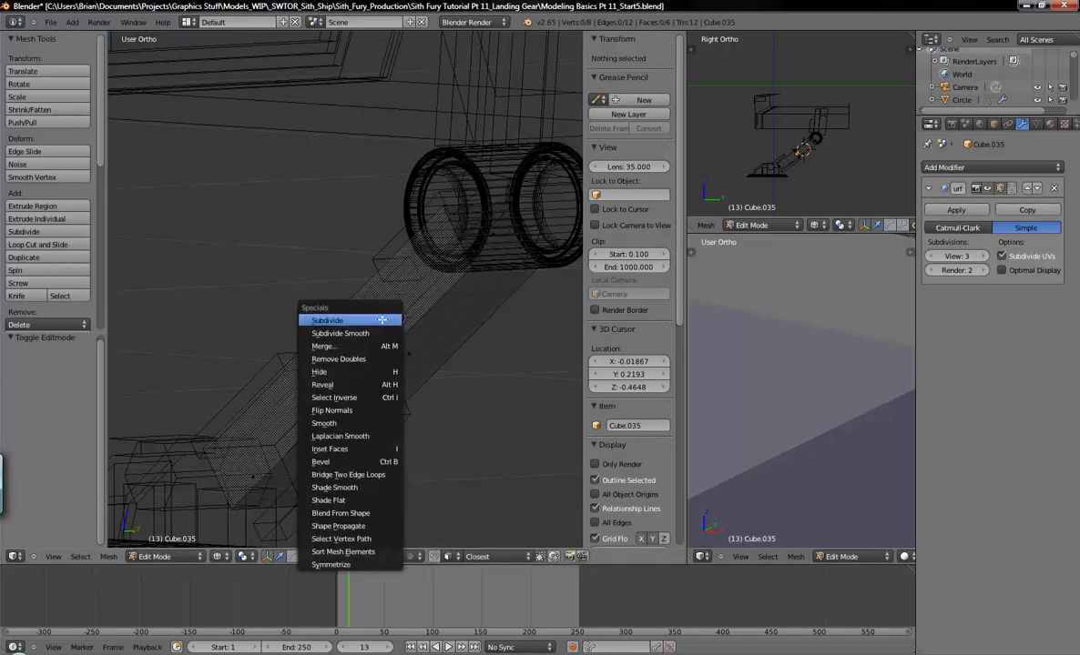
pyautogui.click(326, 320)
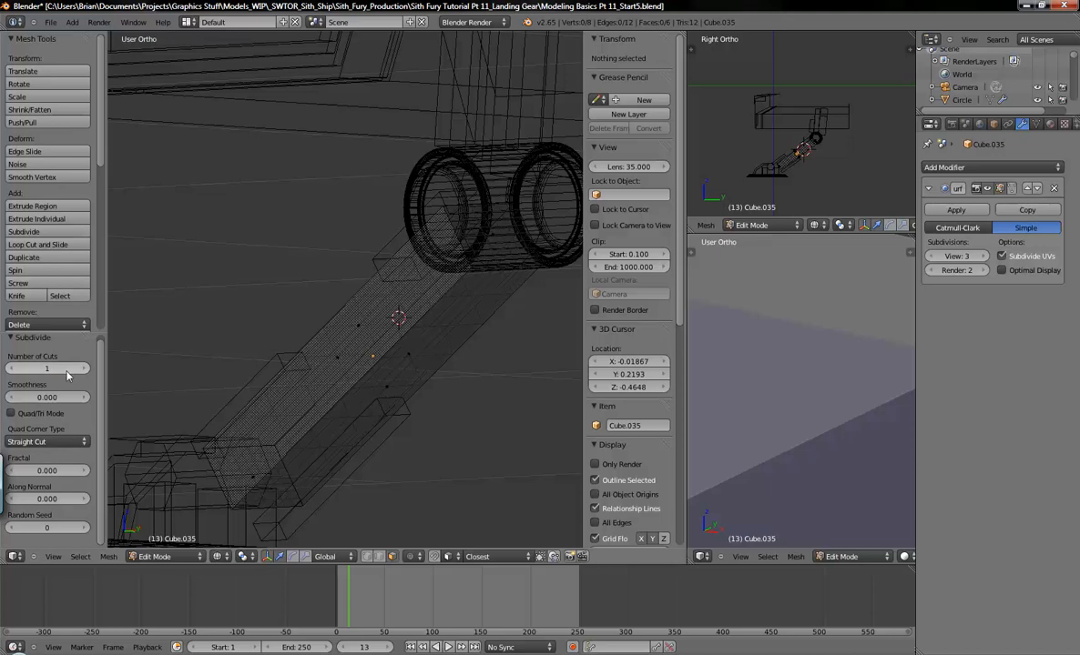
pyautogui.moveTo(27, 368); pyautogui.dragTo(82, 368)
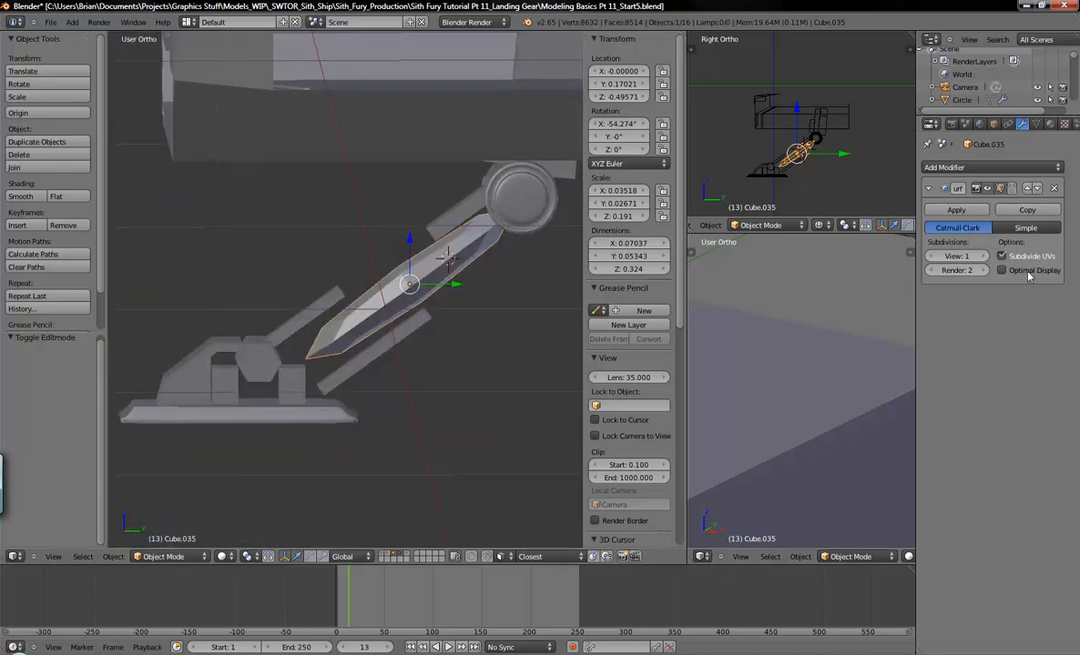
pyautogui.moveTo(1002, 271)
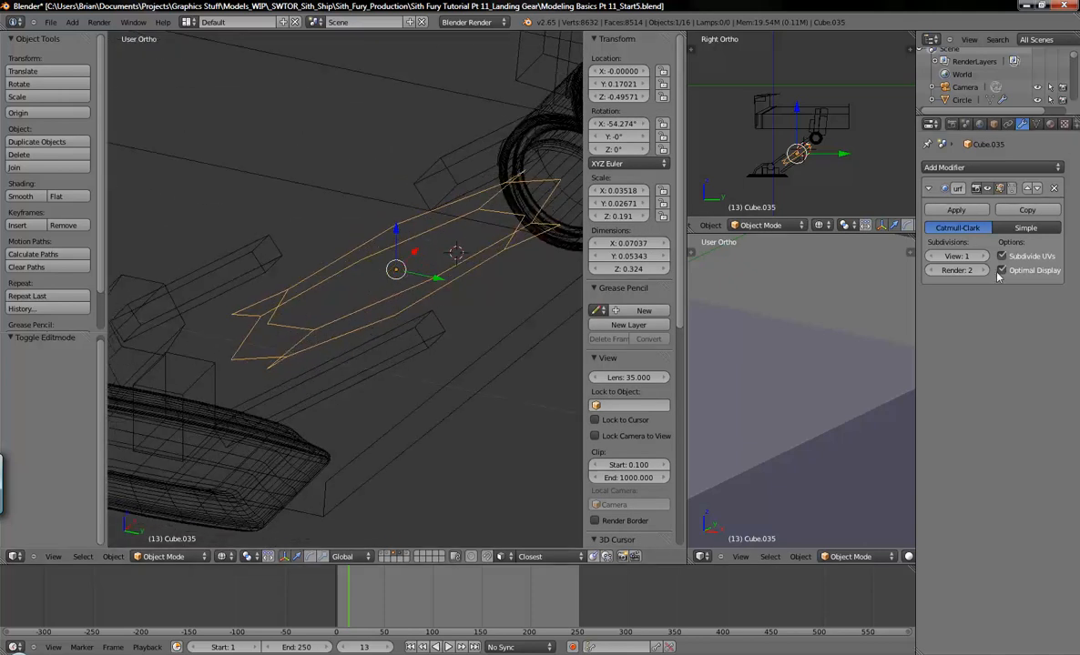
# Enable Optimal Display so only cage edges show, then return to Object Mode.
pyautogui.click(1001, 270)
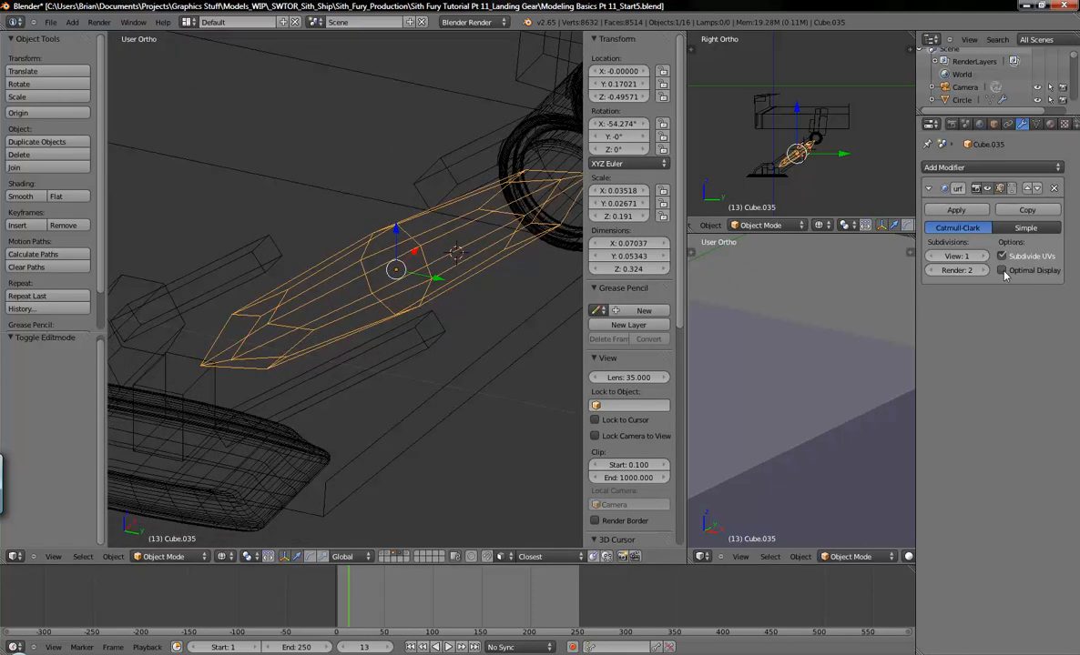
pyautogui.click(1002, 271)
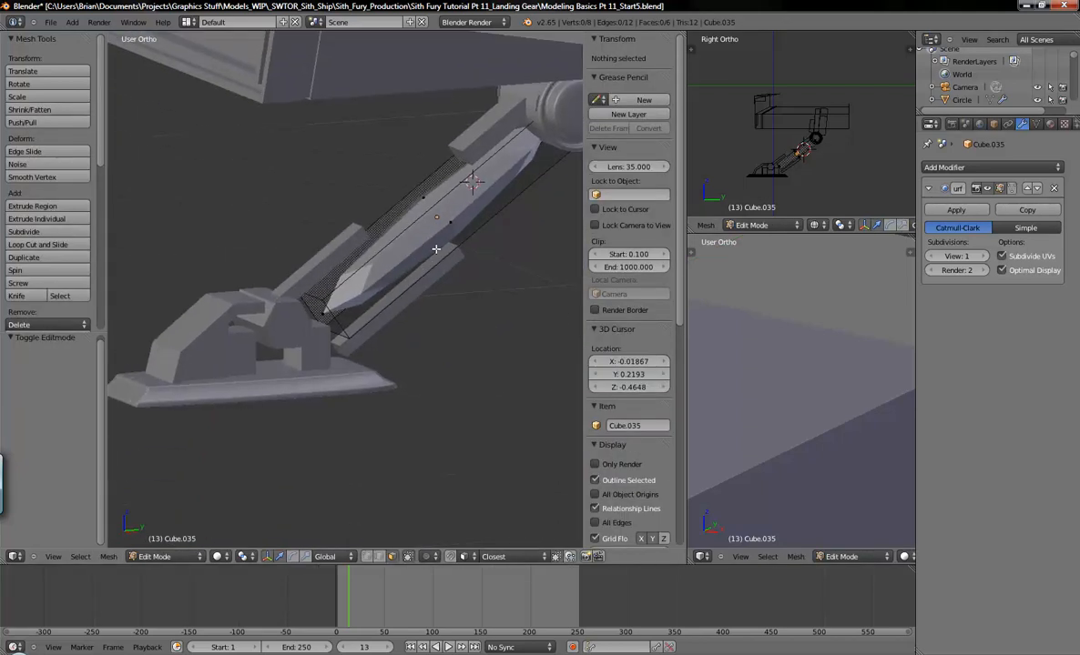
pyautogui.press('Tab')
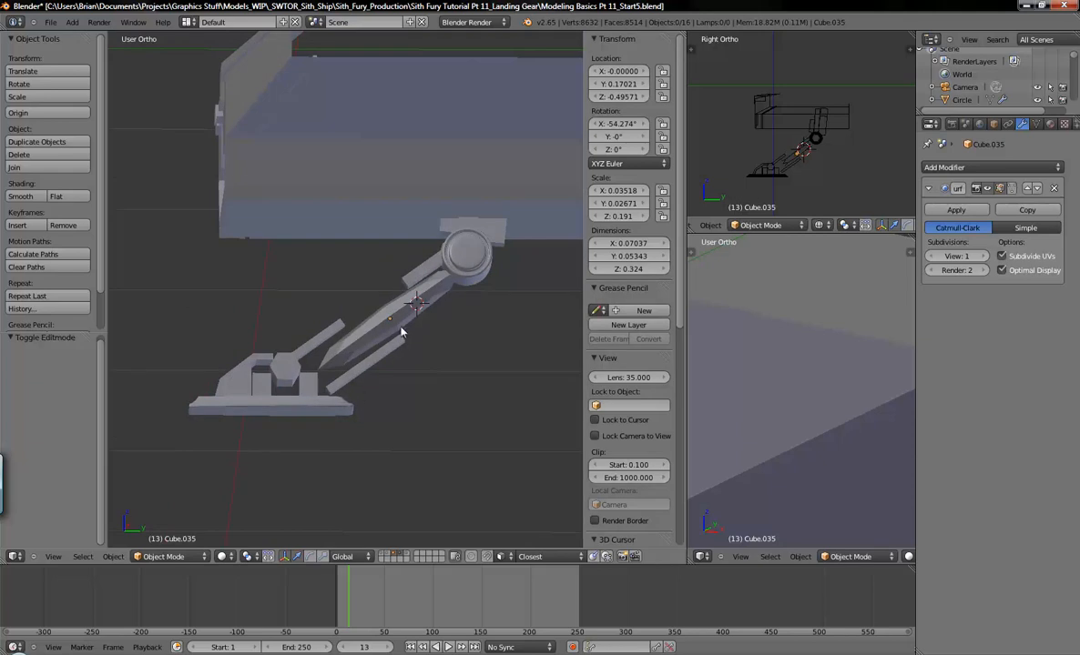
pyautogui.moveTo(396, 326)
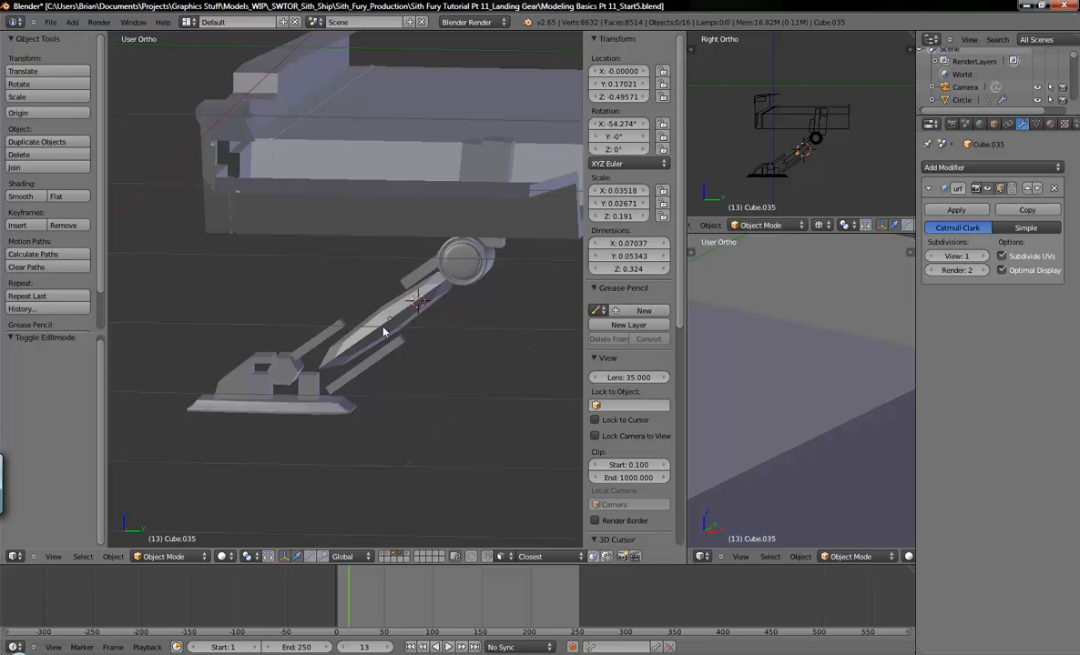
pyautogui.moveTo(472, 300)
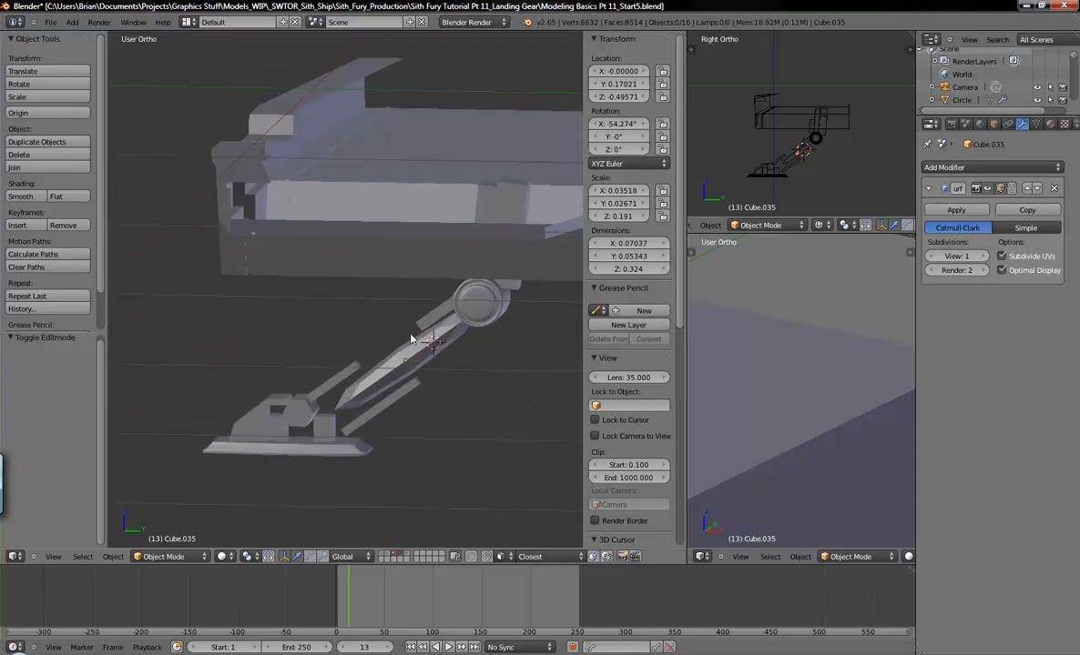
pyautogui.moveTo(408, 353)
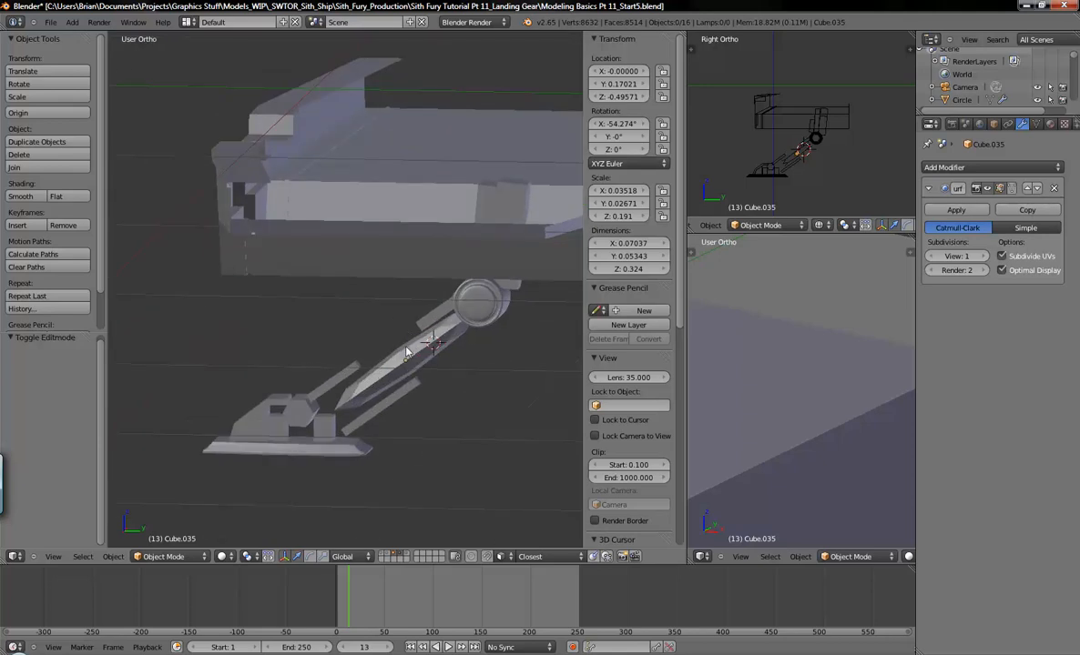